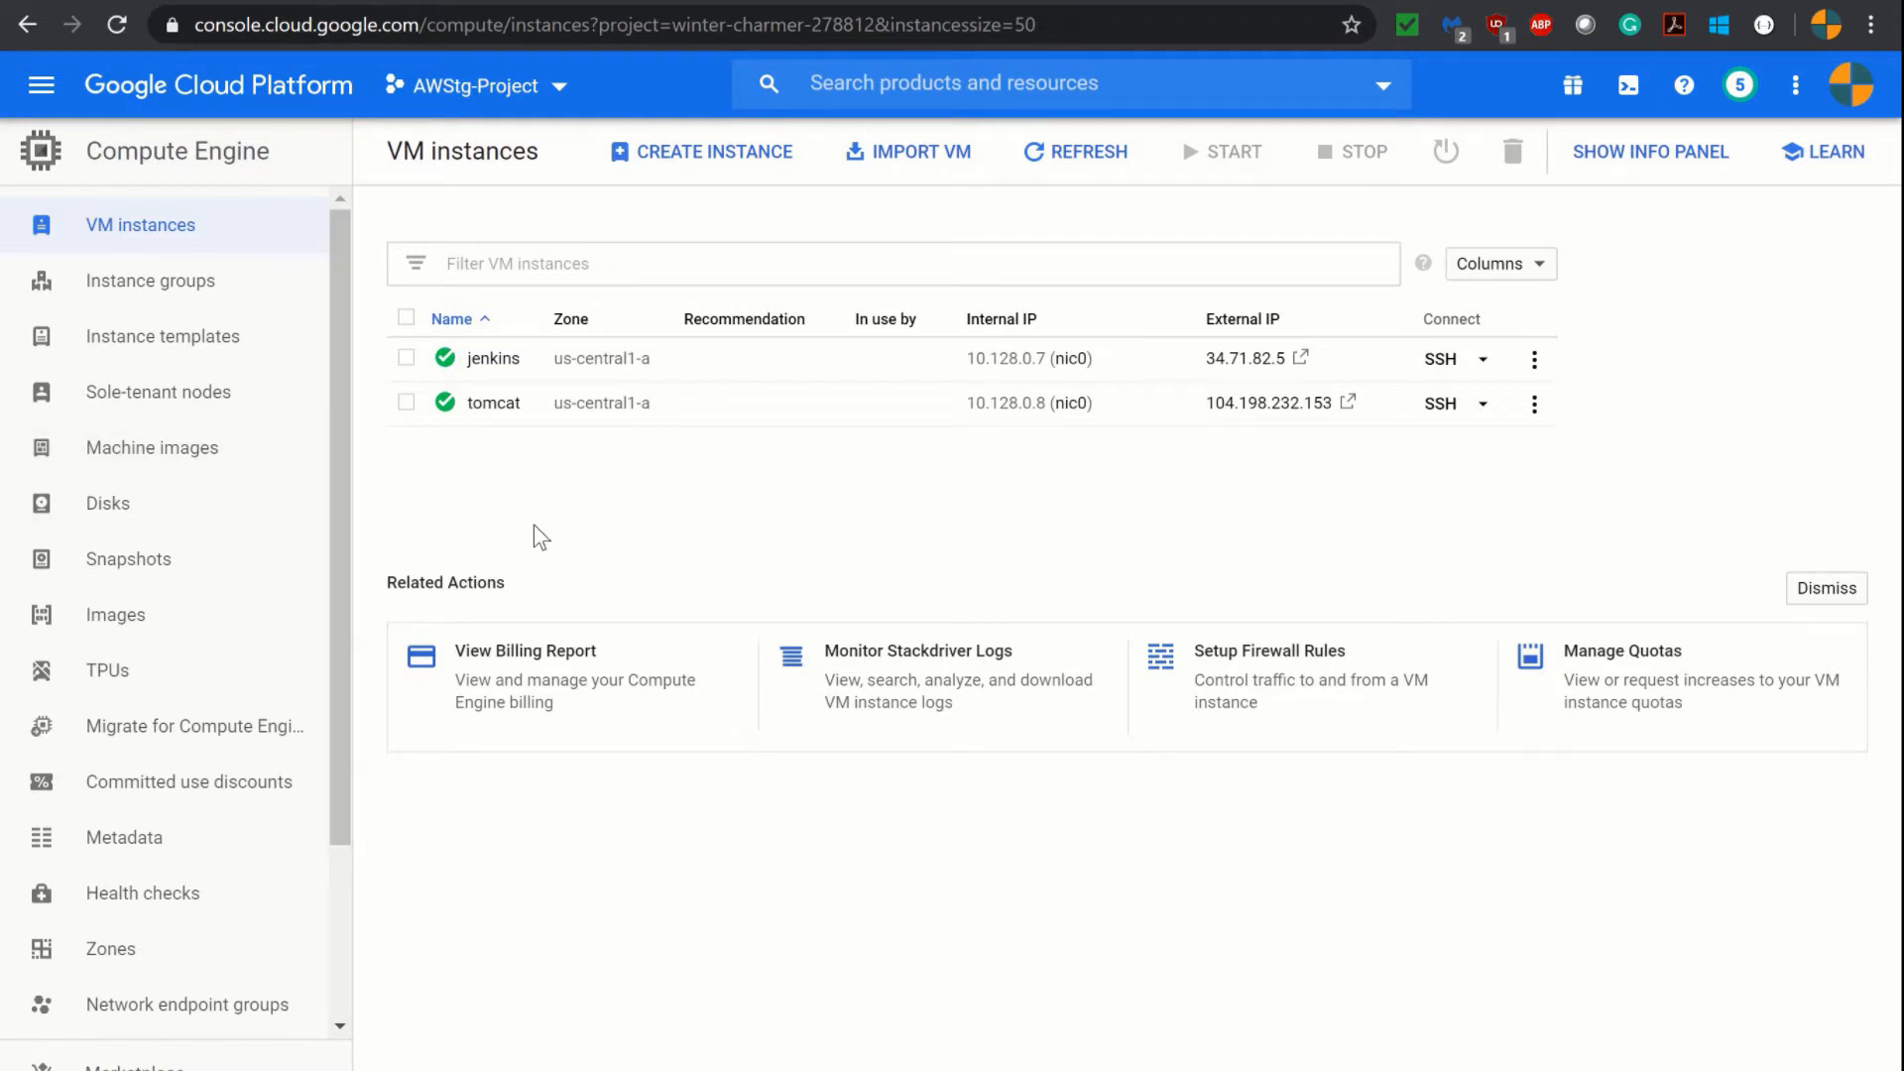
mouse_move(389, 497)
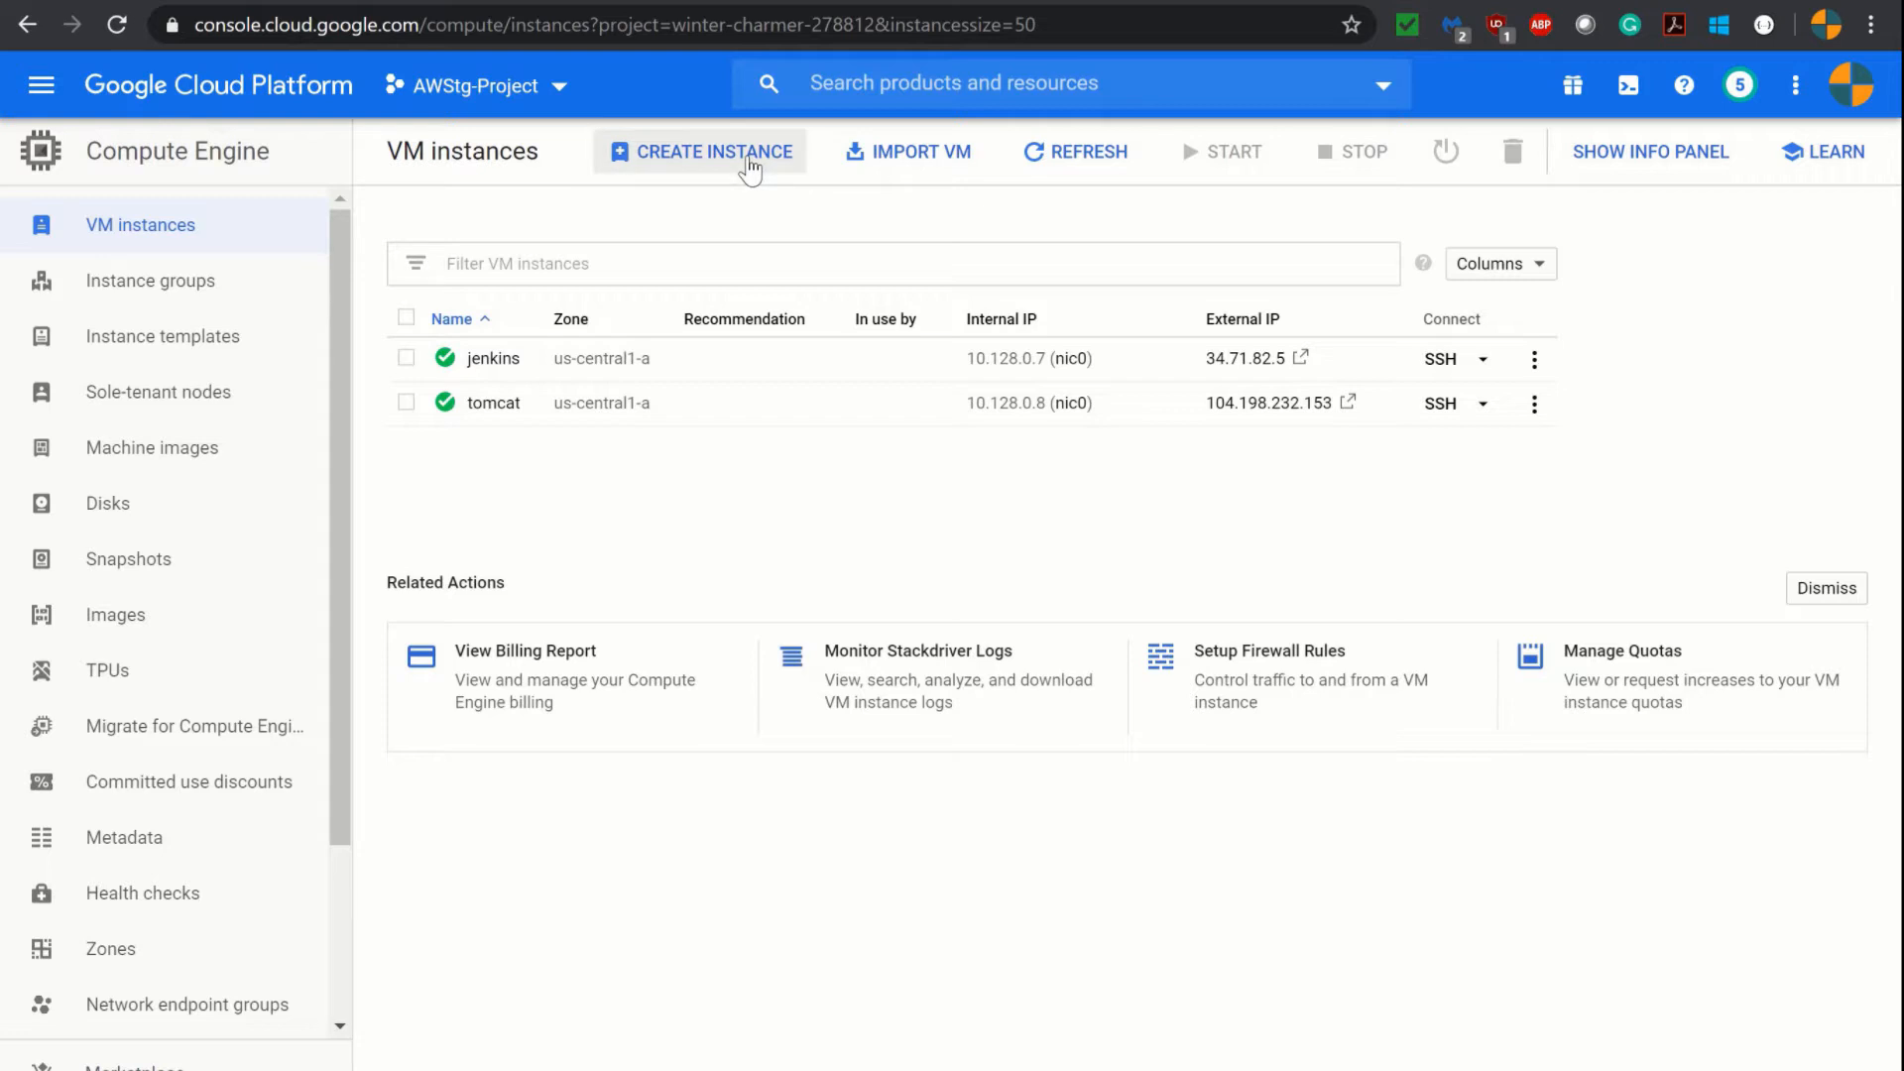
- Start a new VM instance named ansible
left_click(701, 152)
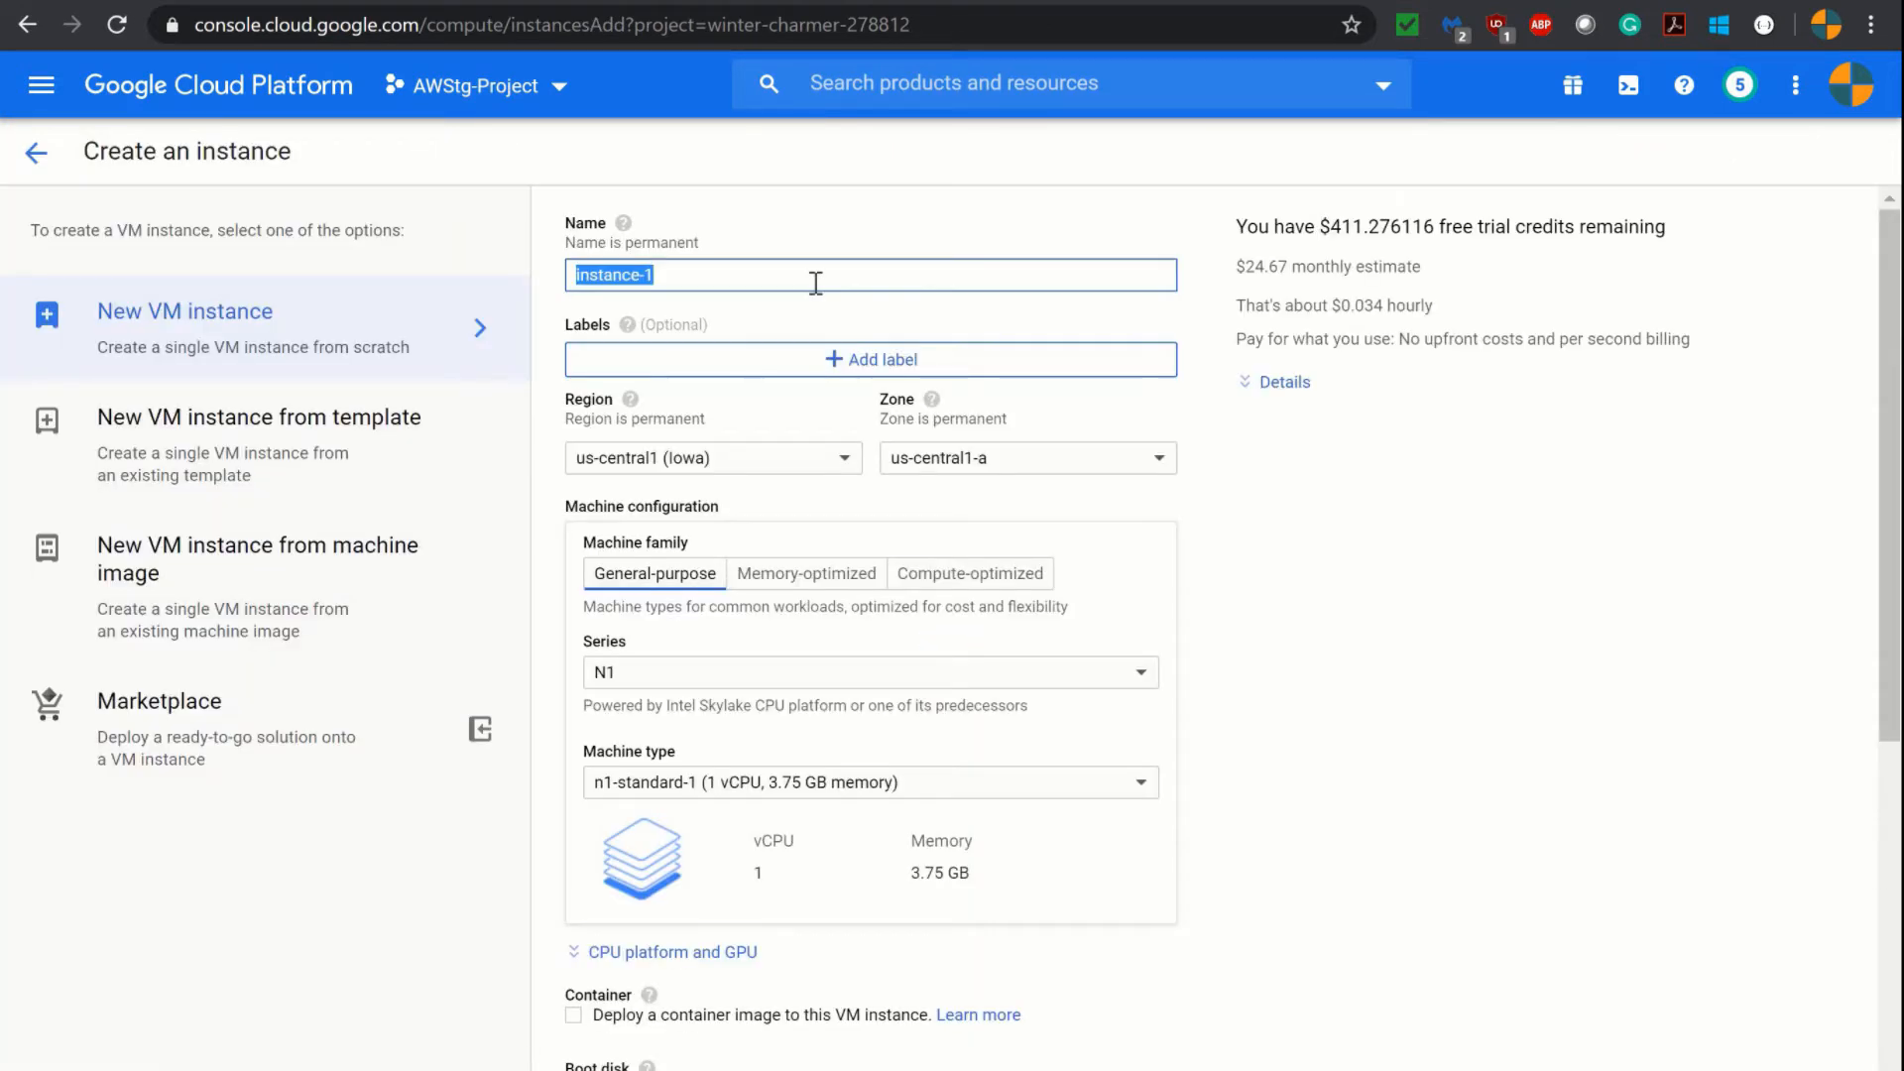
type("a")
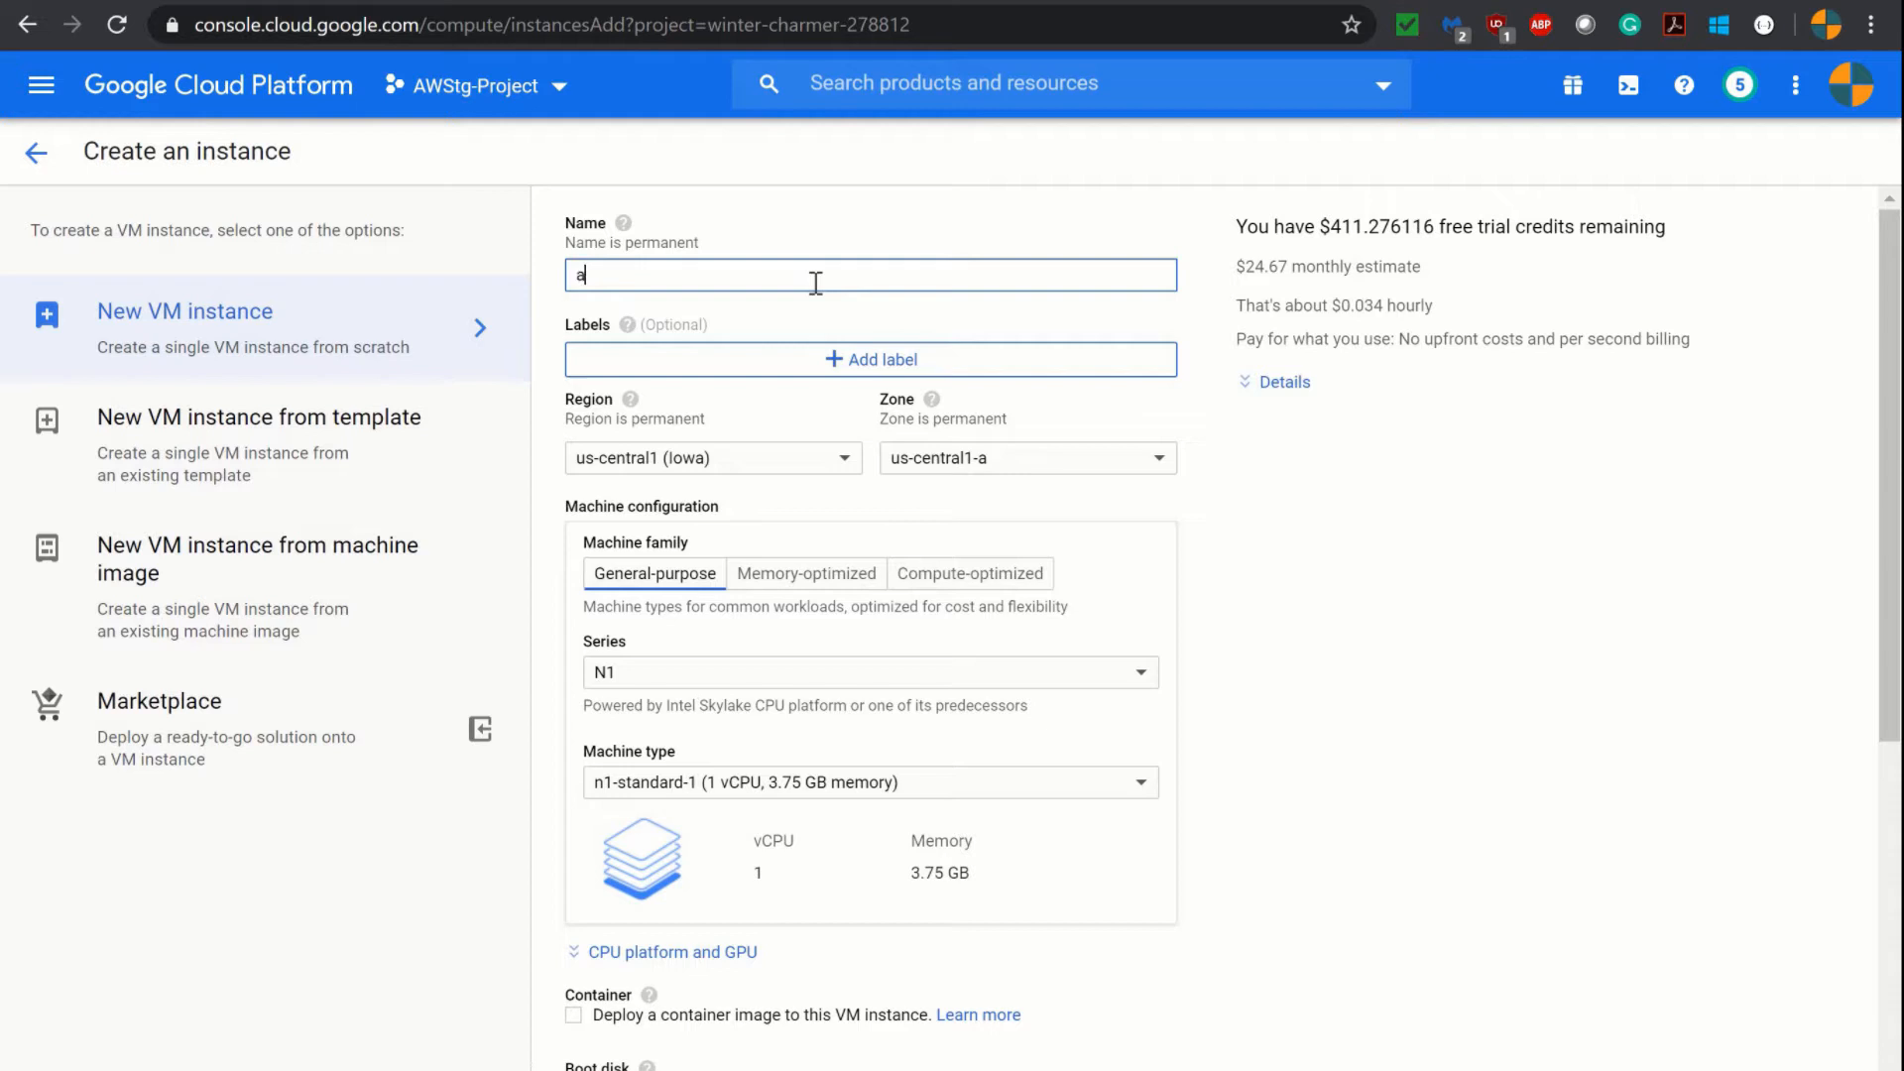
type("nsible")
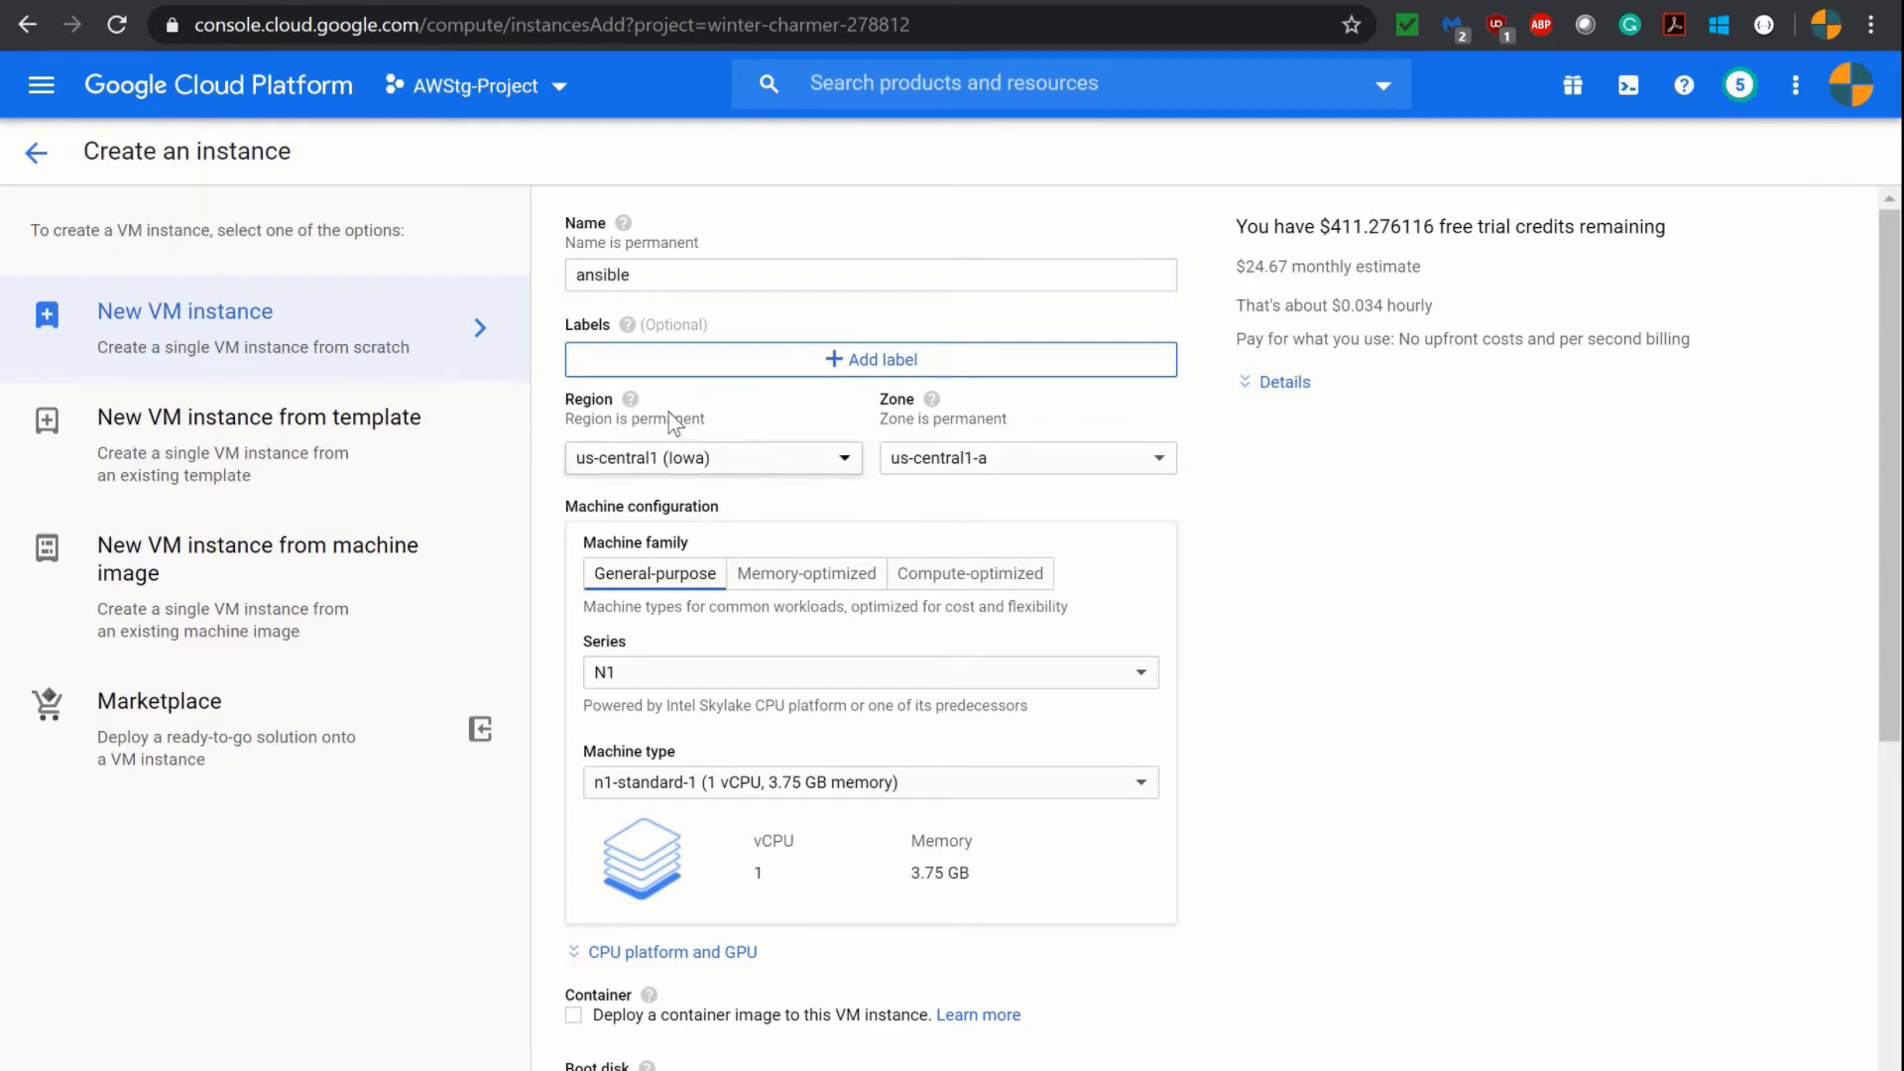
mouse_move(913, 407)
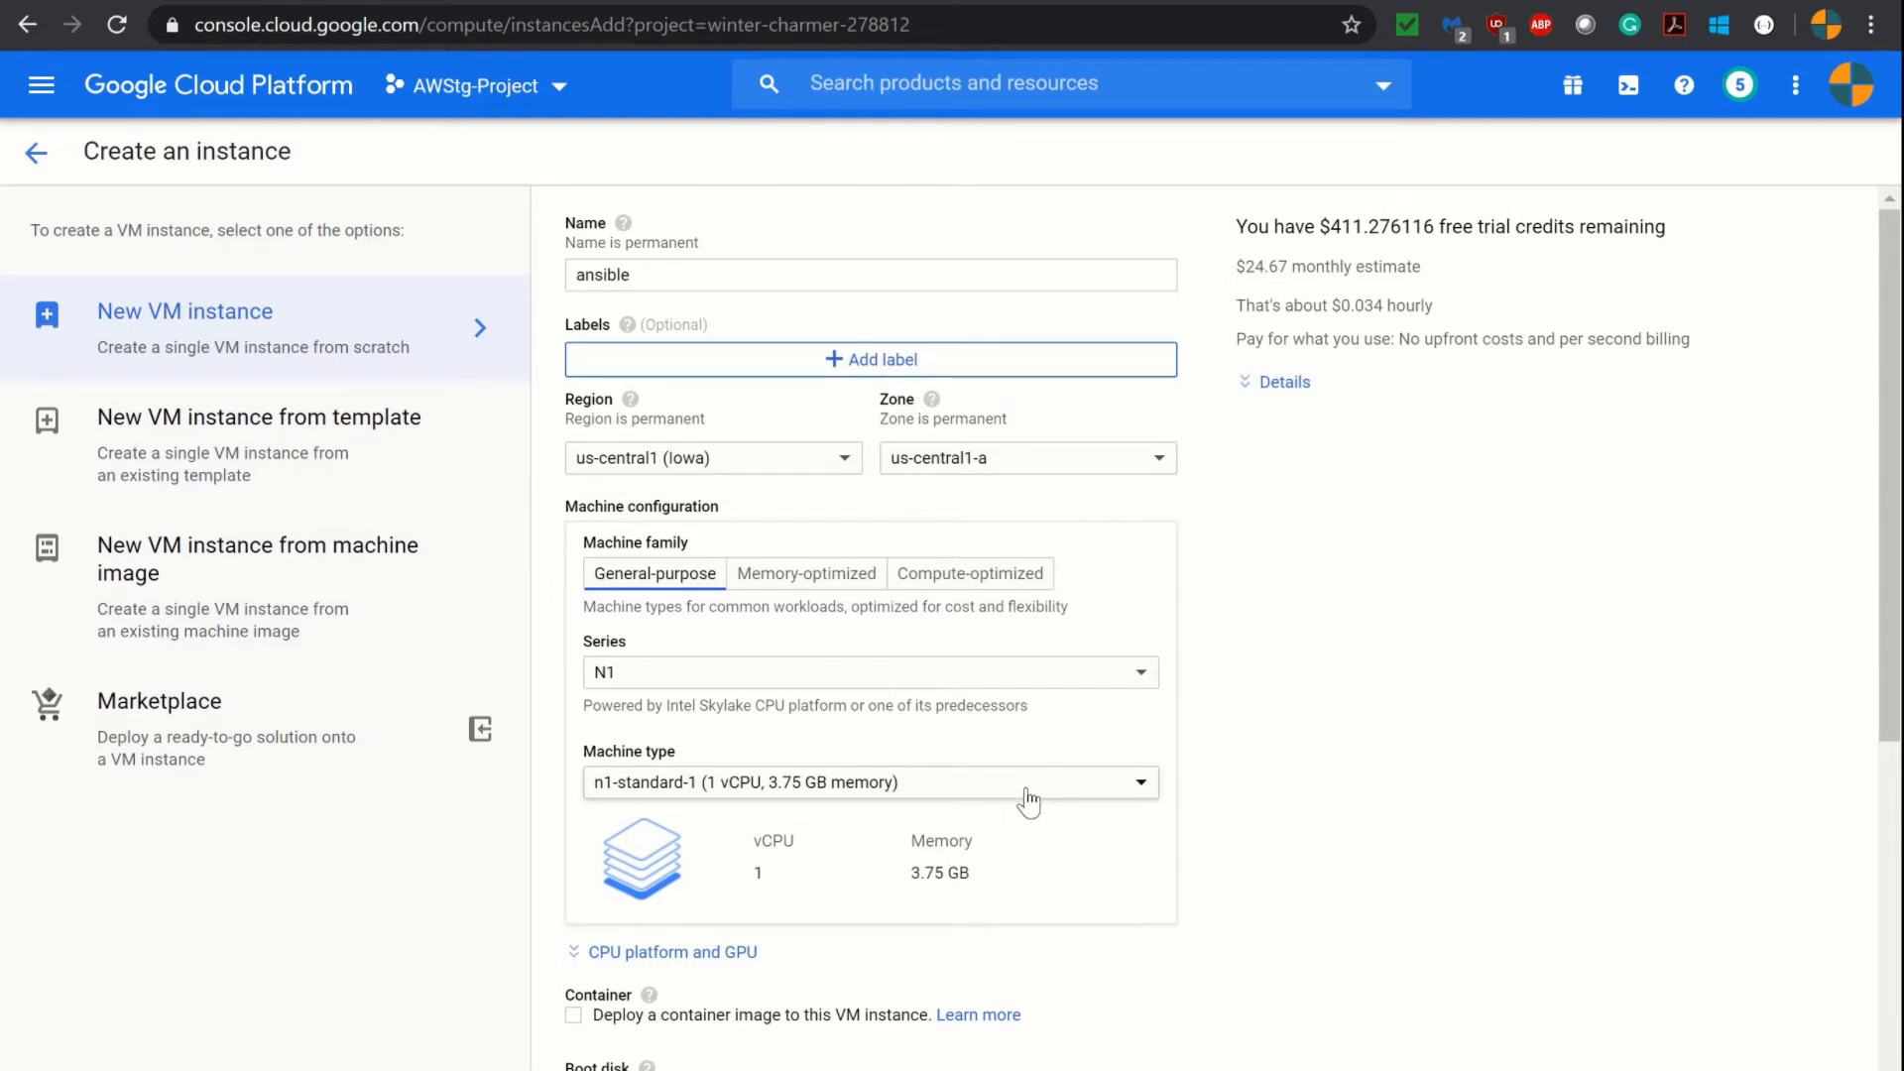
- Give the ansible VM a g1-small machine type and an Ubuntu 16.04 LTS boot disk
left_click(869, 781)
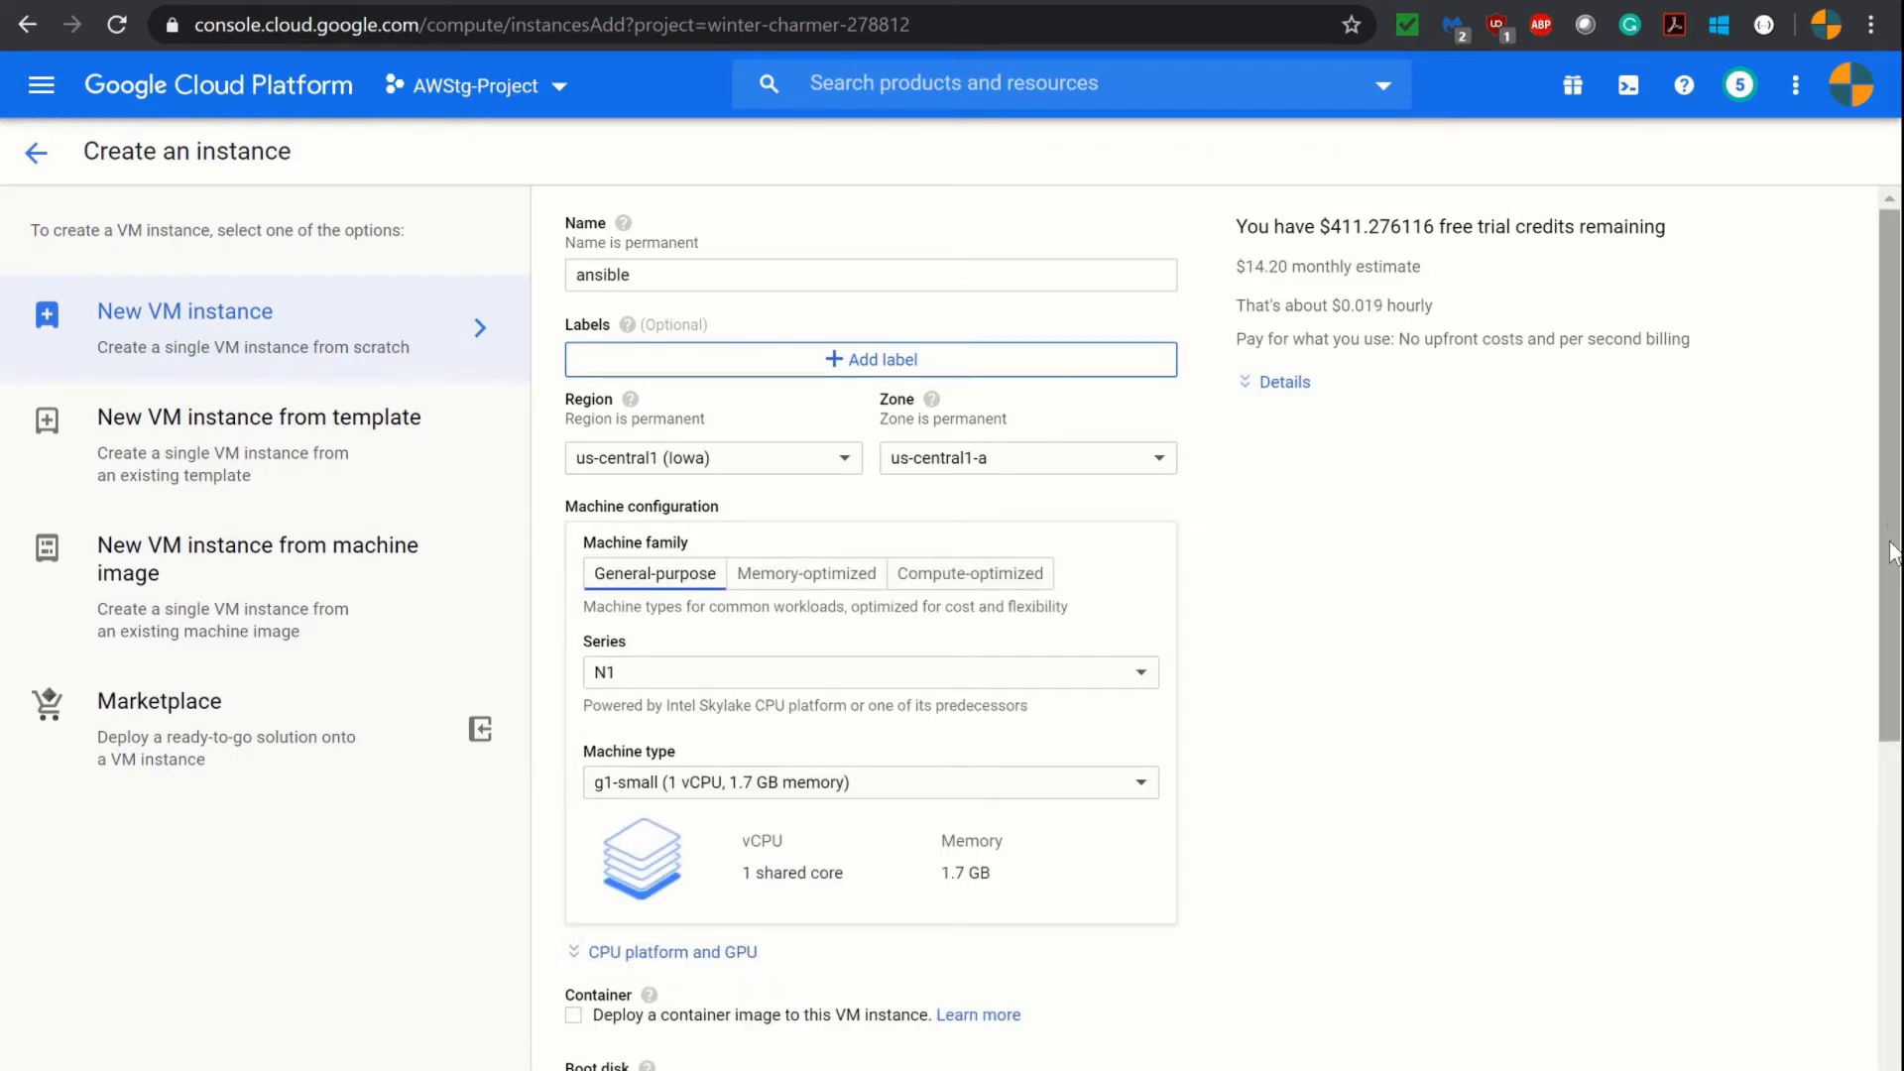
scroll("down", 3)
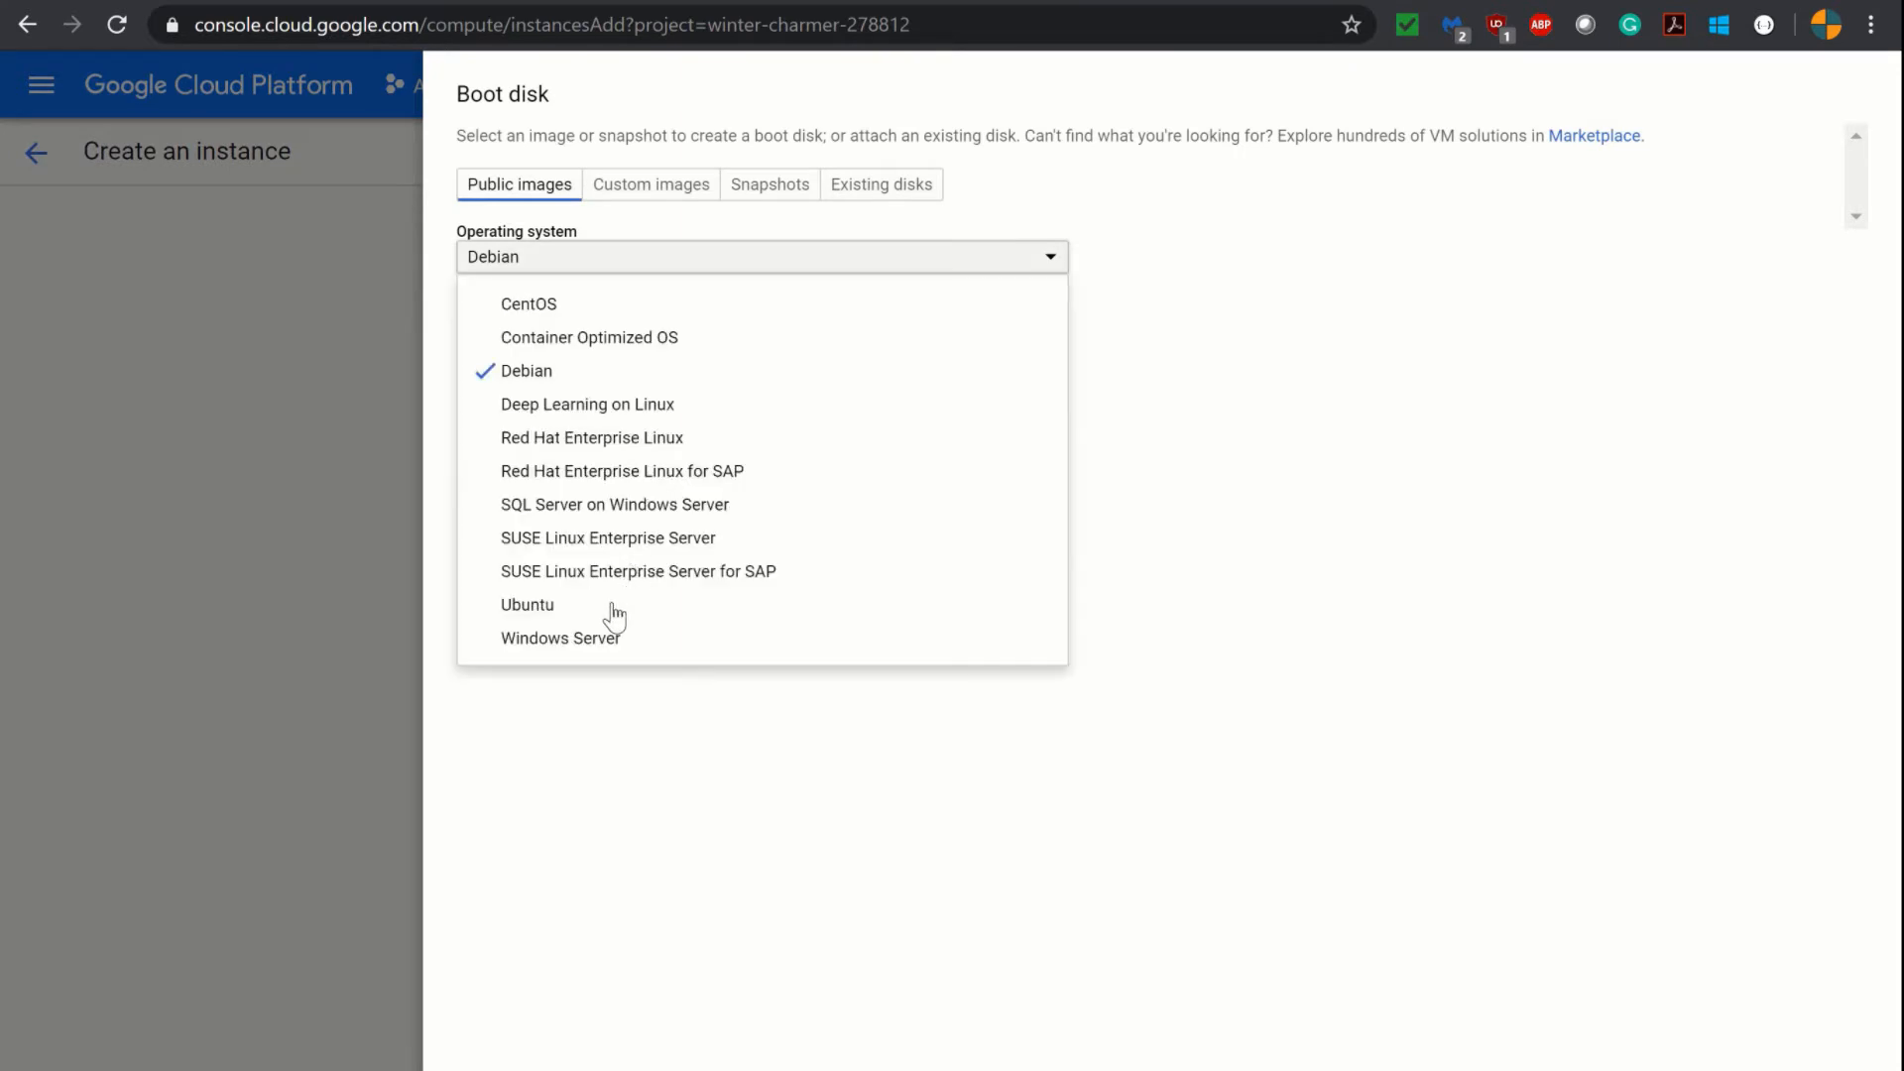
left_click(528, 603)
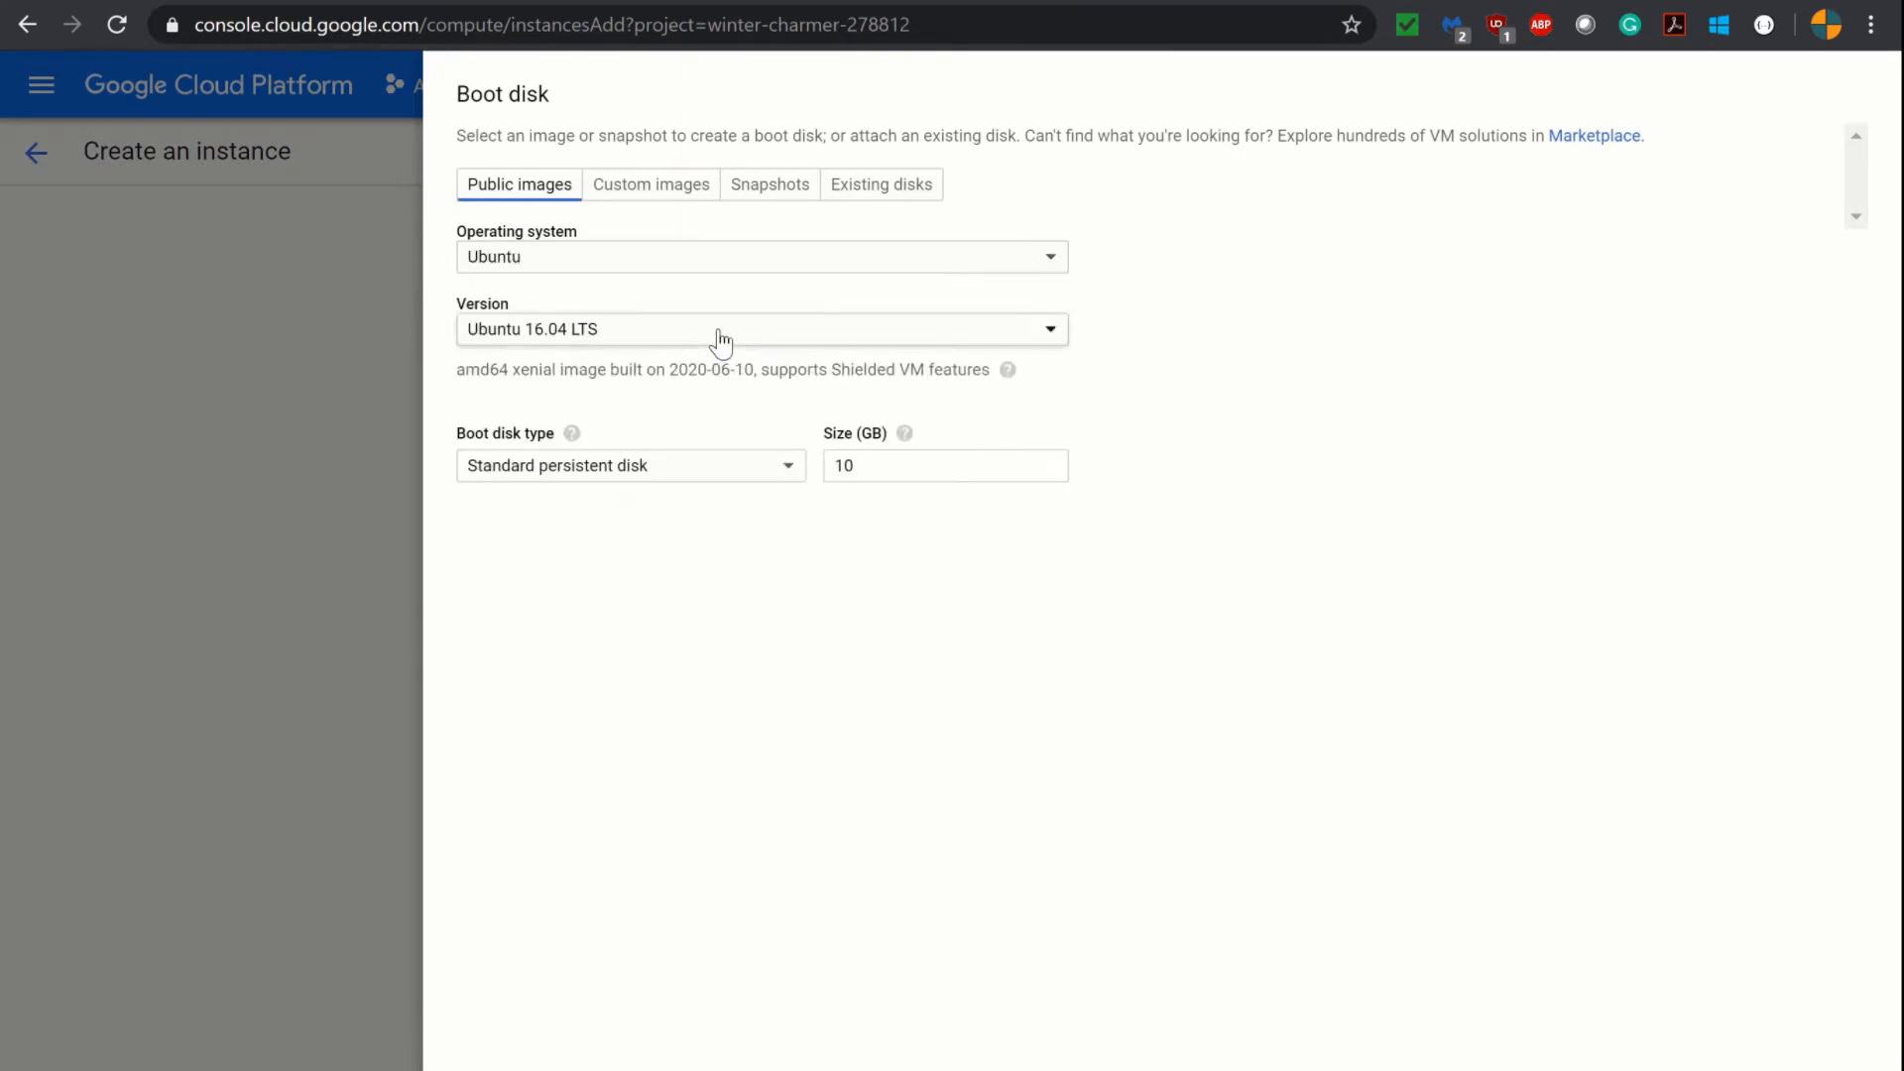
mouse_move(1292, 573)
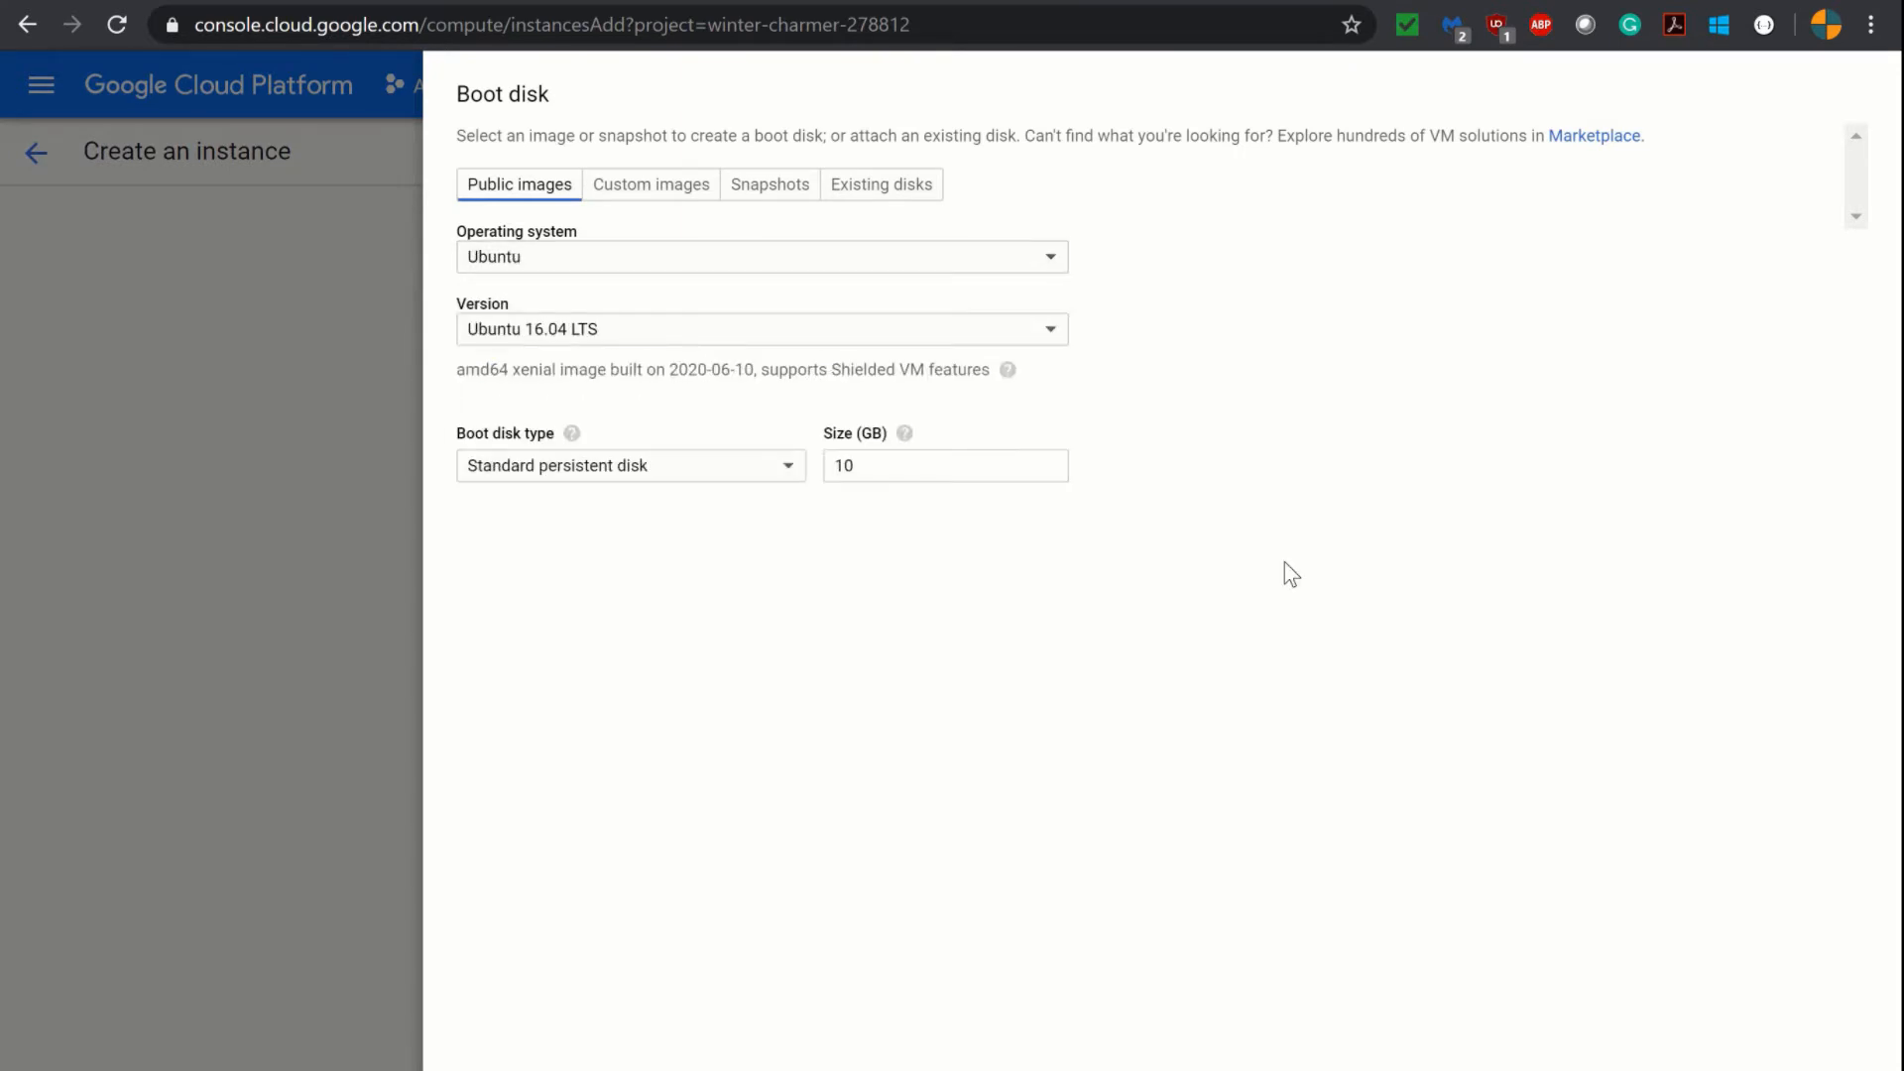
mouse_move(795, 801)
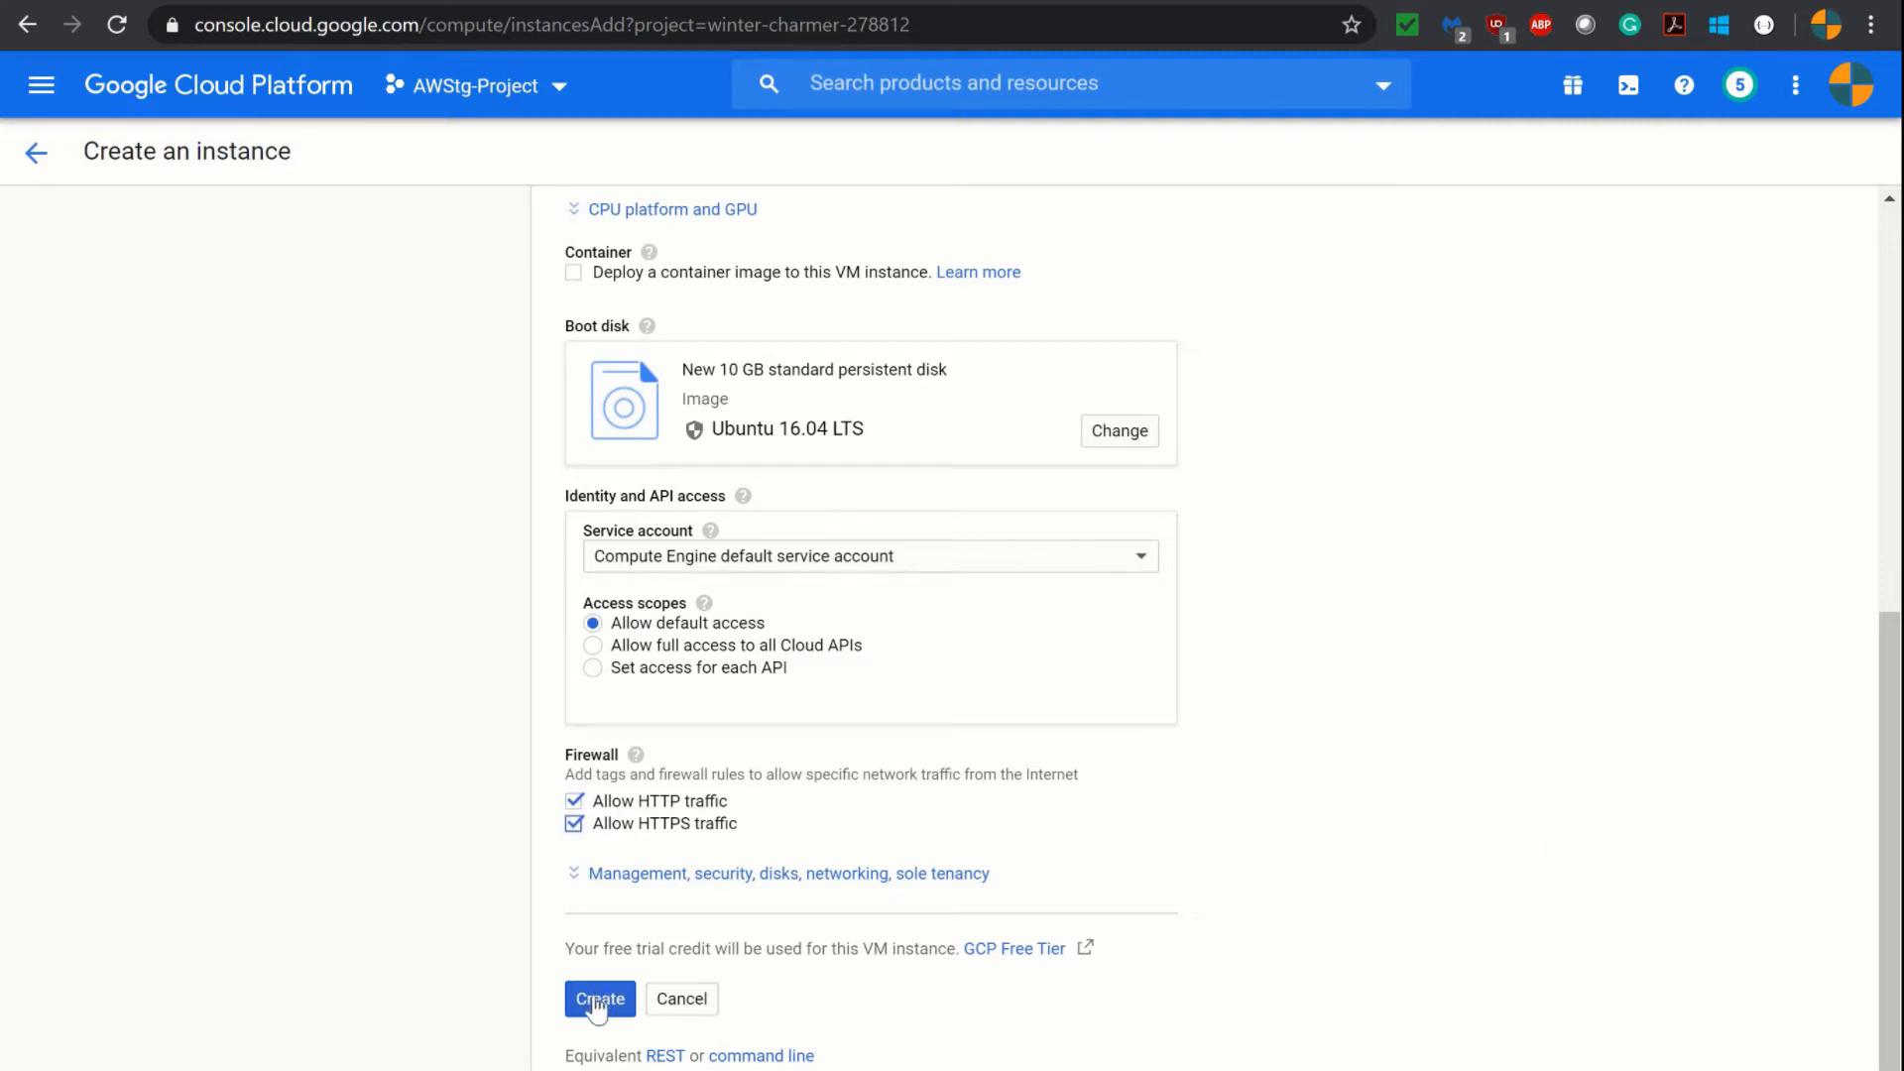
- Create the ansible VM and connect to it over SSH in a browser window
left_click(599, 998)
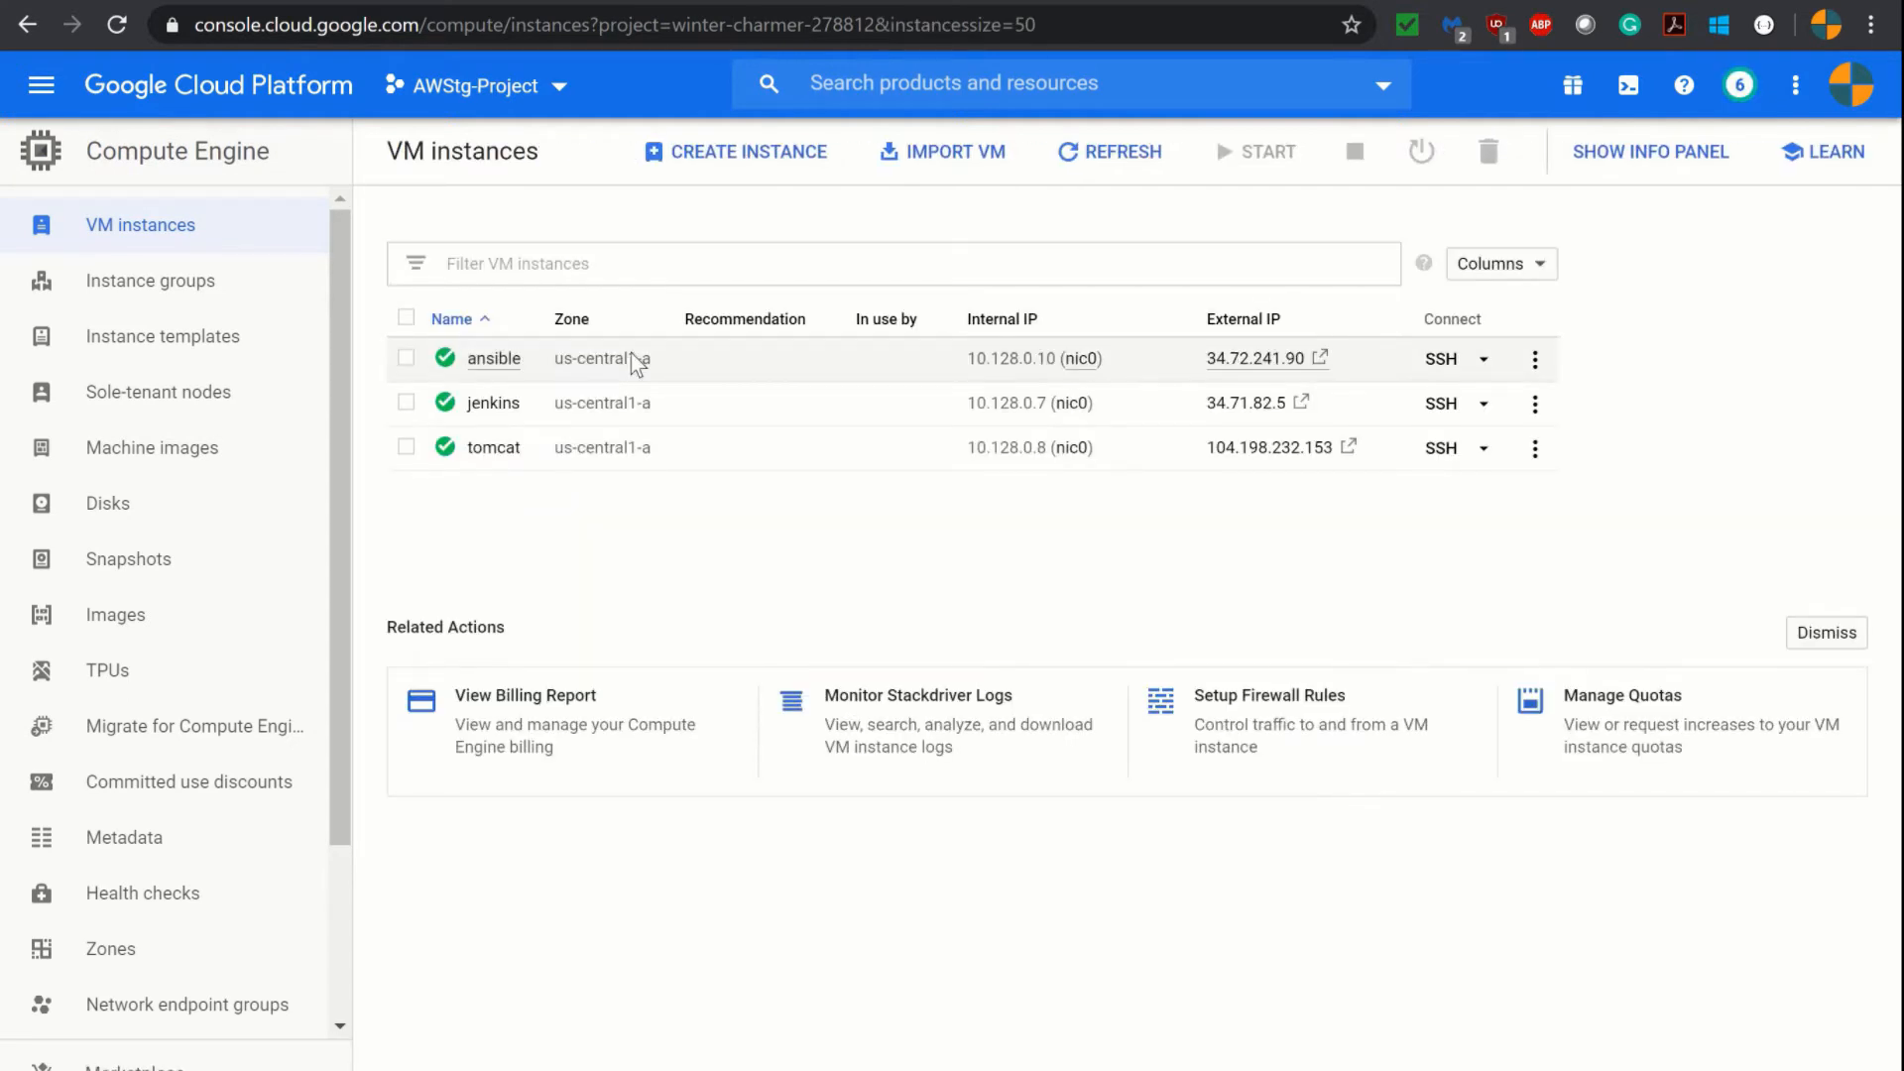
left_click(1484, 359)
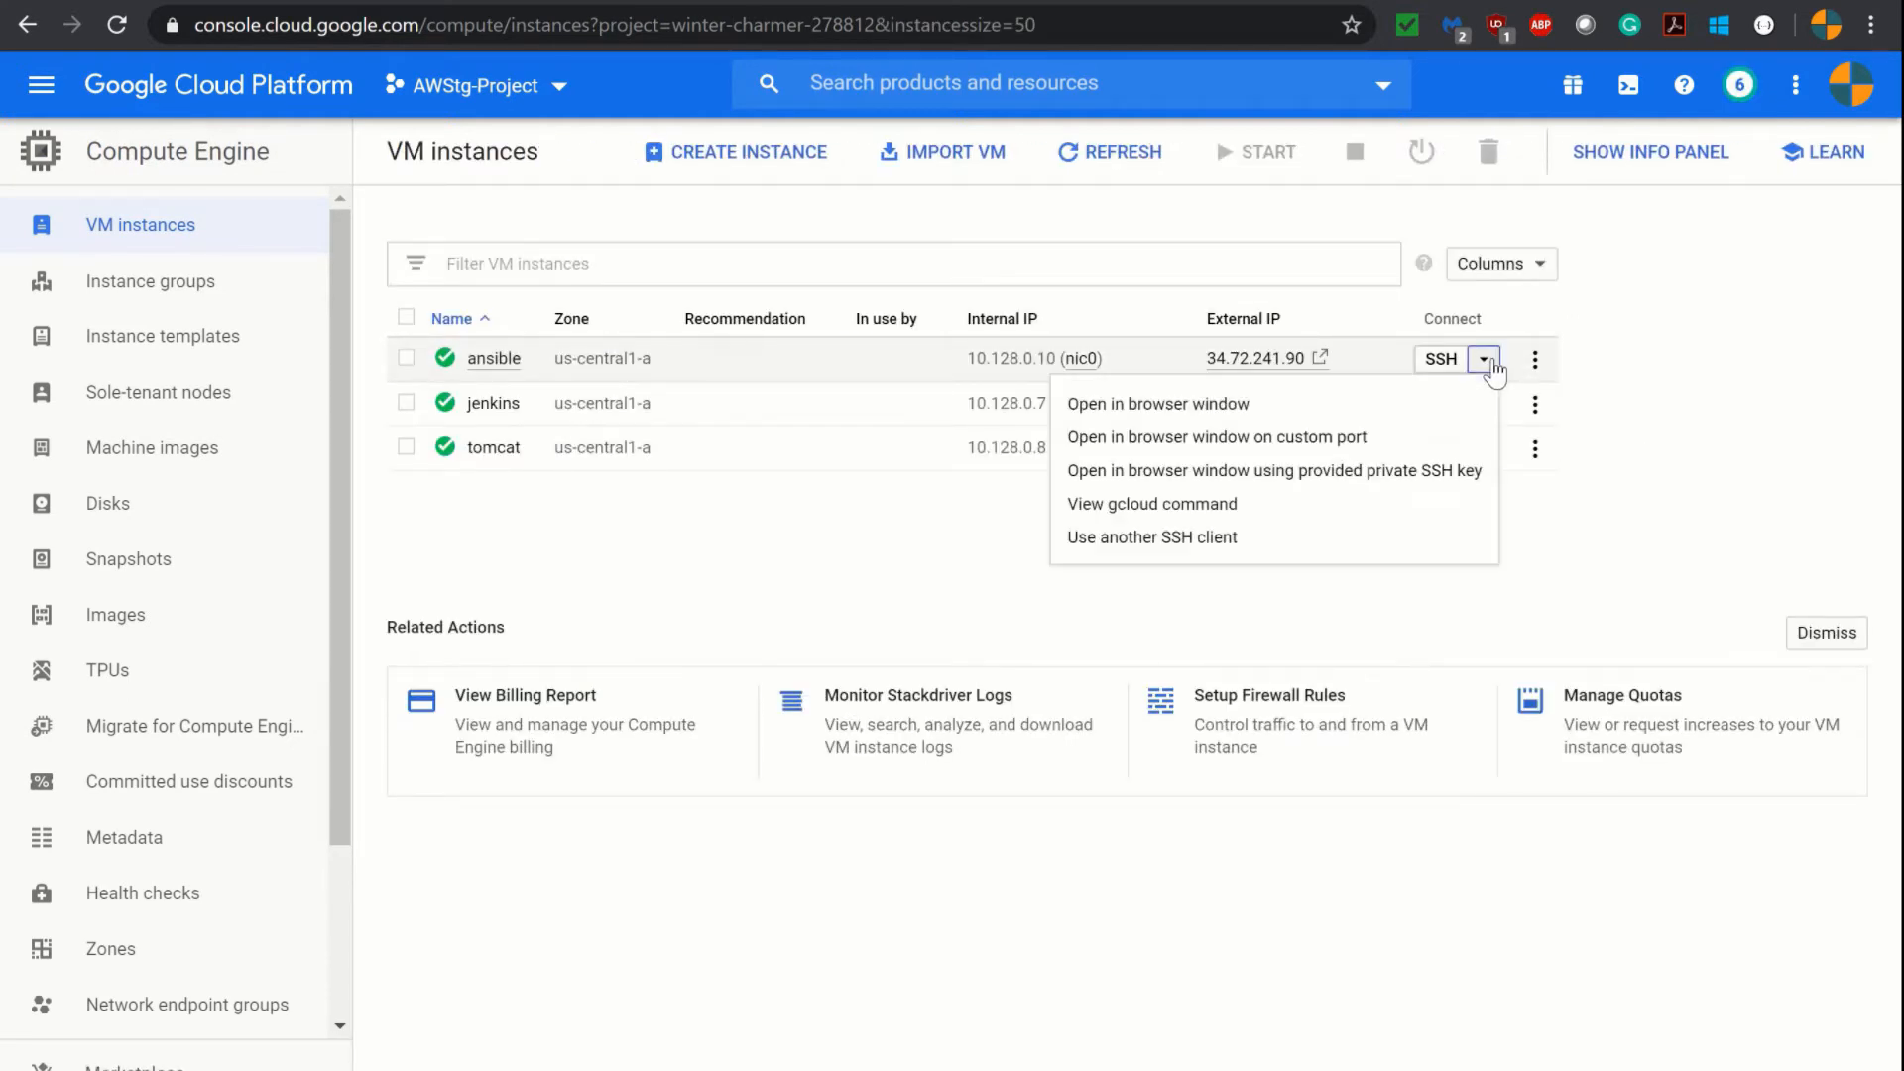
mouse_move(1184, 419)
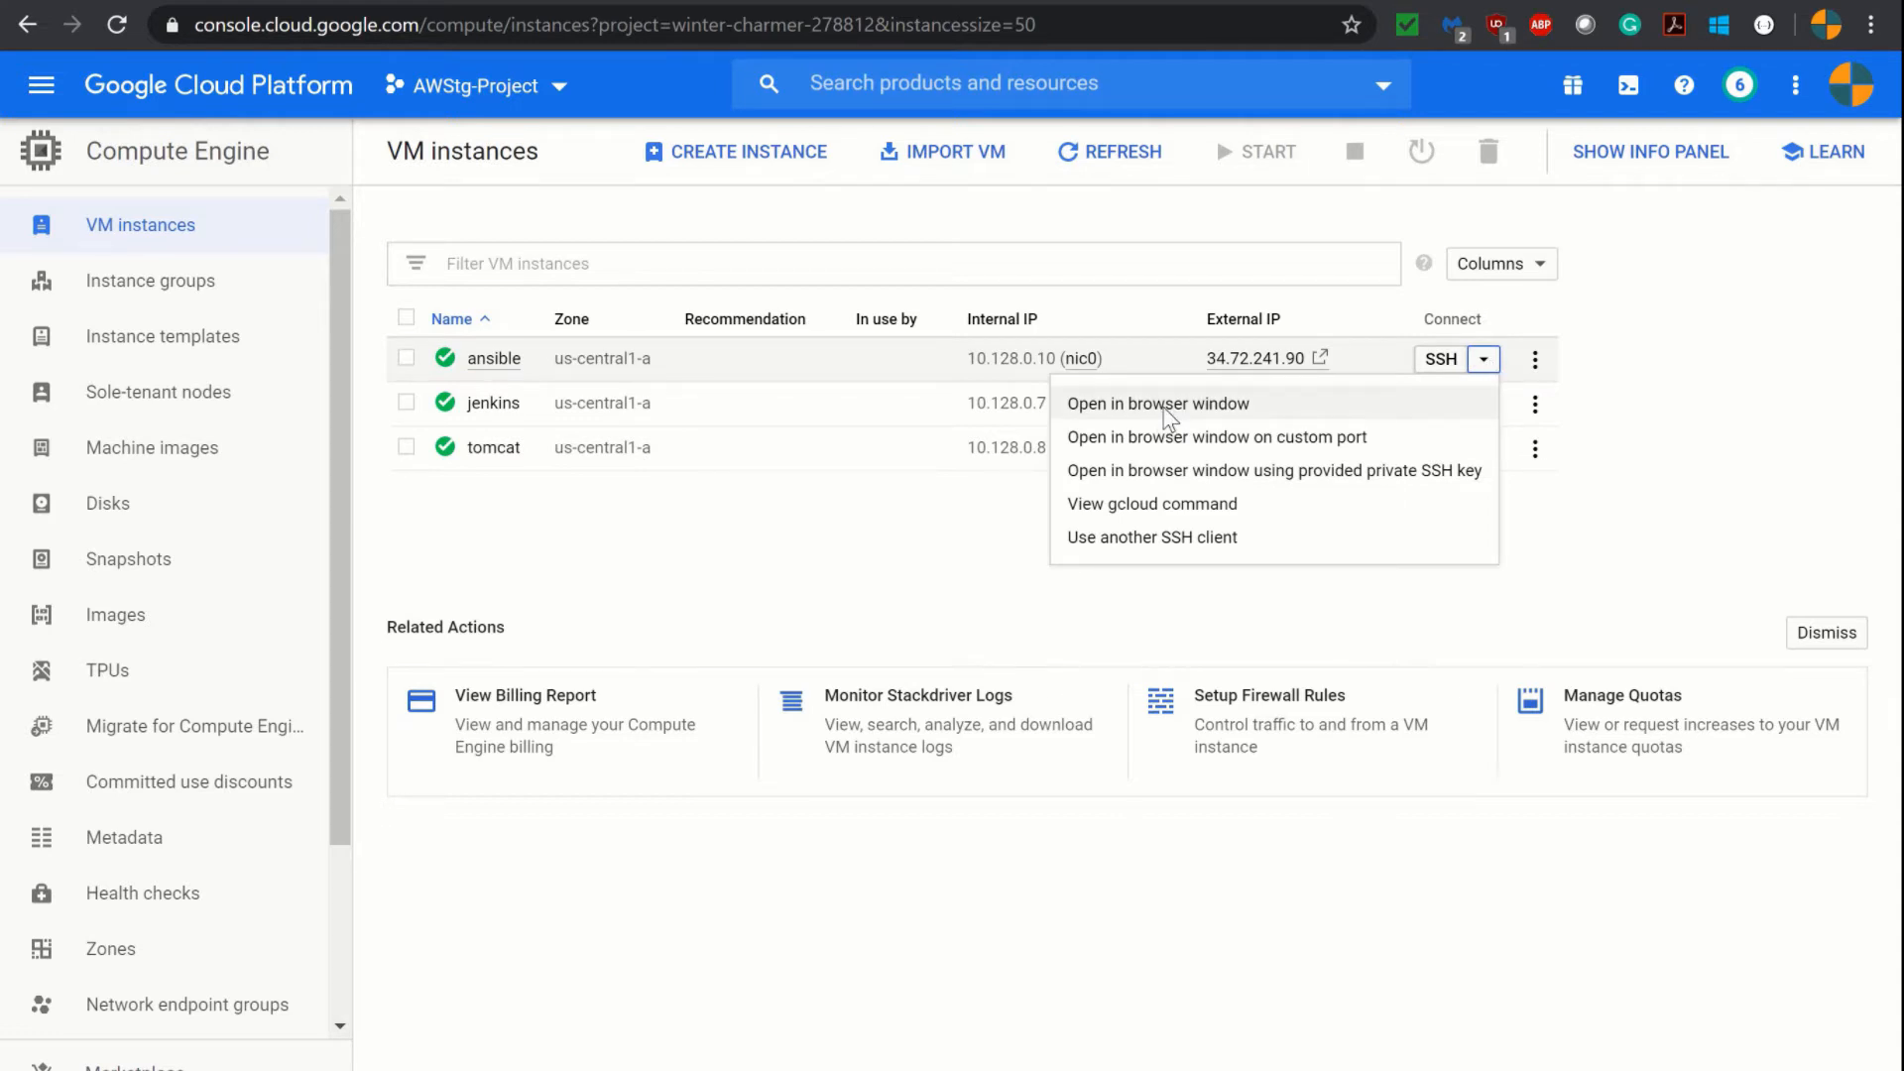
left_click(1156, 403)
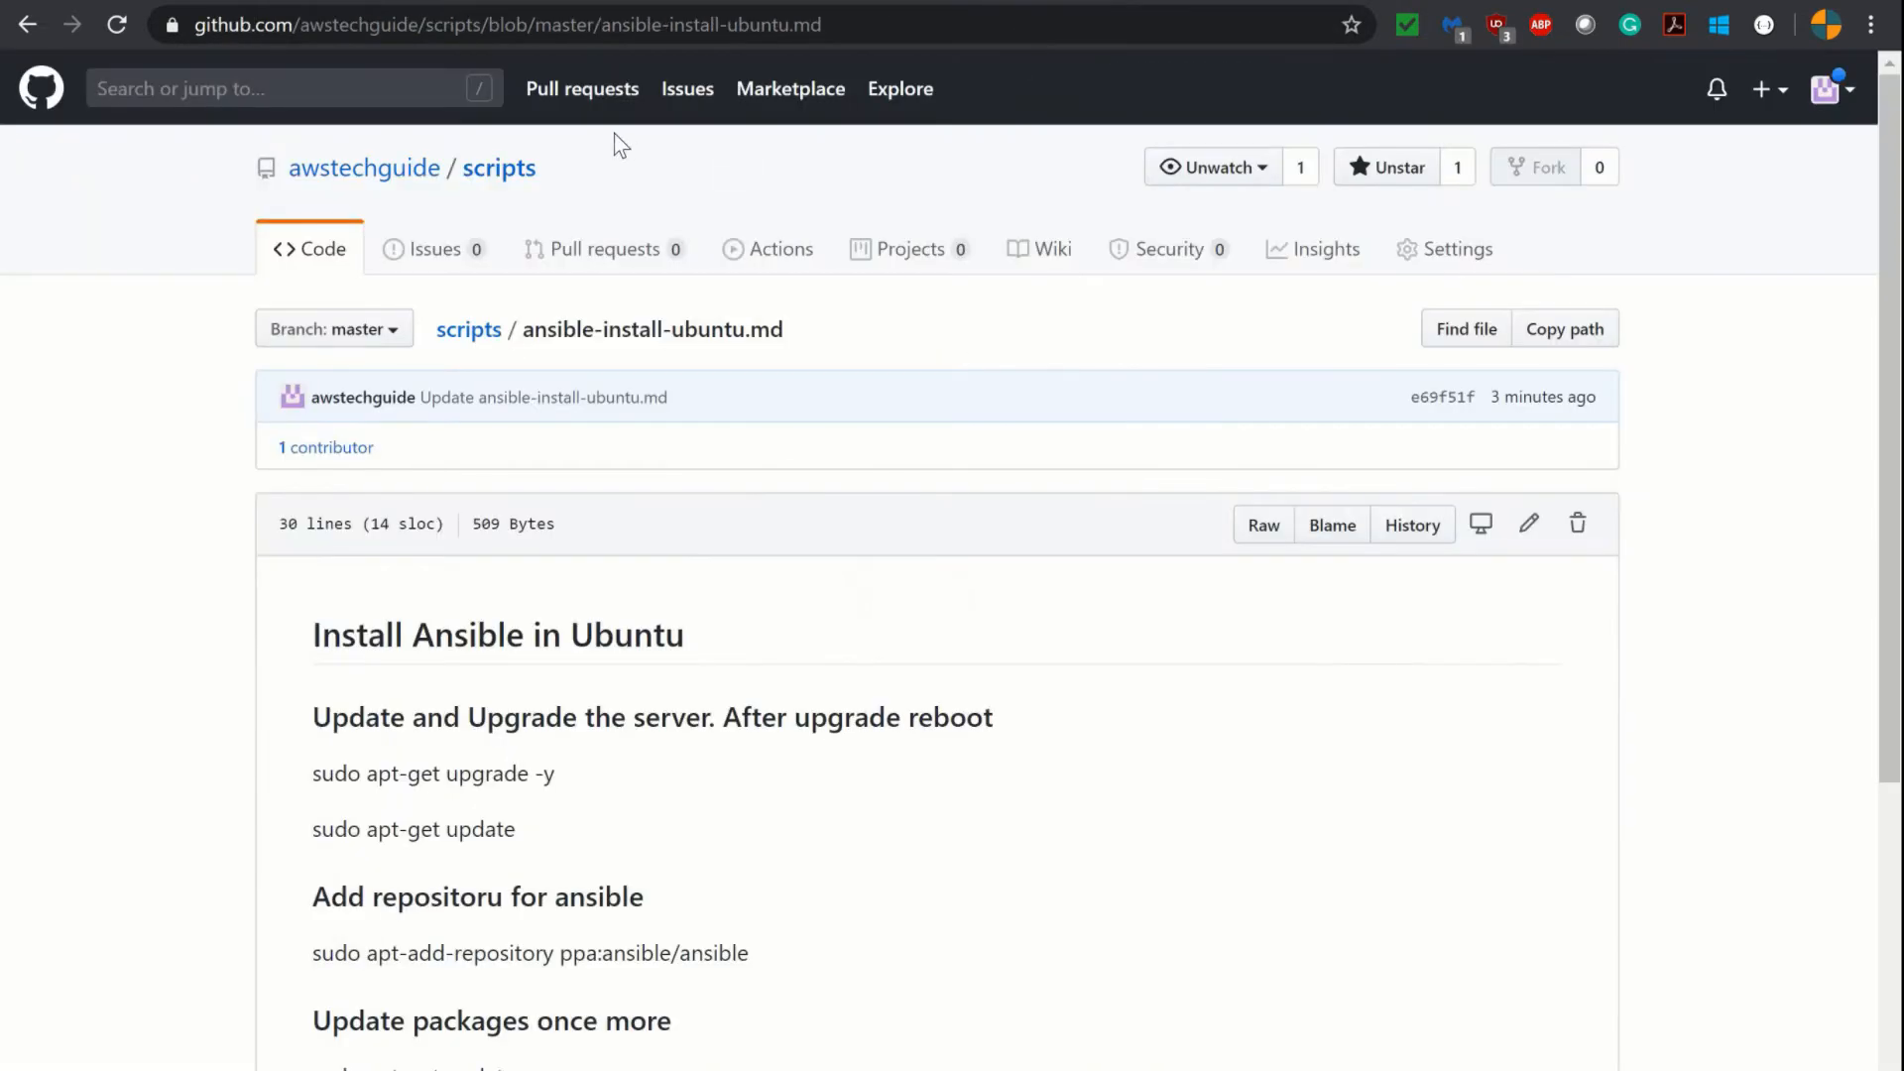
scroll("down", 3)
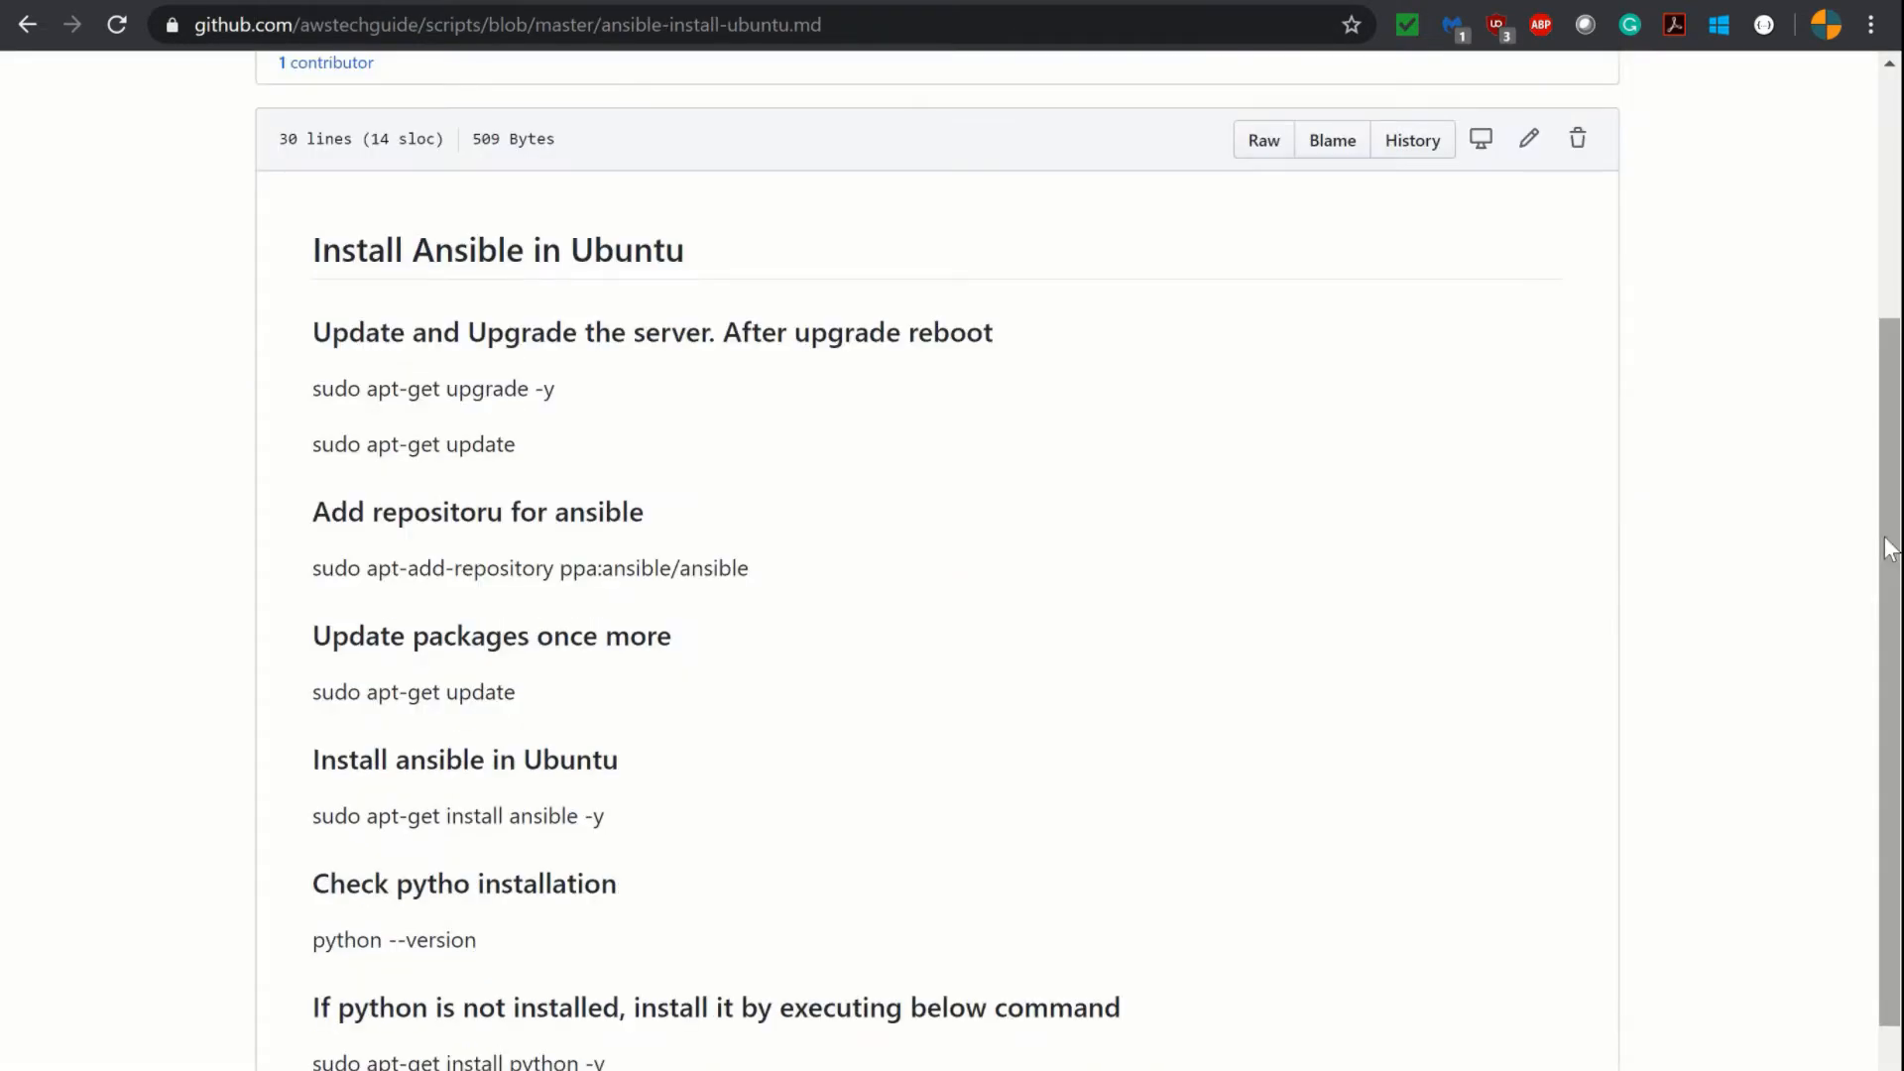
mouse_move(1129, 408)
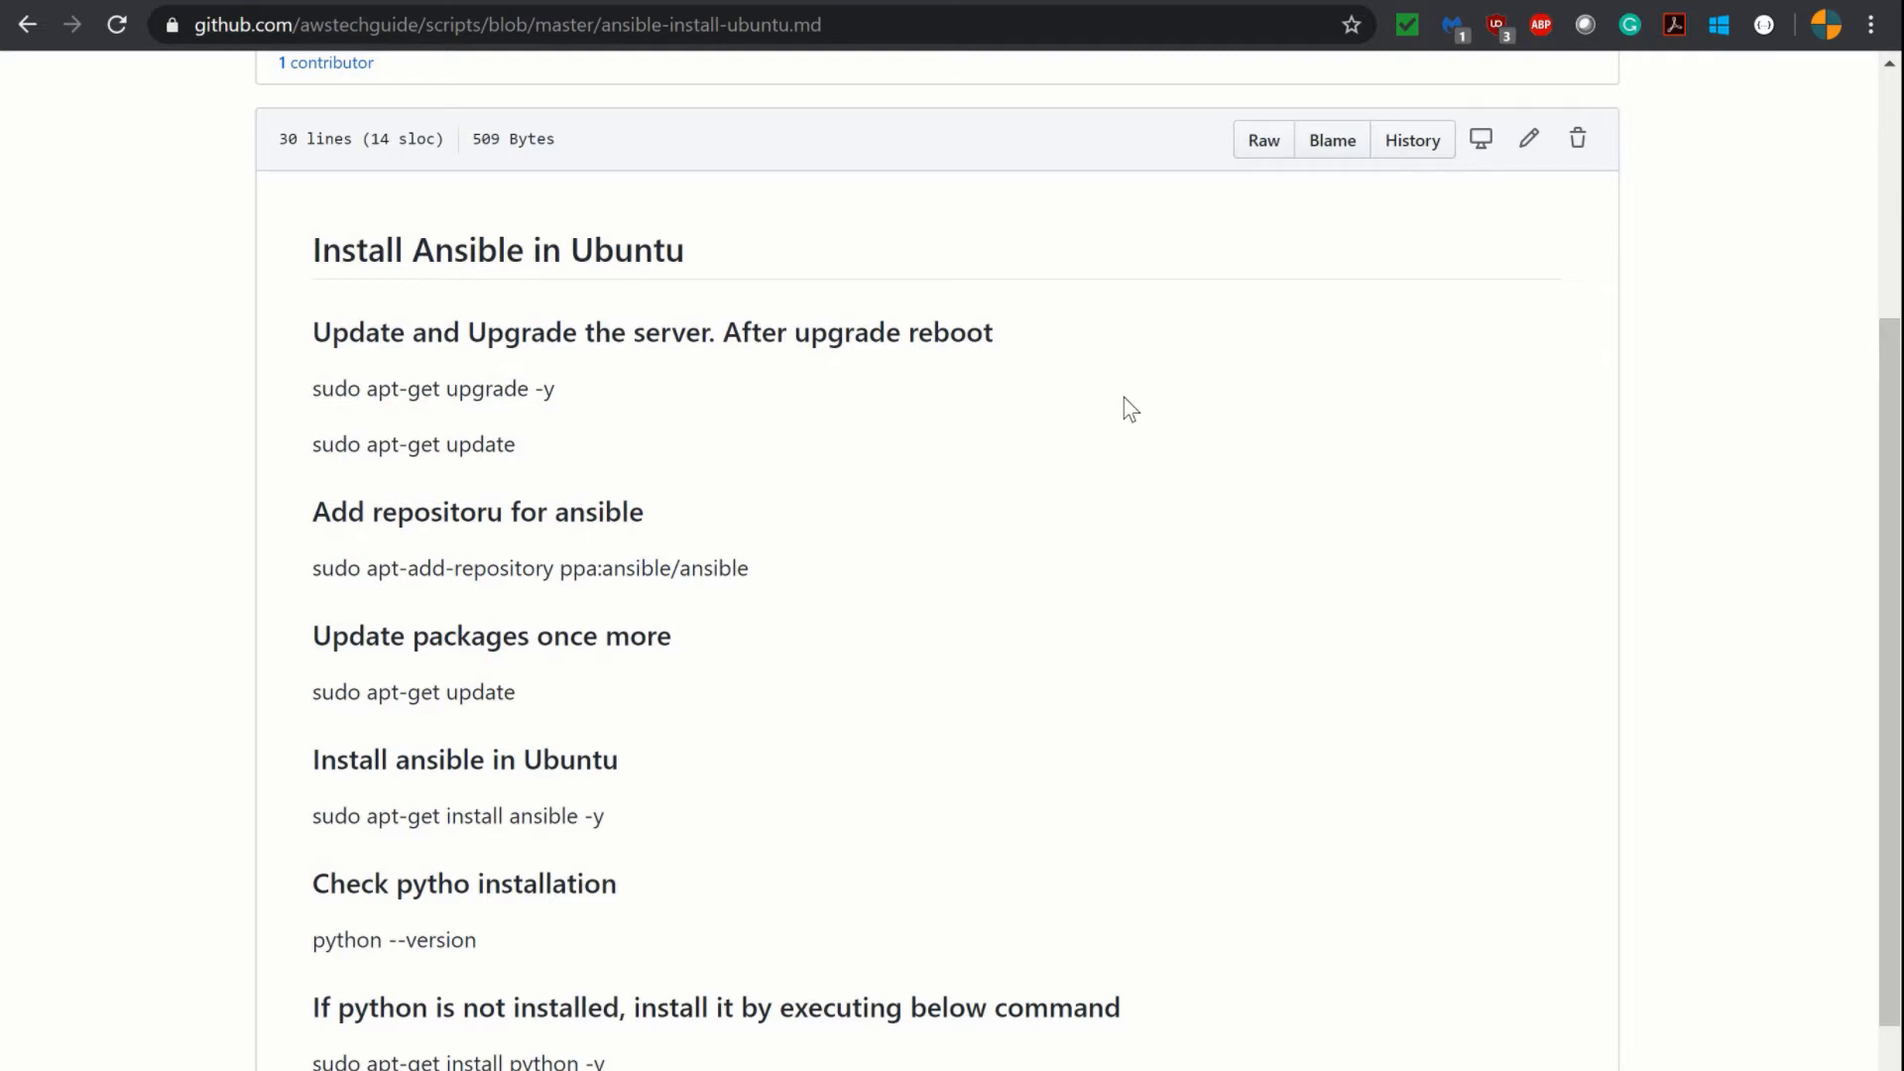
mouse_move(292, 337)
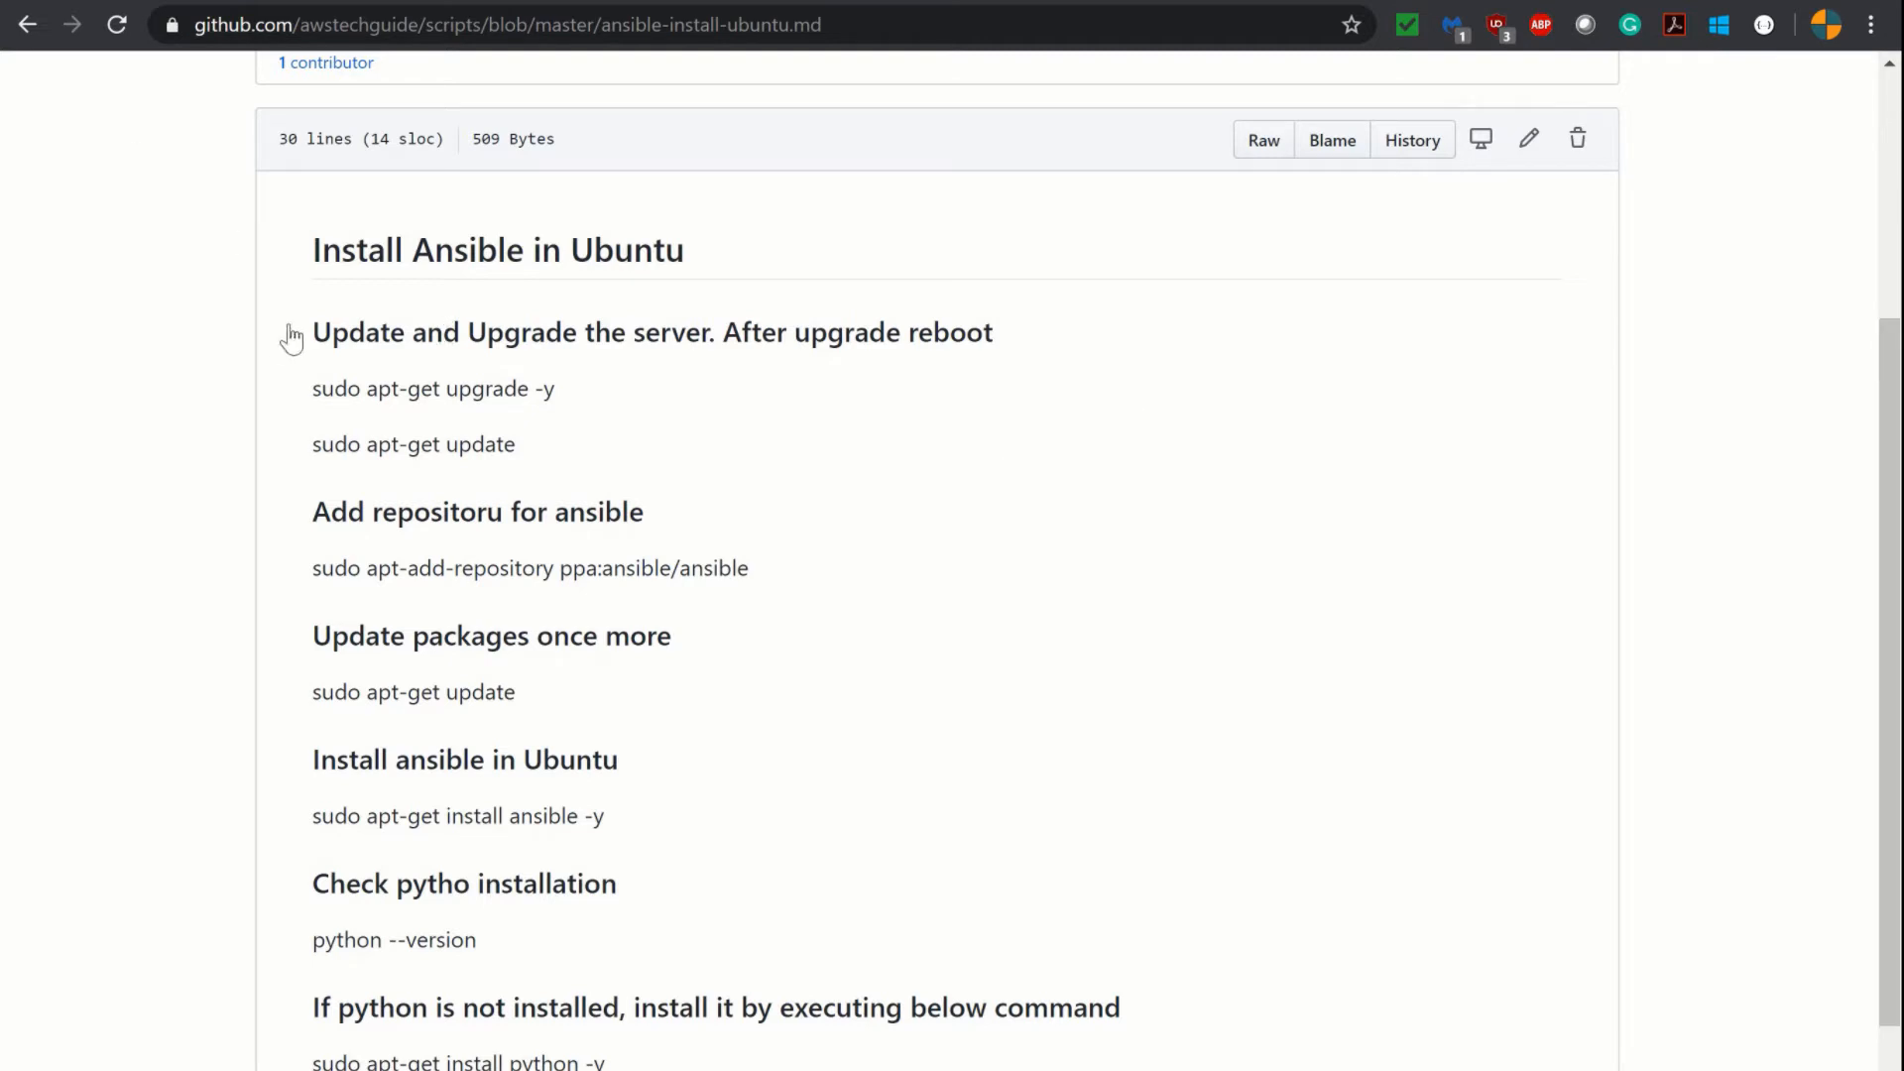
mouse_move(607, 342)
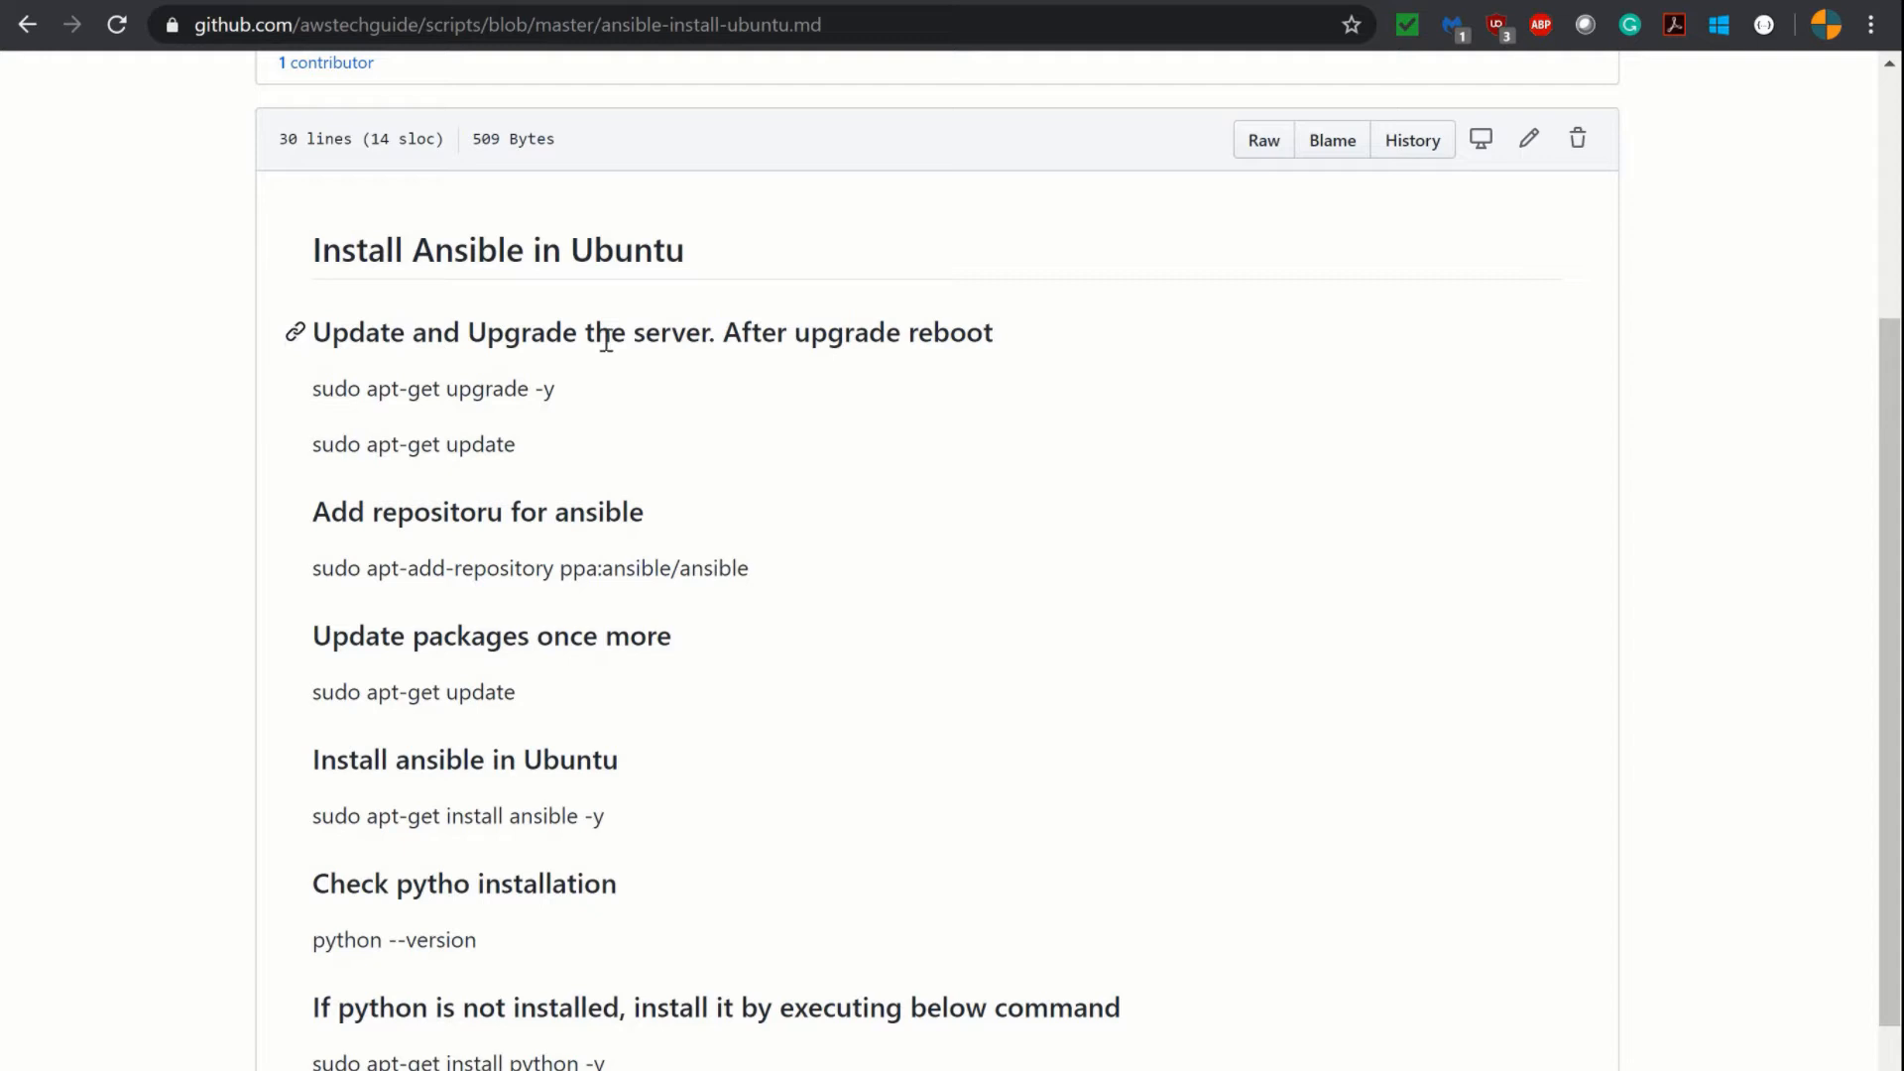
mouse_move(678, 517)
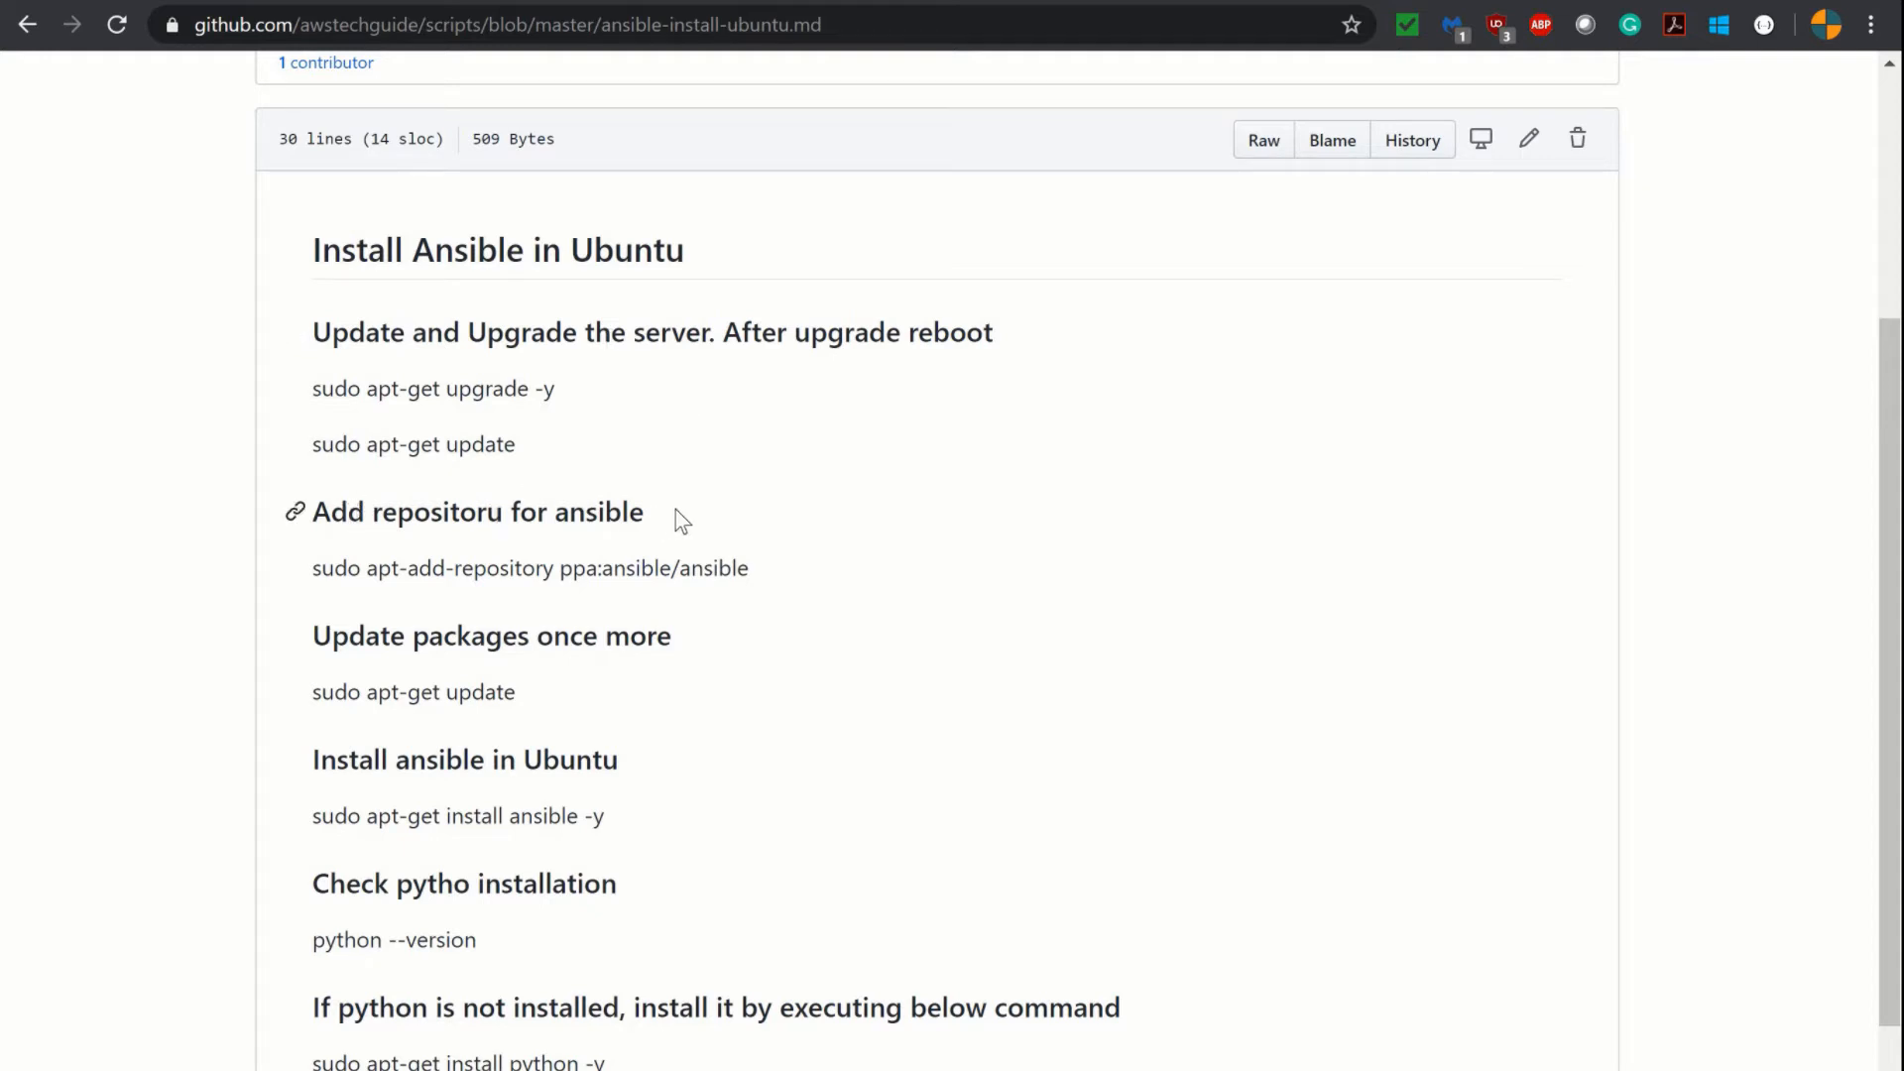
mouse_move(242, 694)
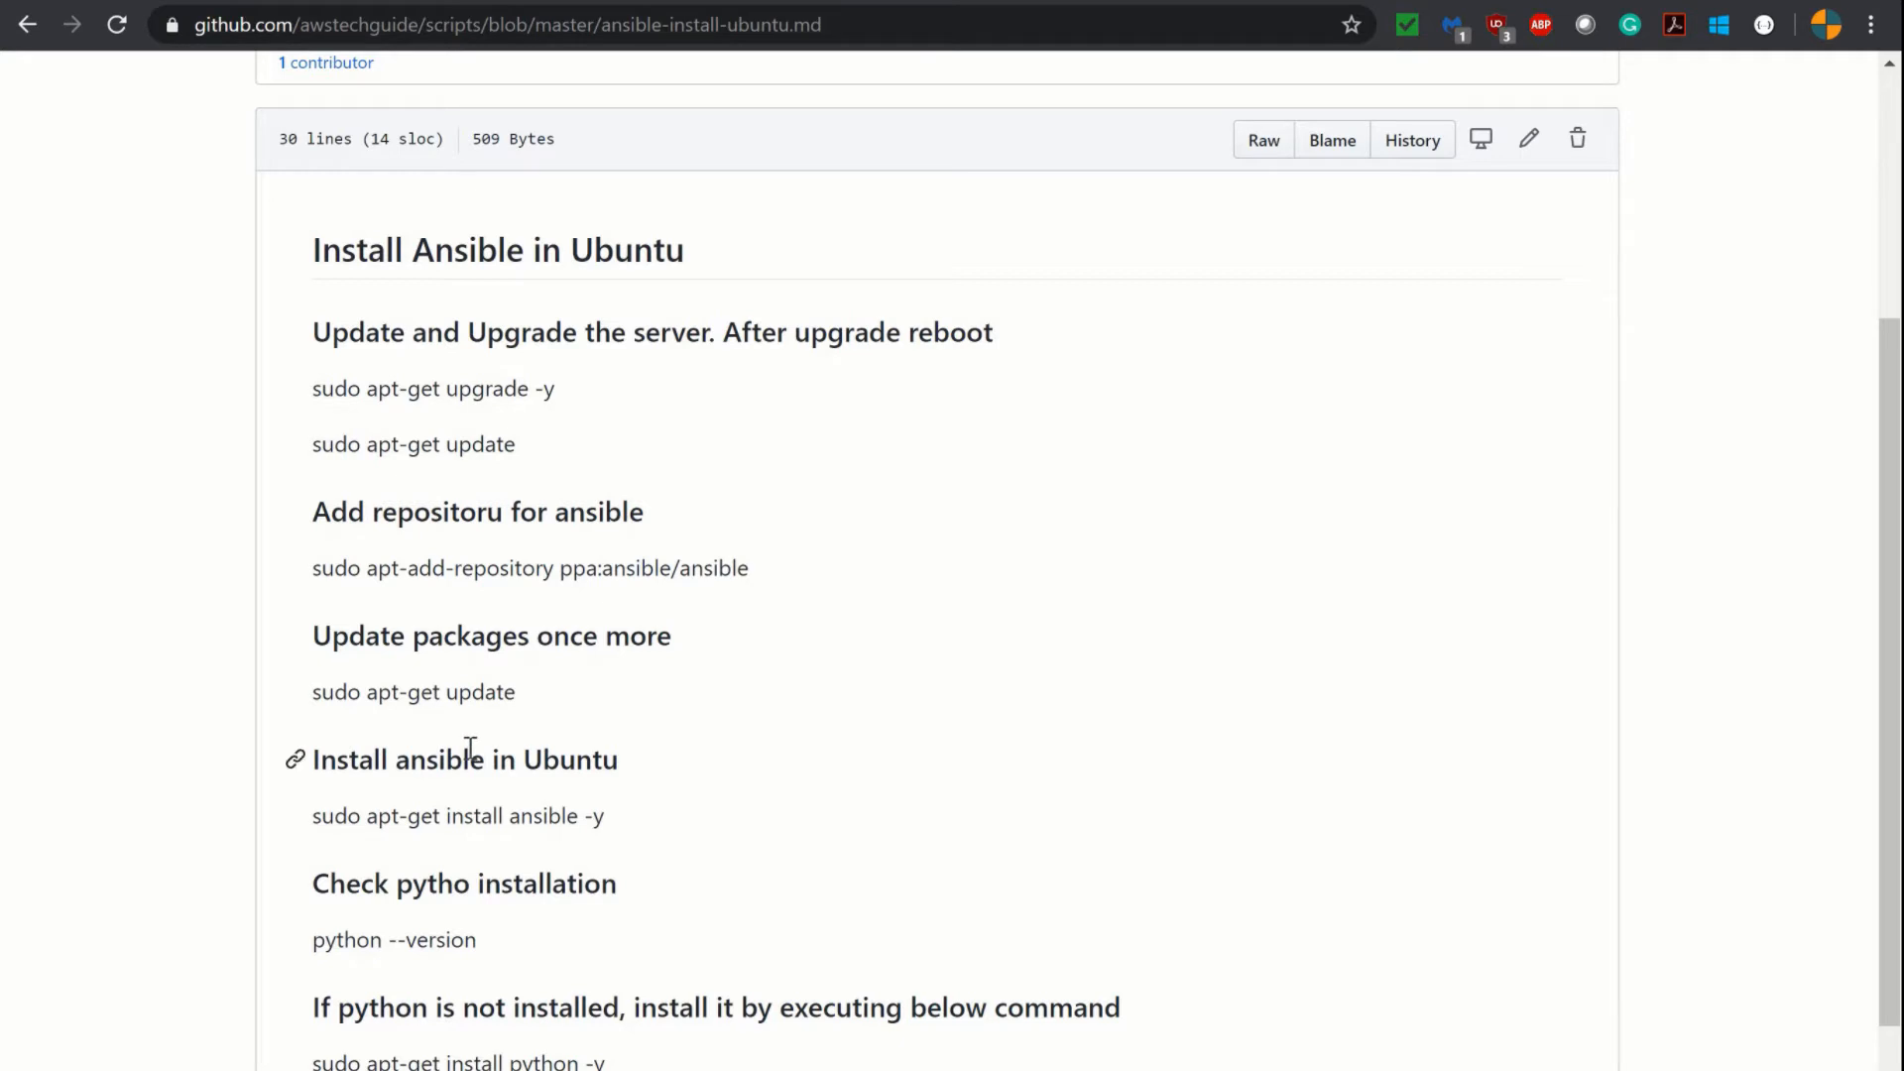
mouse_move(680, 873)
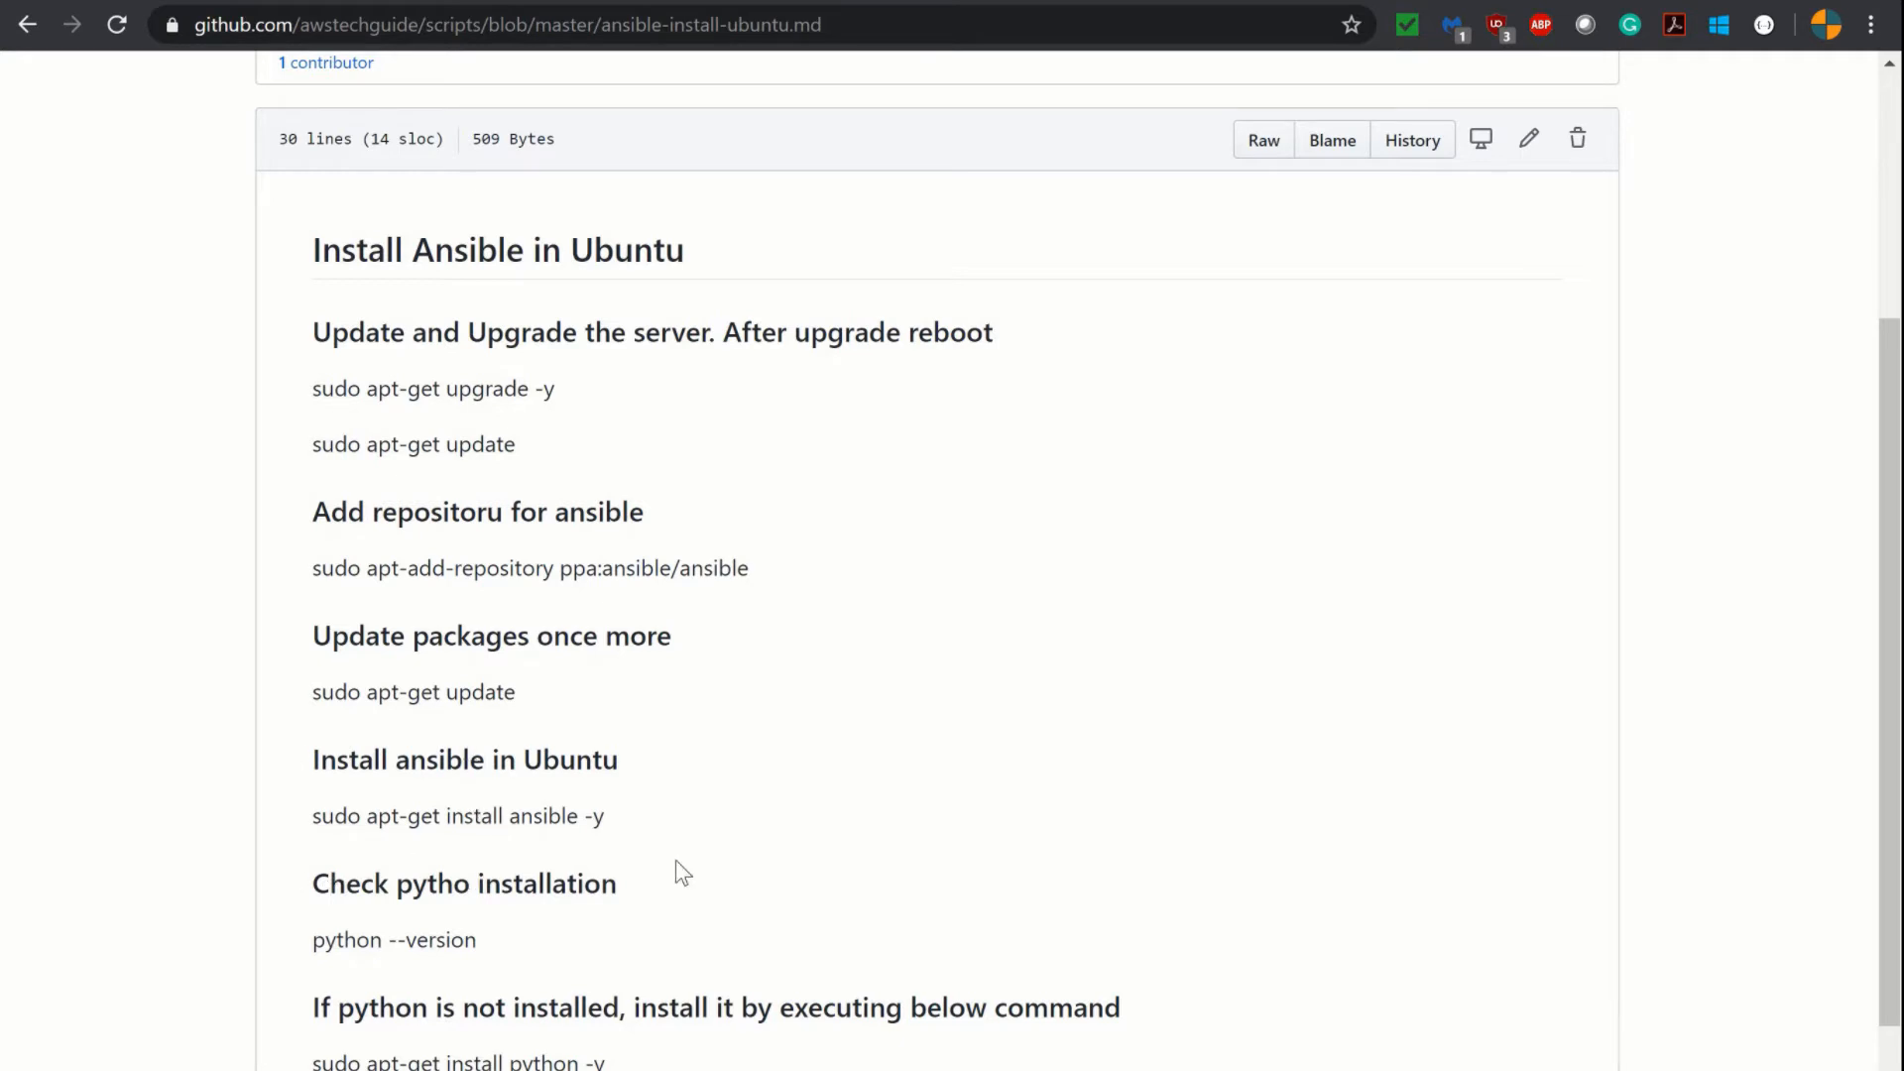
scroll("up", 3)
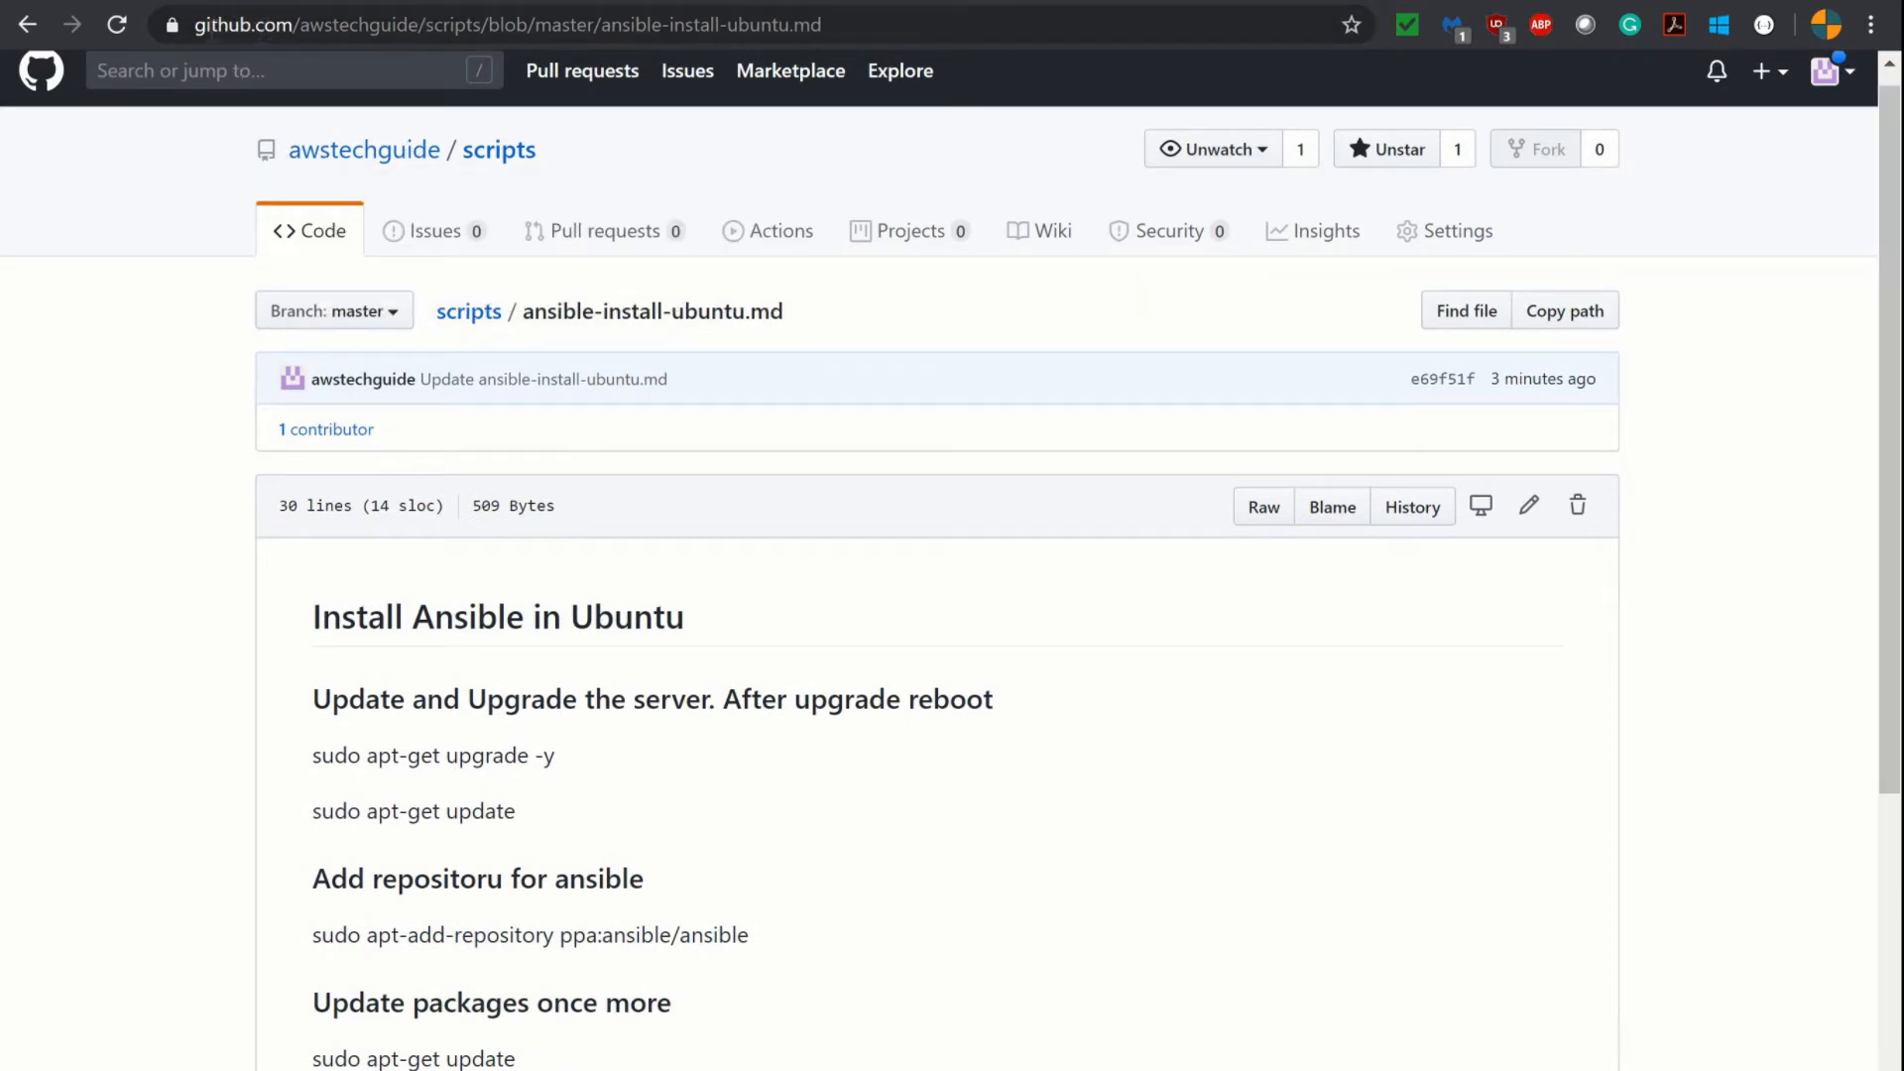
left_click(486, 24)
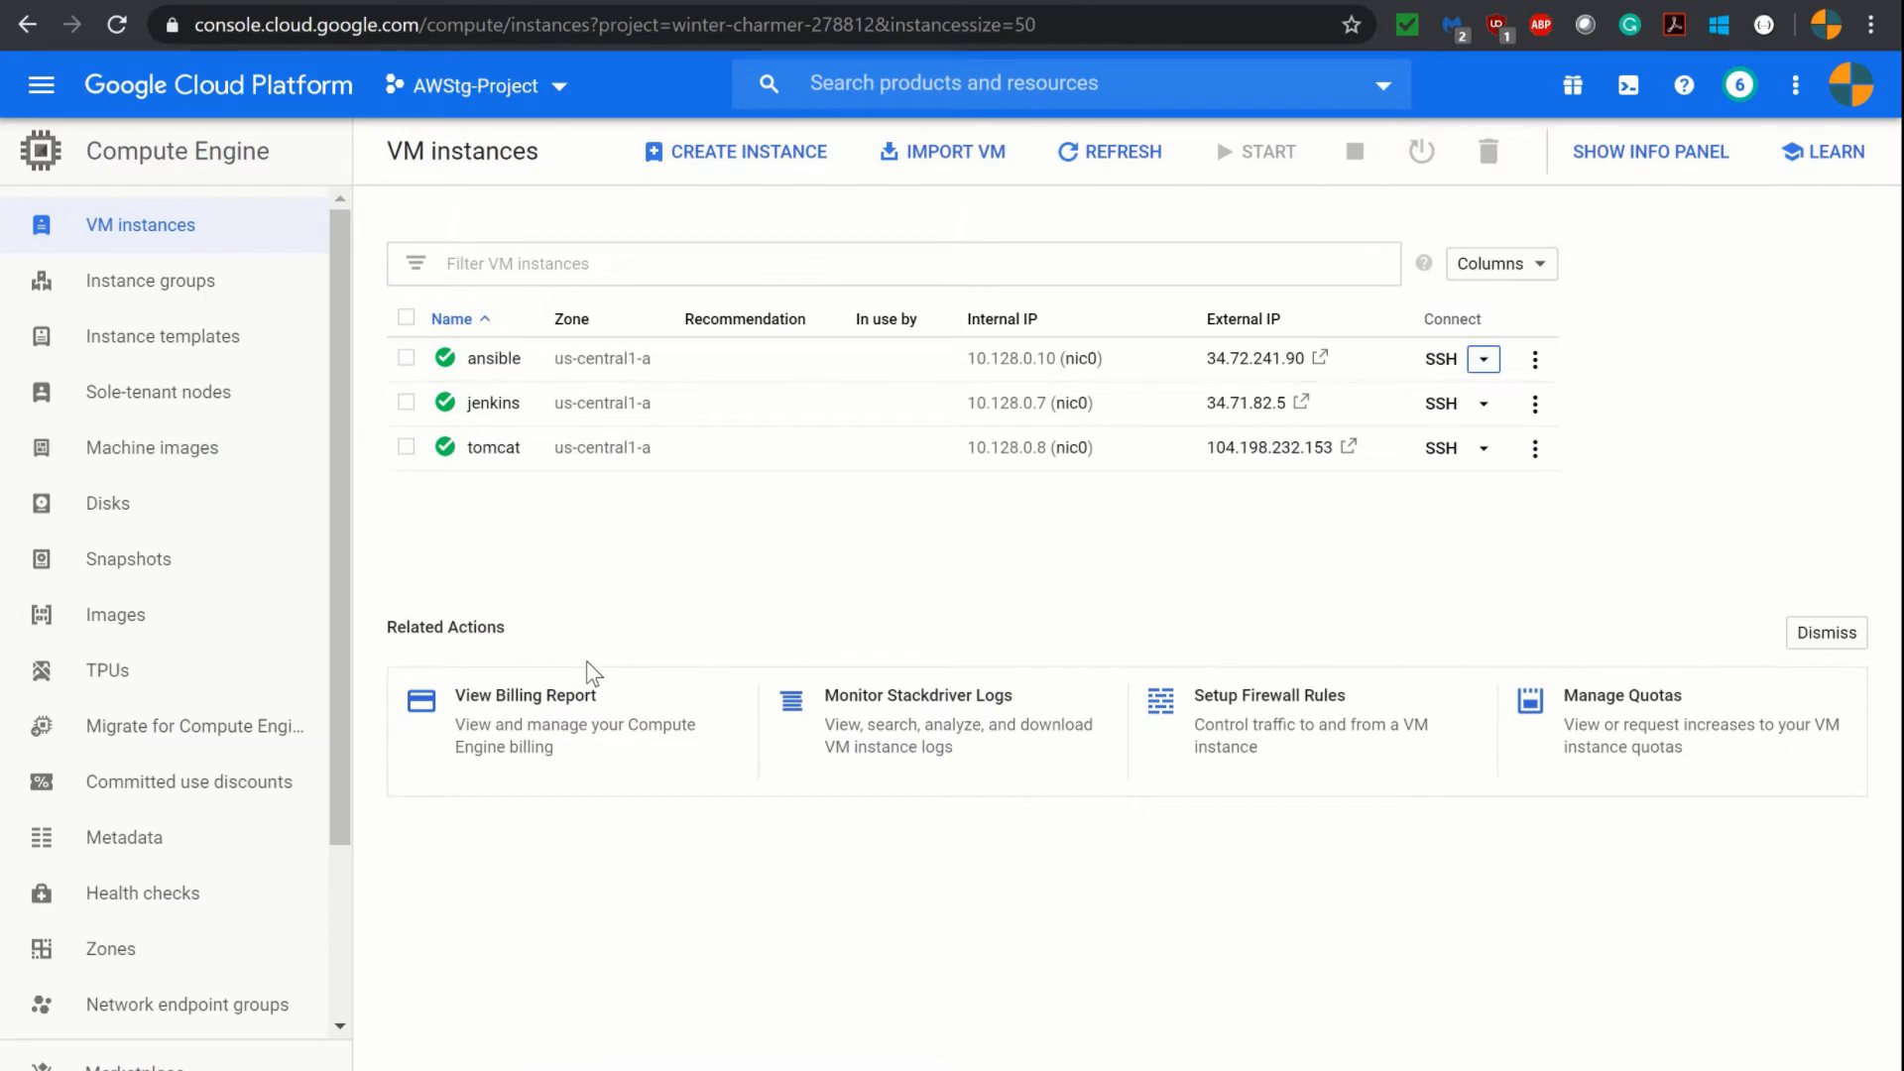
mouse_move(877, 478)
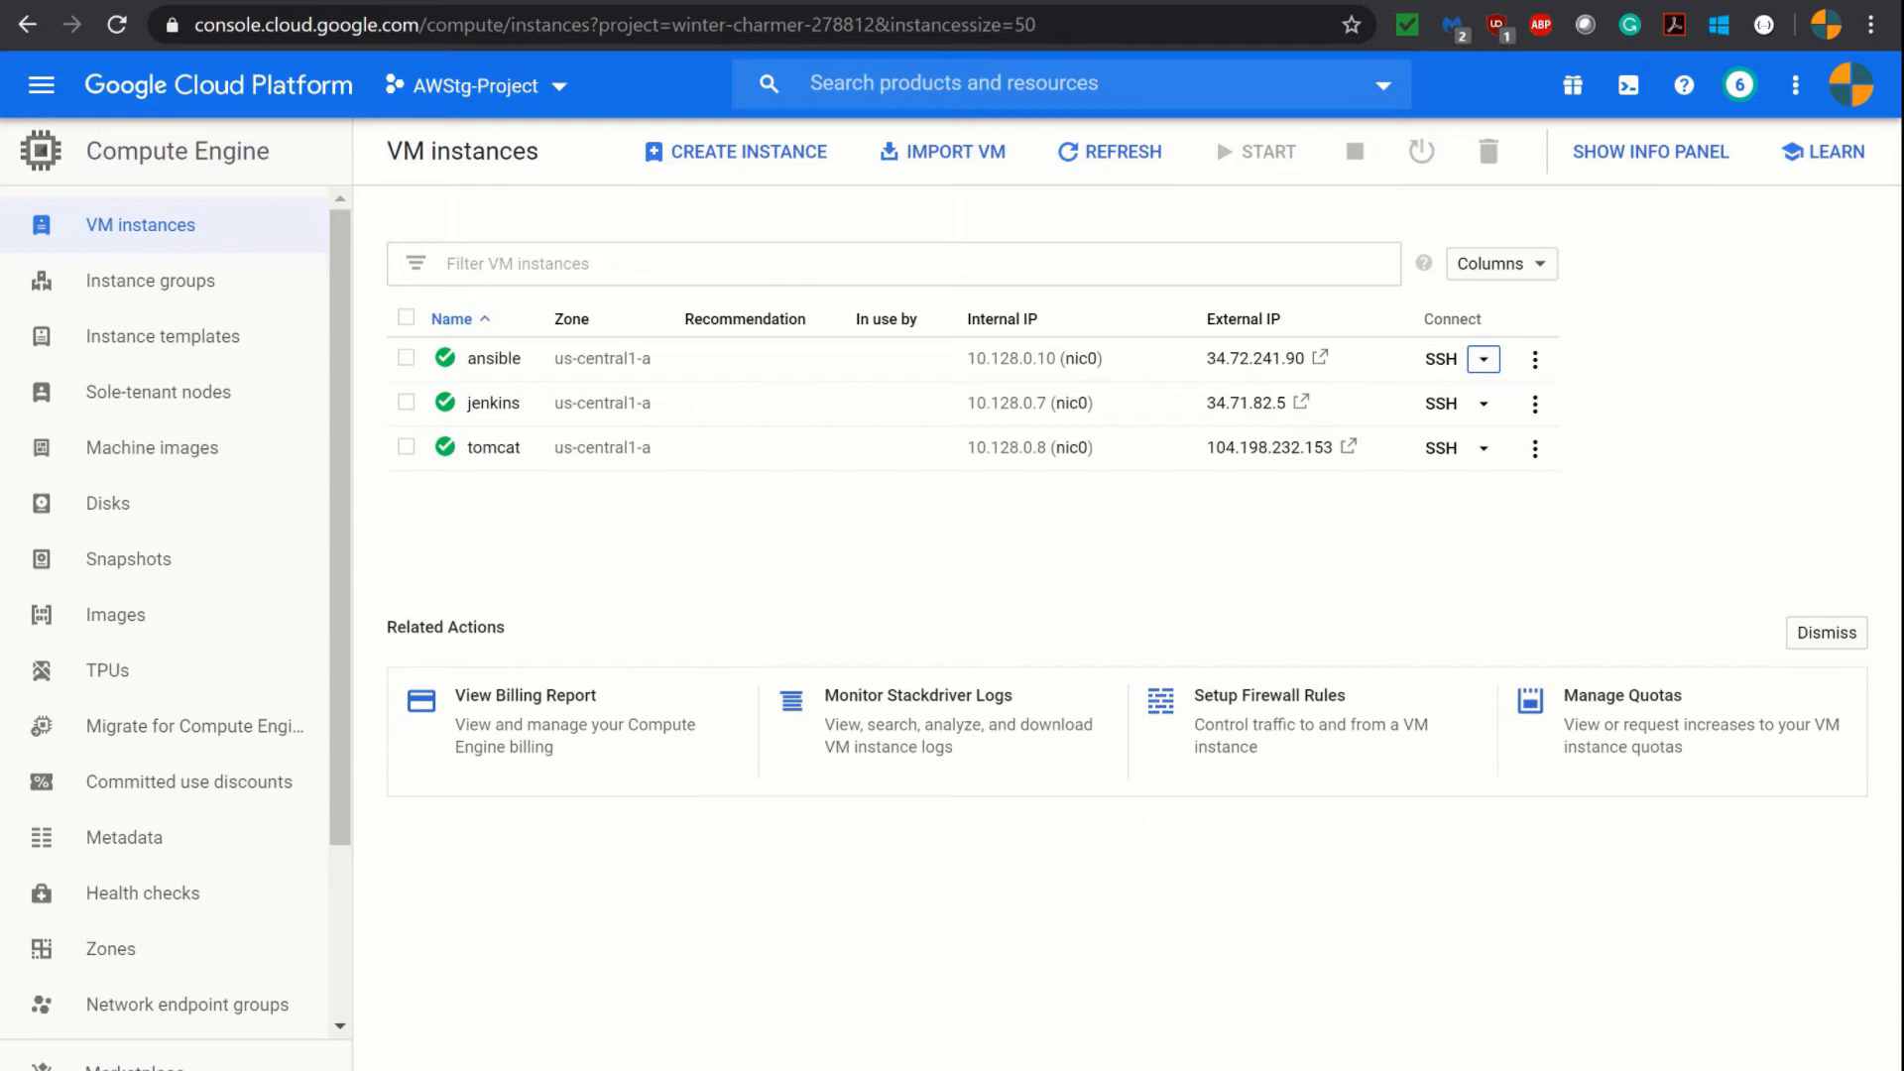
- Bring up the browser SSH terminal session for the ansible VM
left_click(1440, 359)
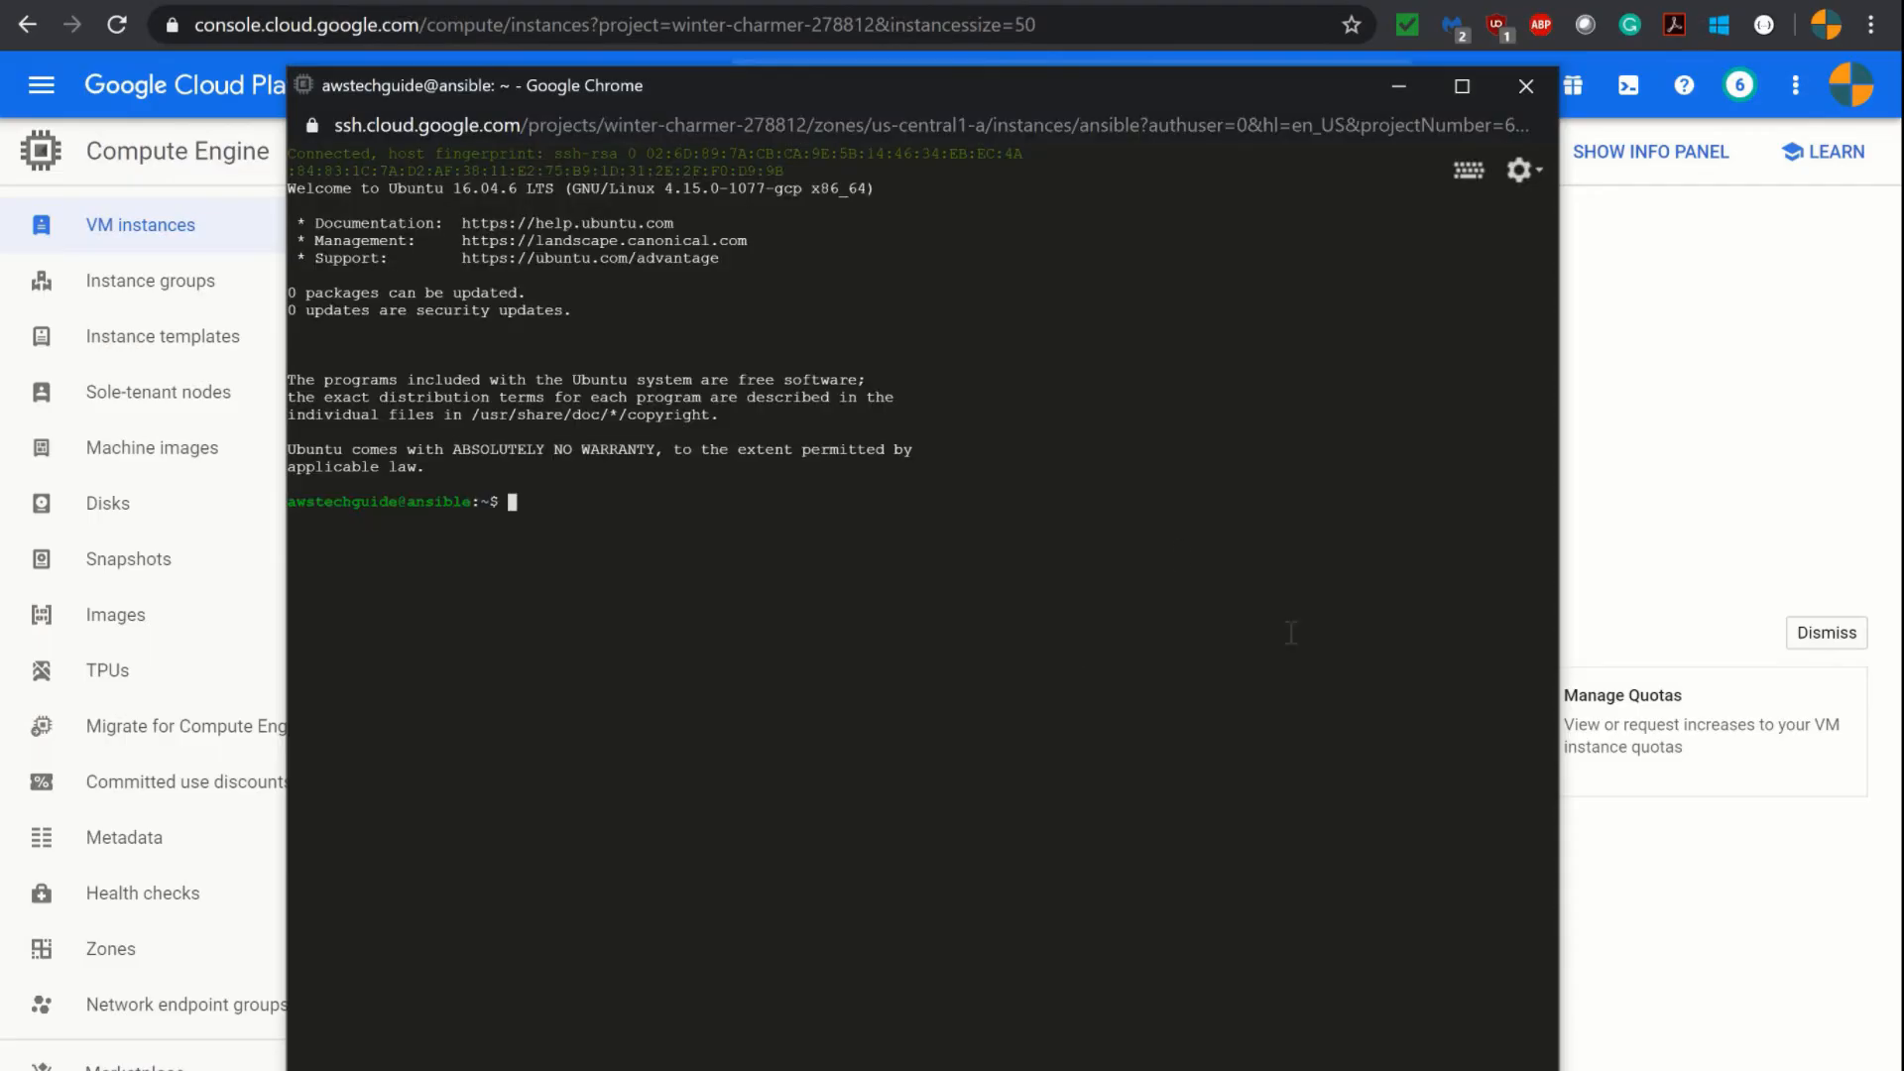
mouse_move(277, 543)
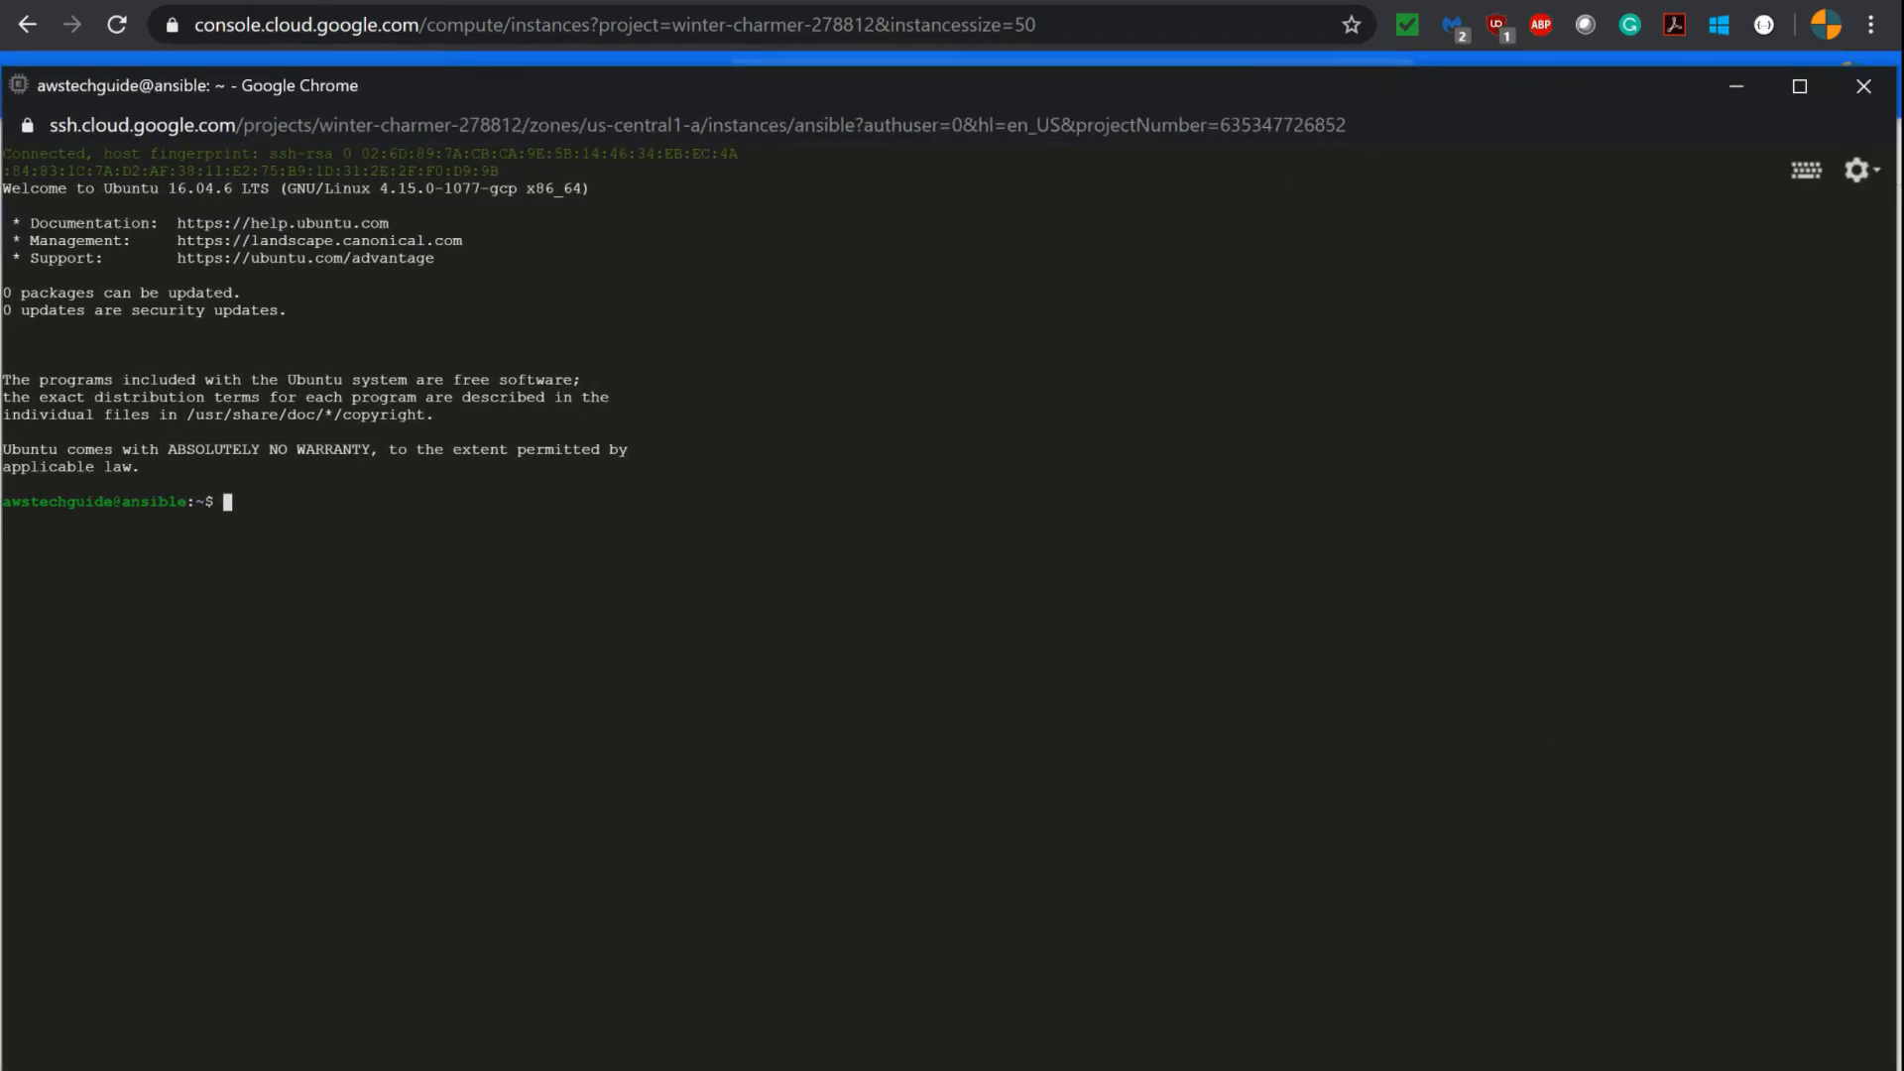
- Run sudo apt-get update on the ansible VM, then clear the terminal
type("sudo apt-get")
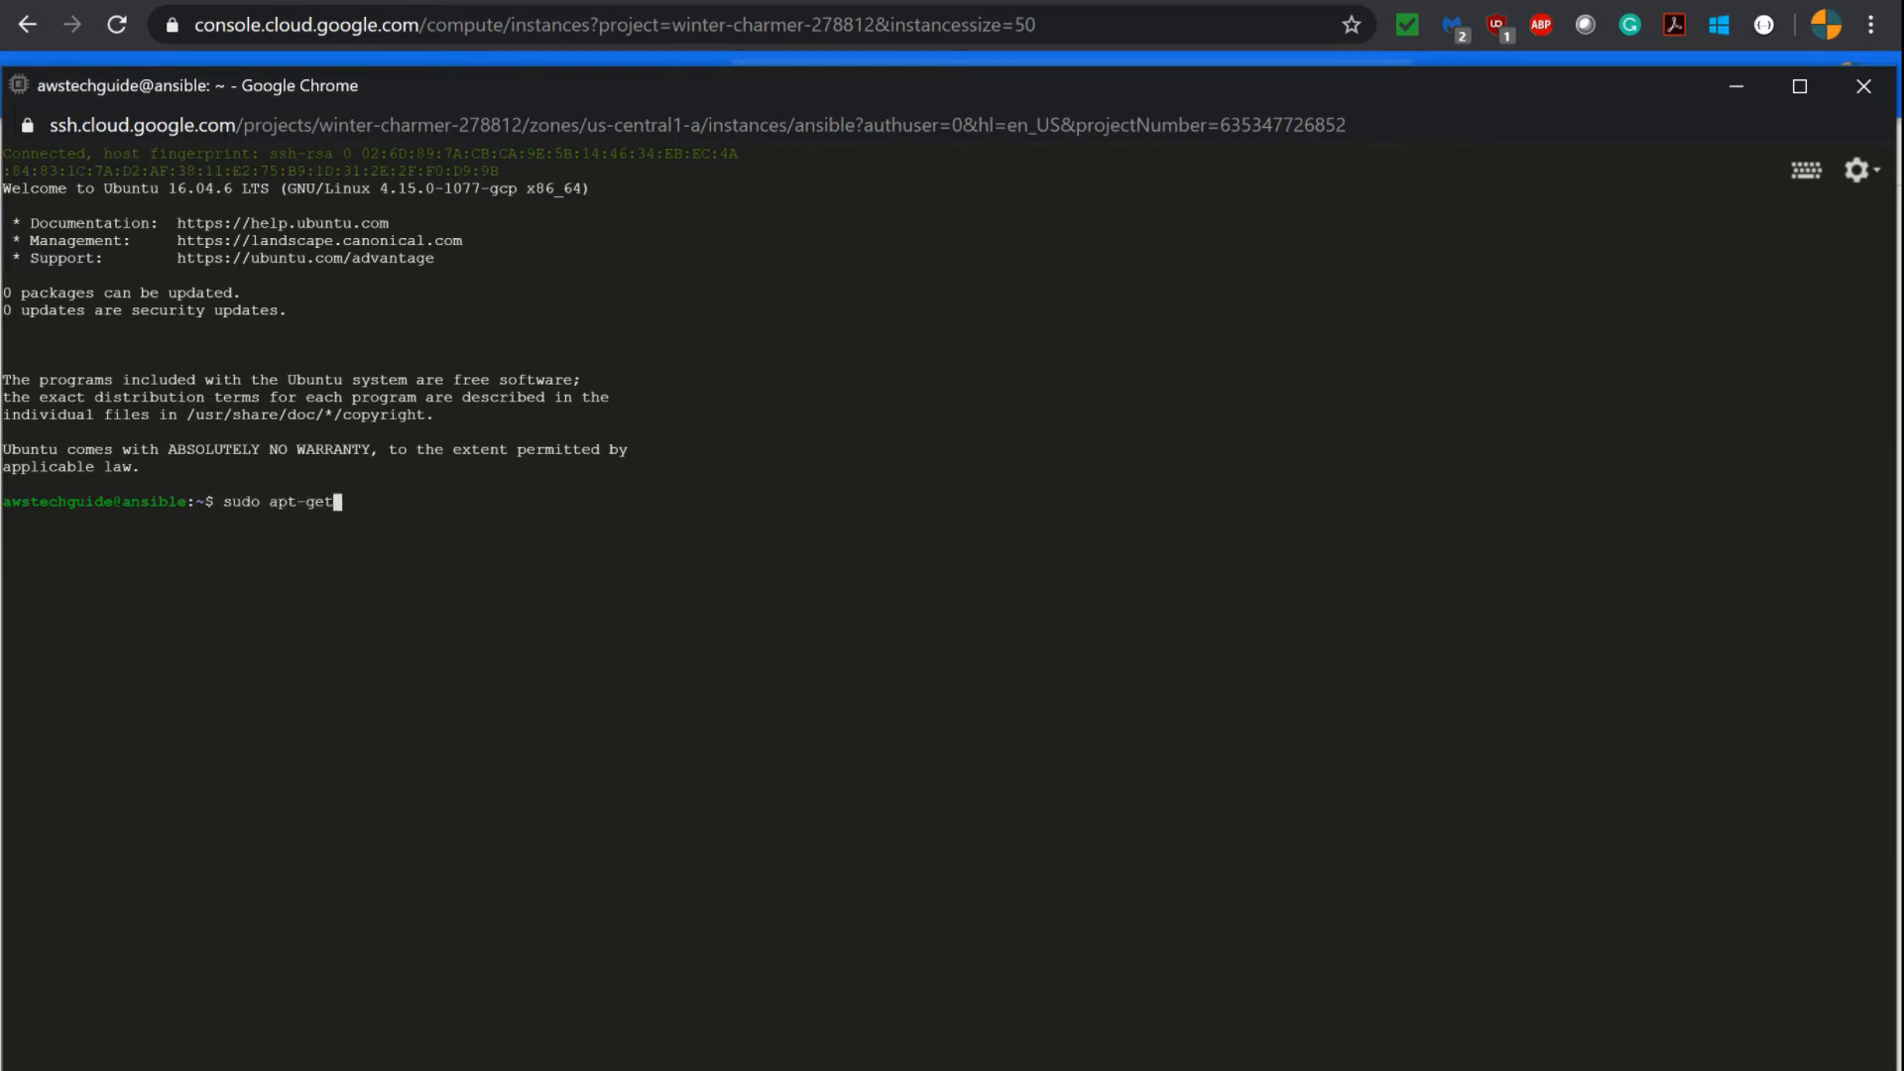
type("\" \"")
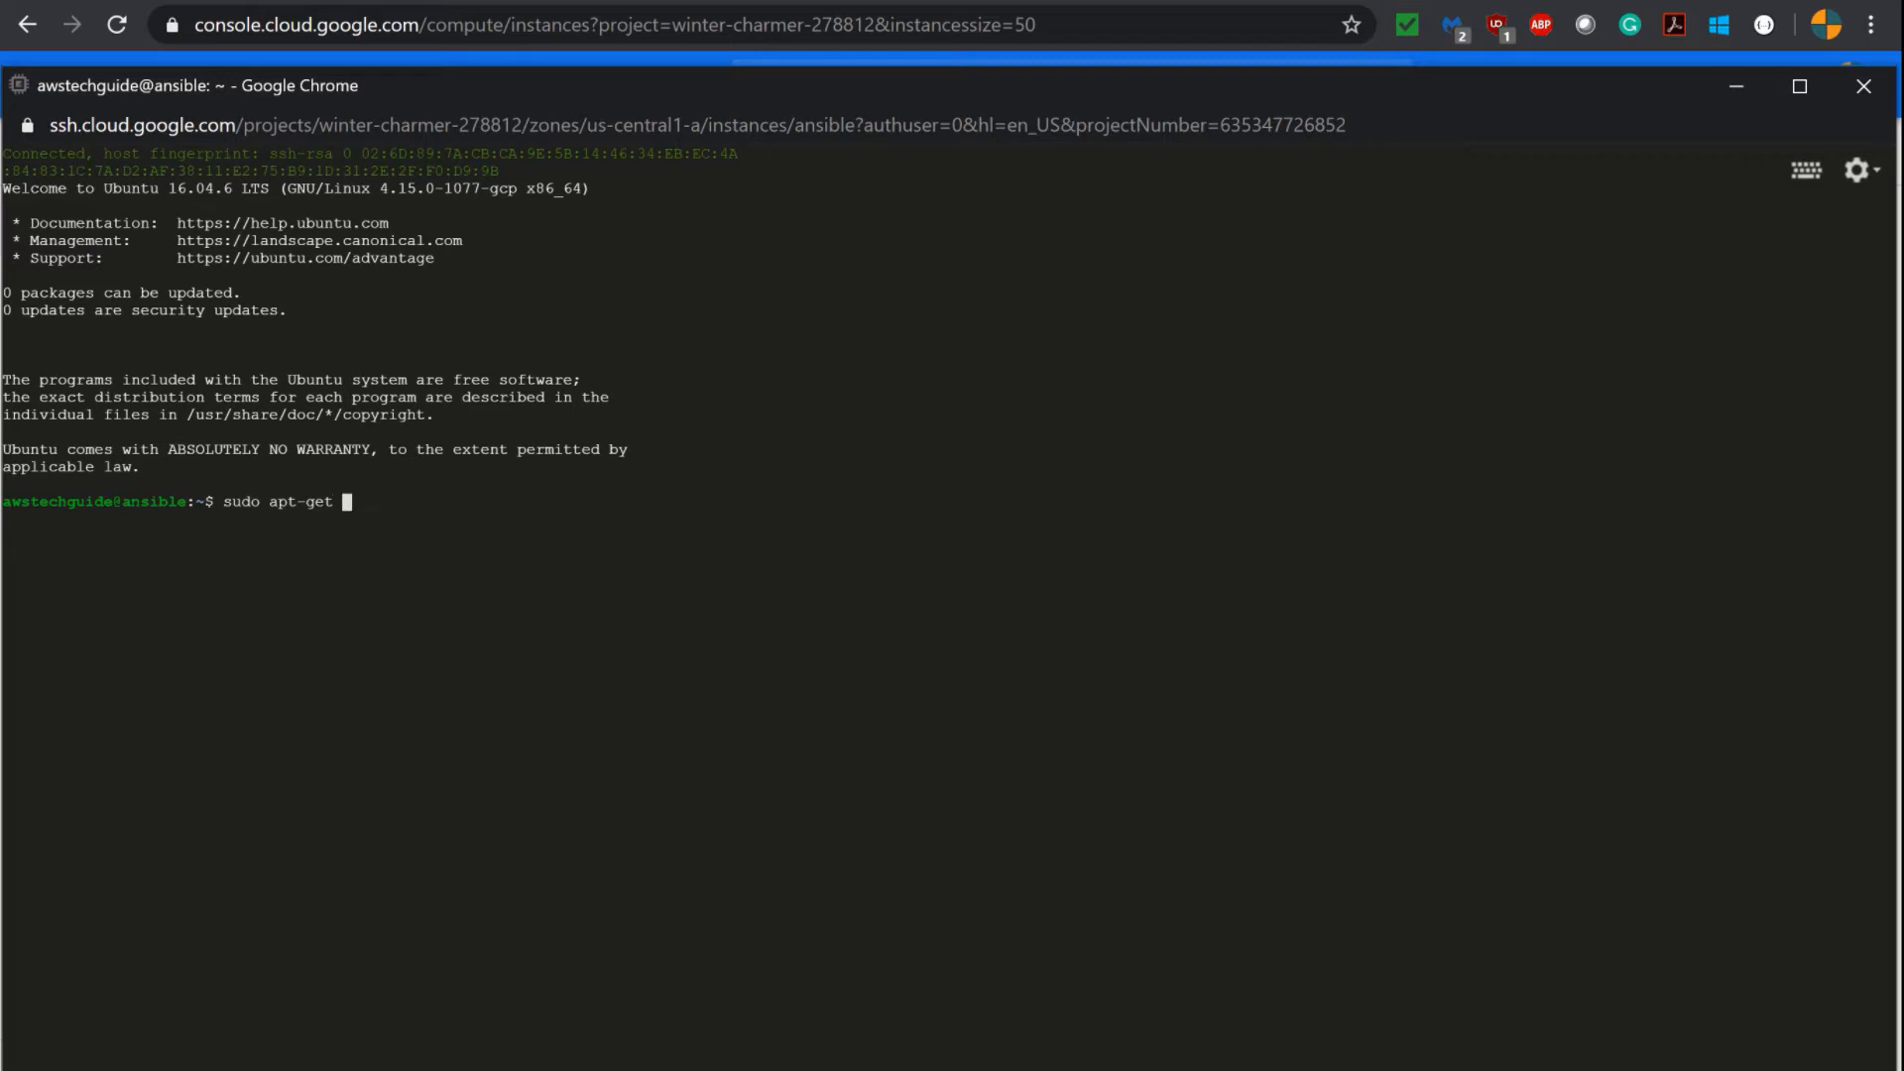
type("update")
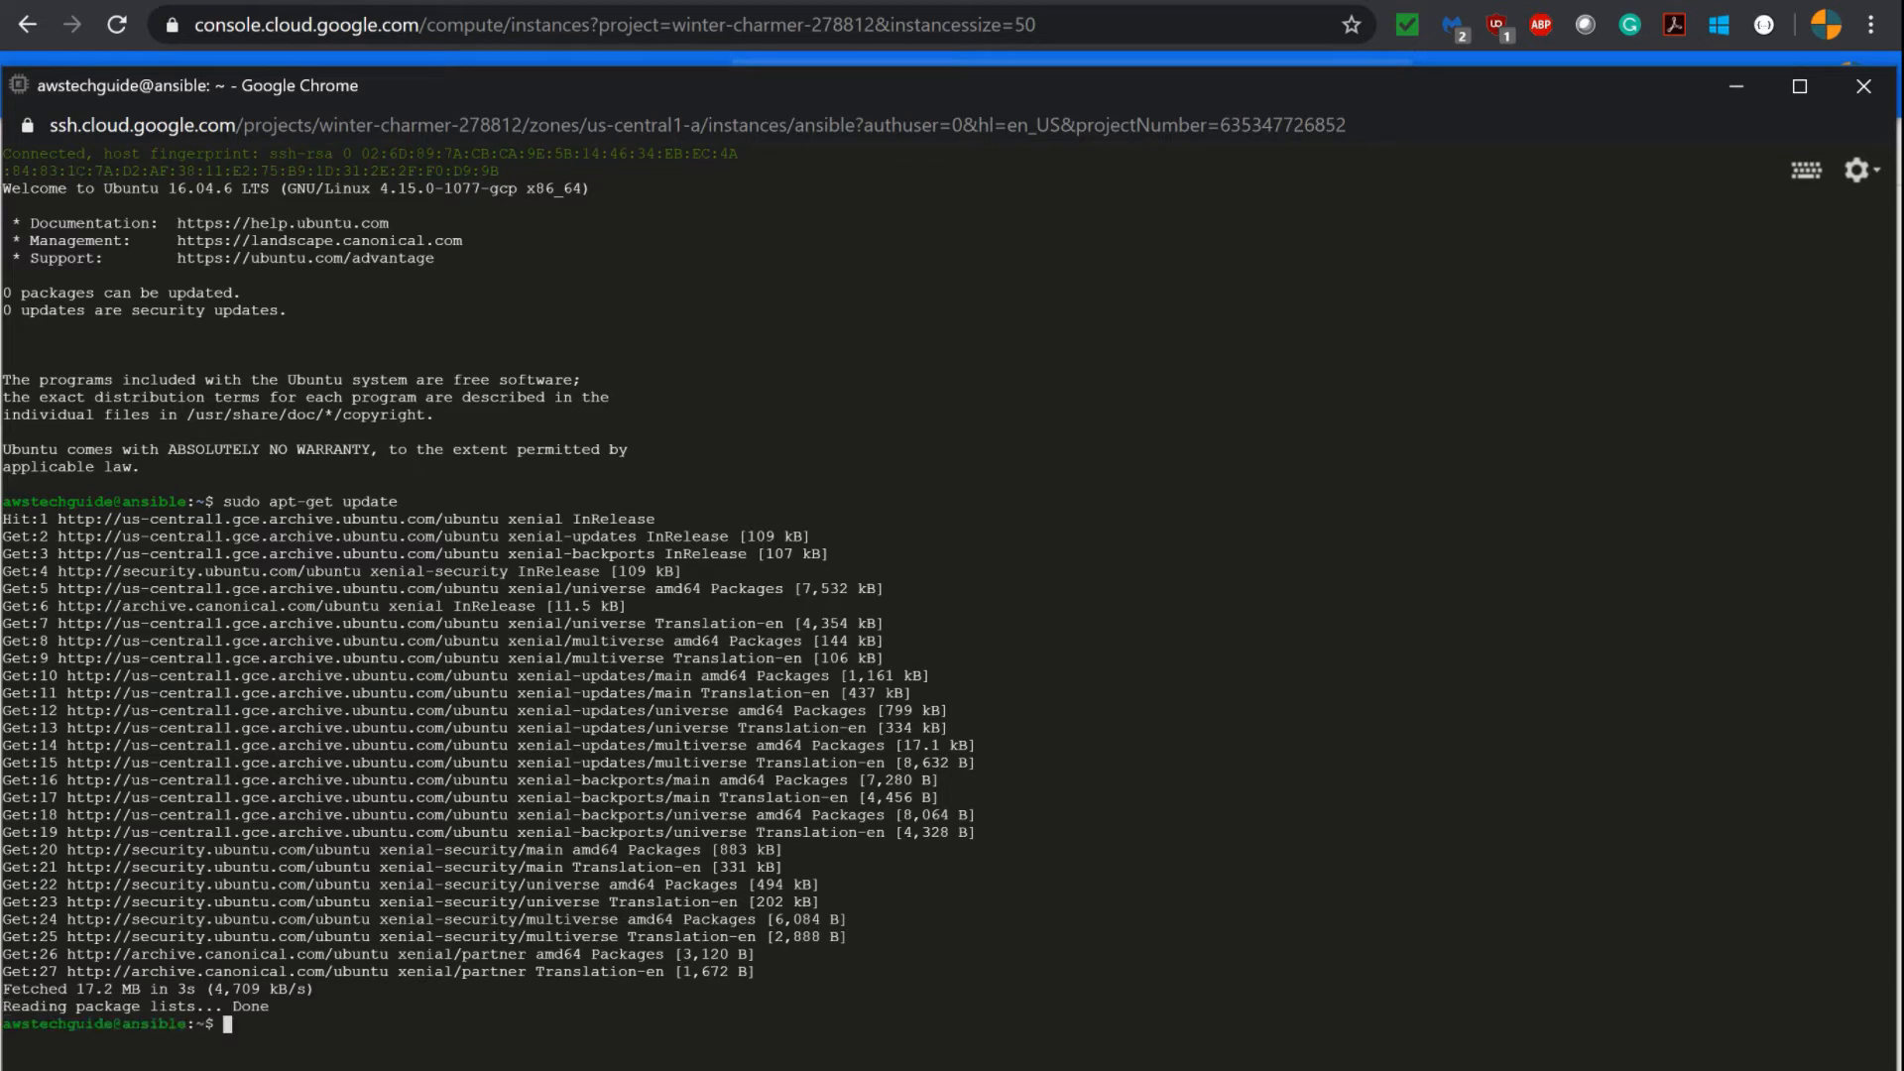
type("c")
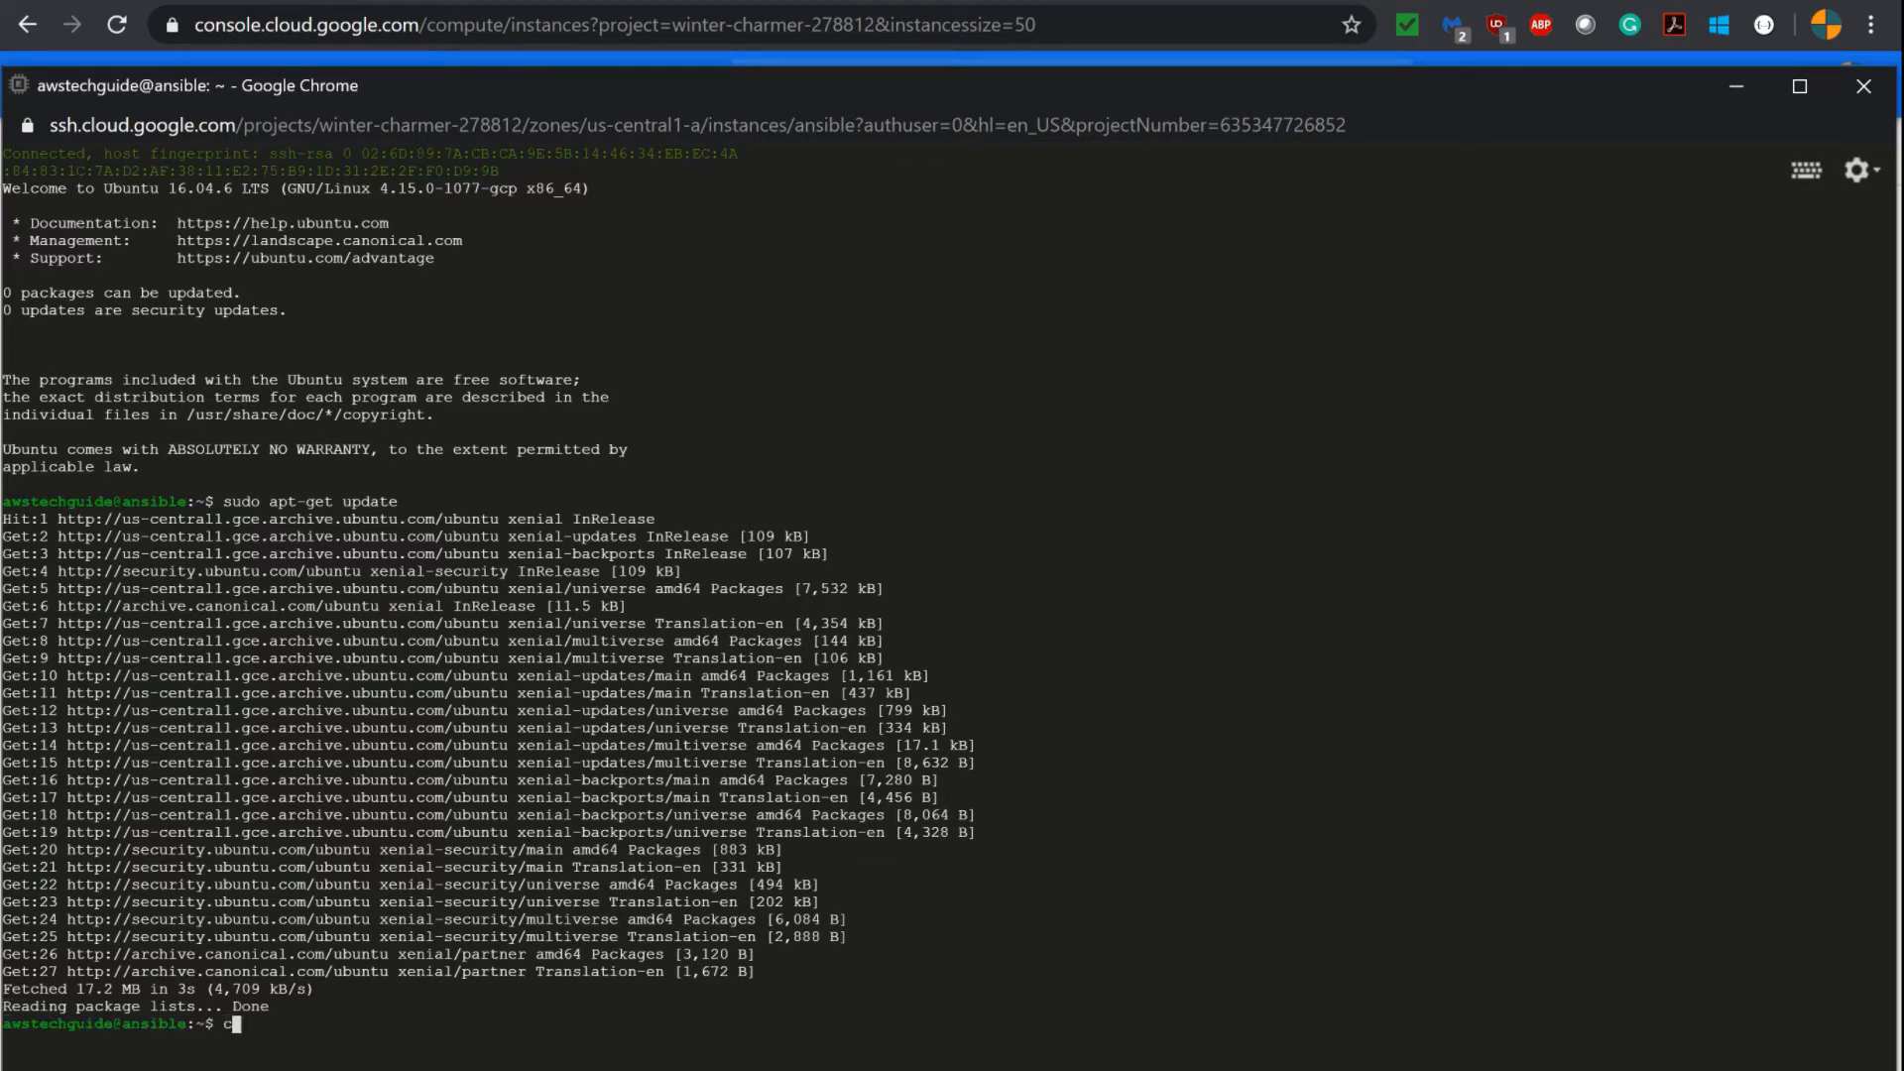
key("Enter")
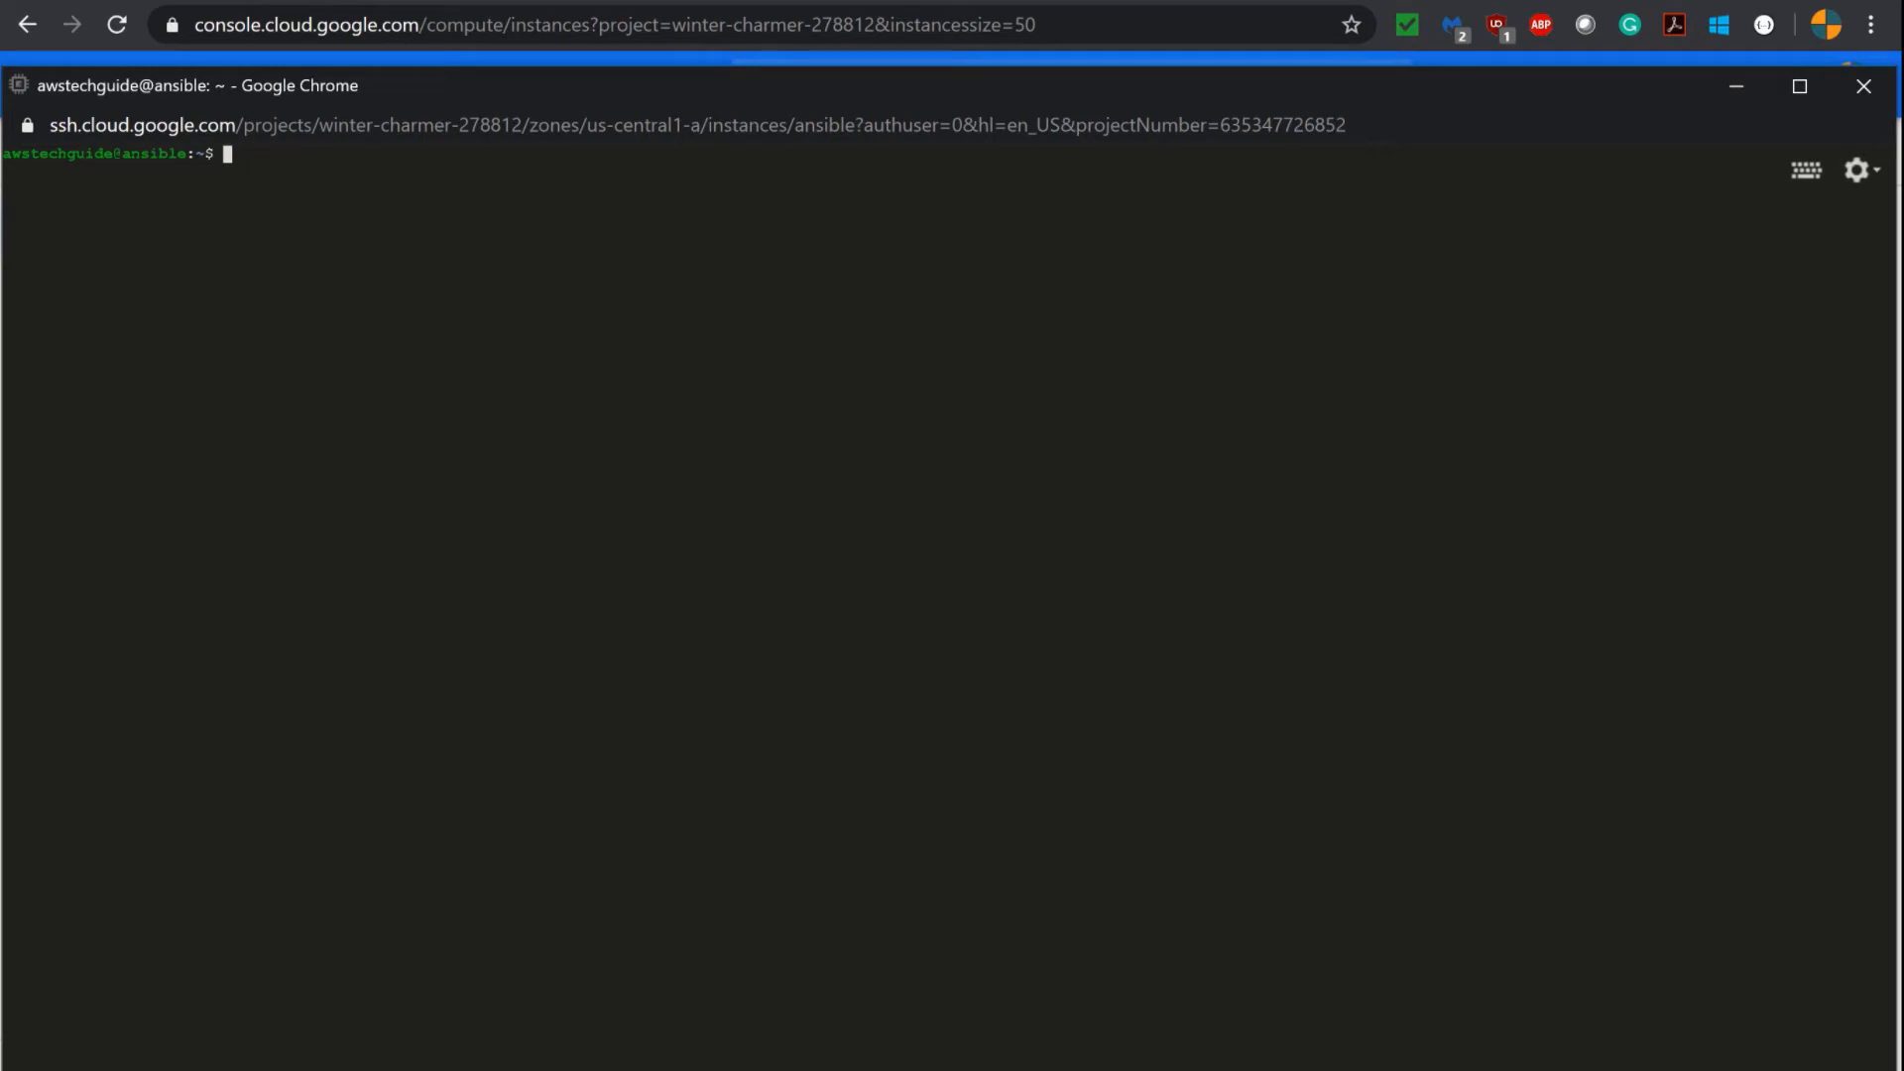
type("sudo")
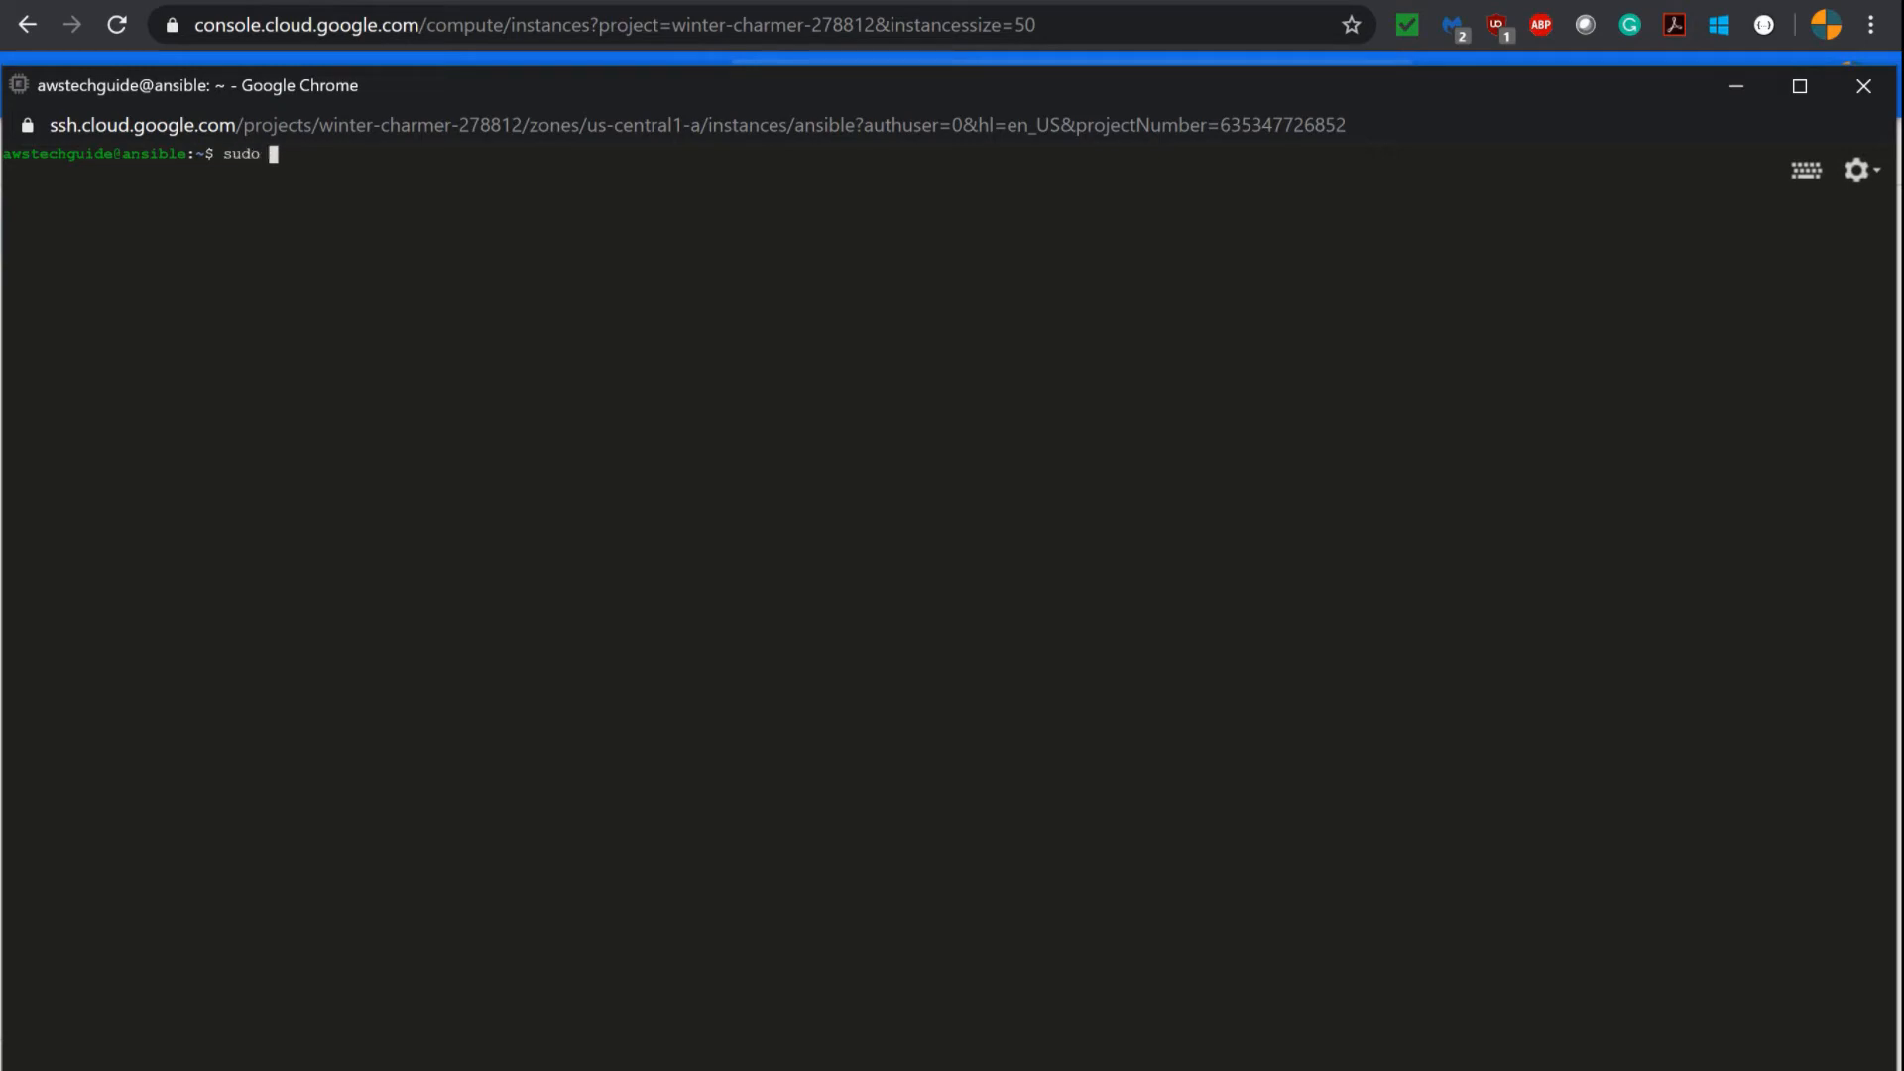
- Become root with sudo su - and begin the apt-add-repository command
type("su -")
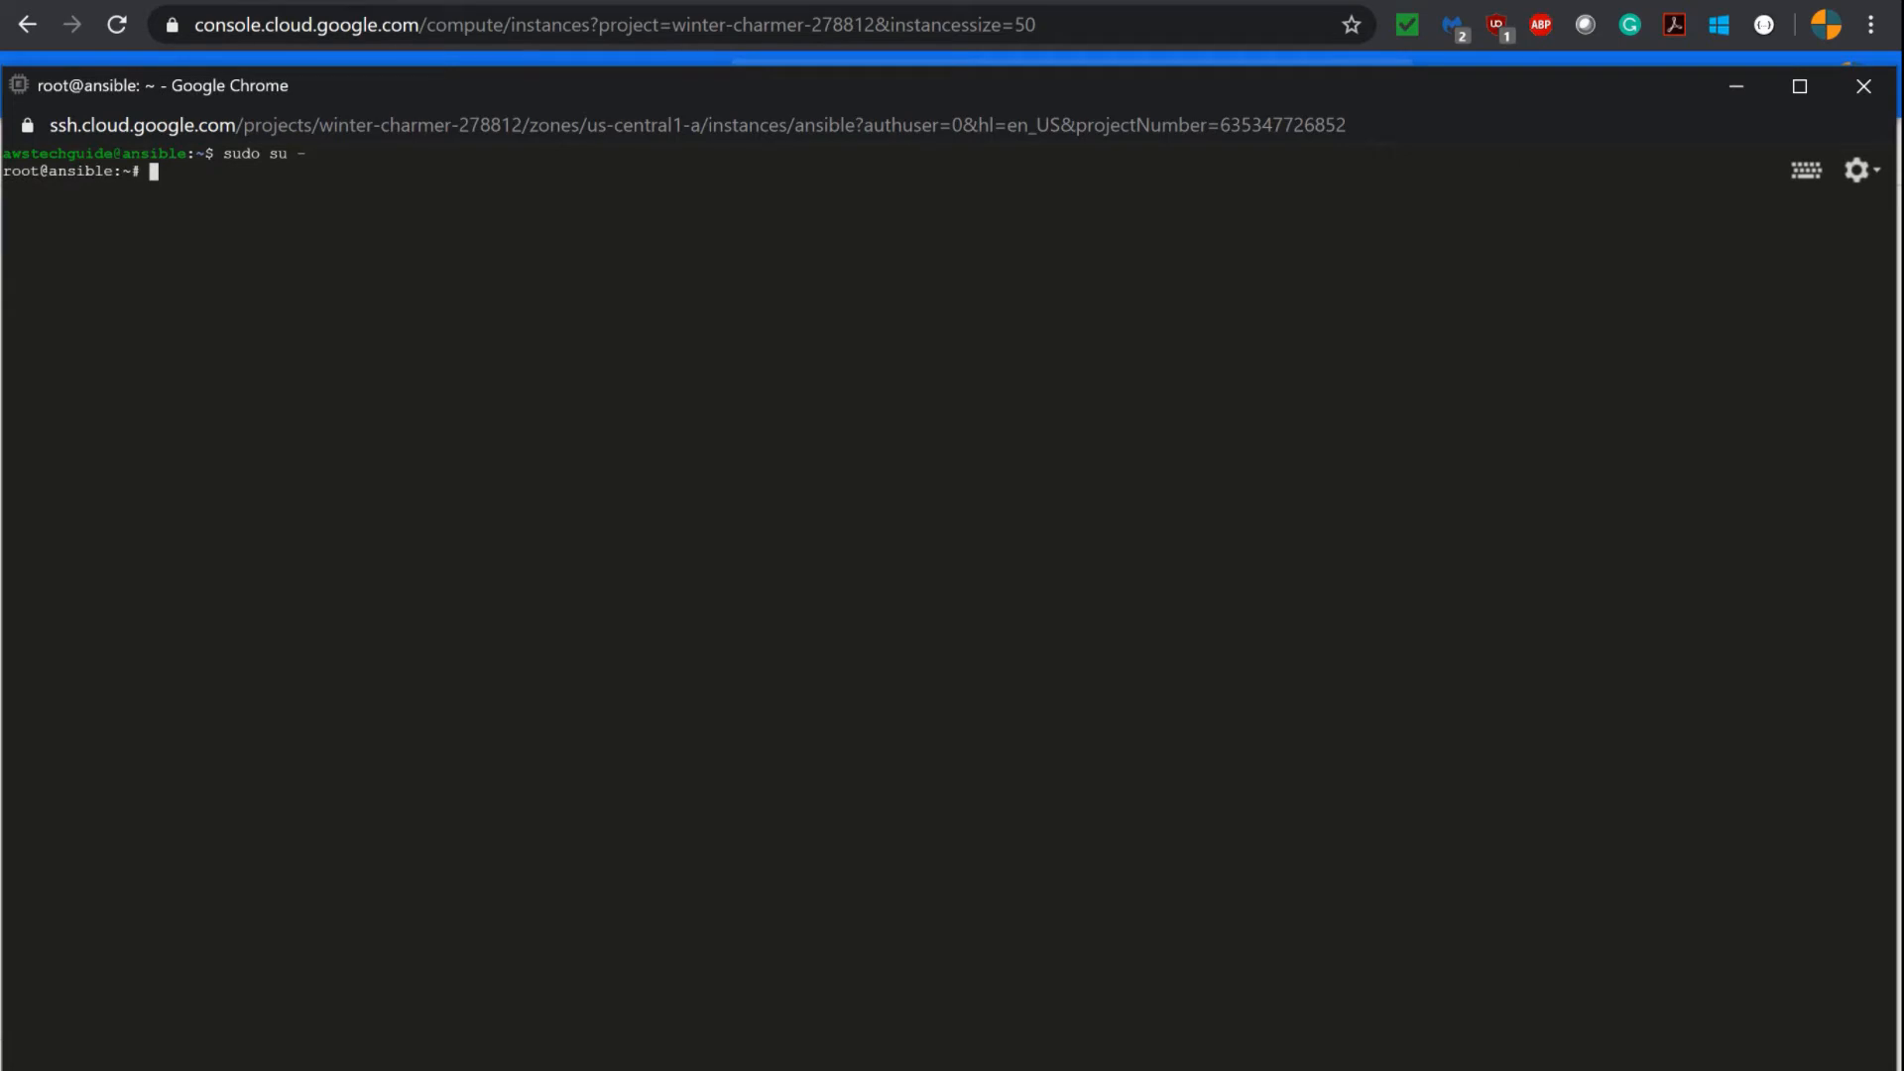
type("apt-")
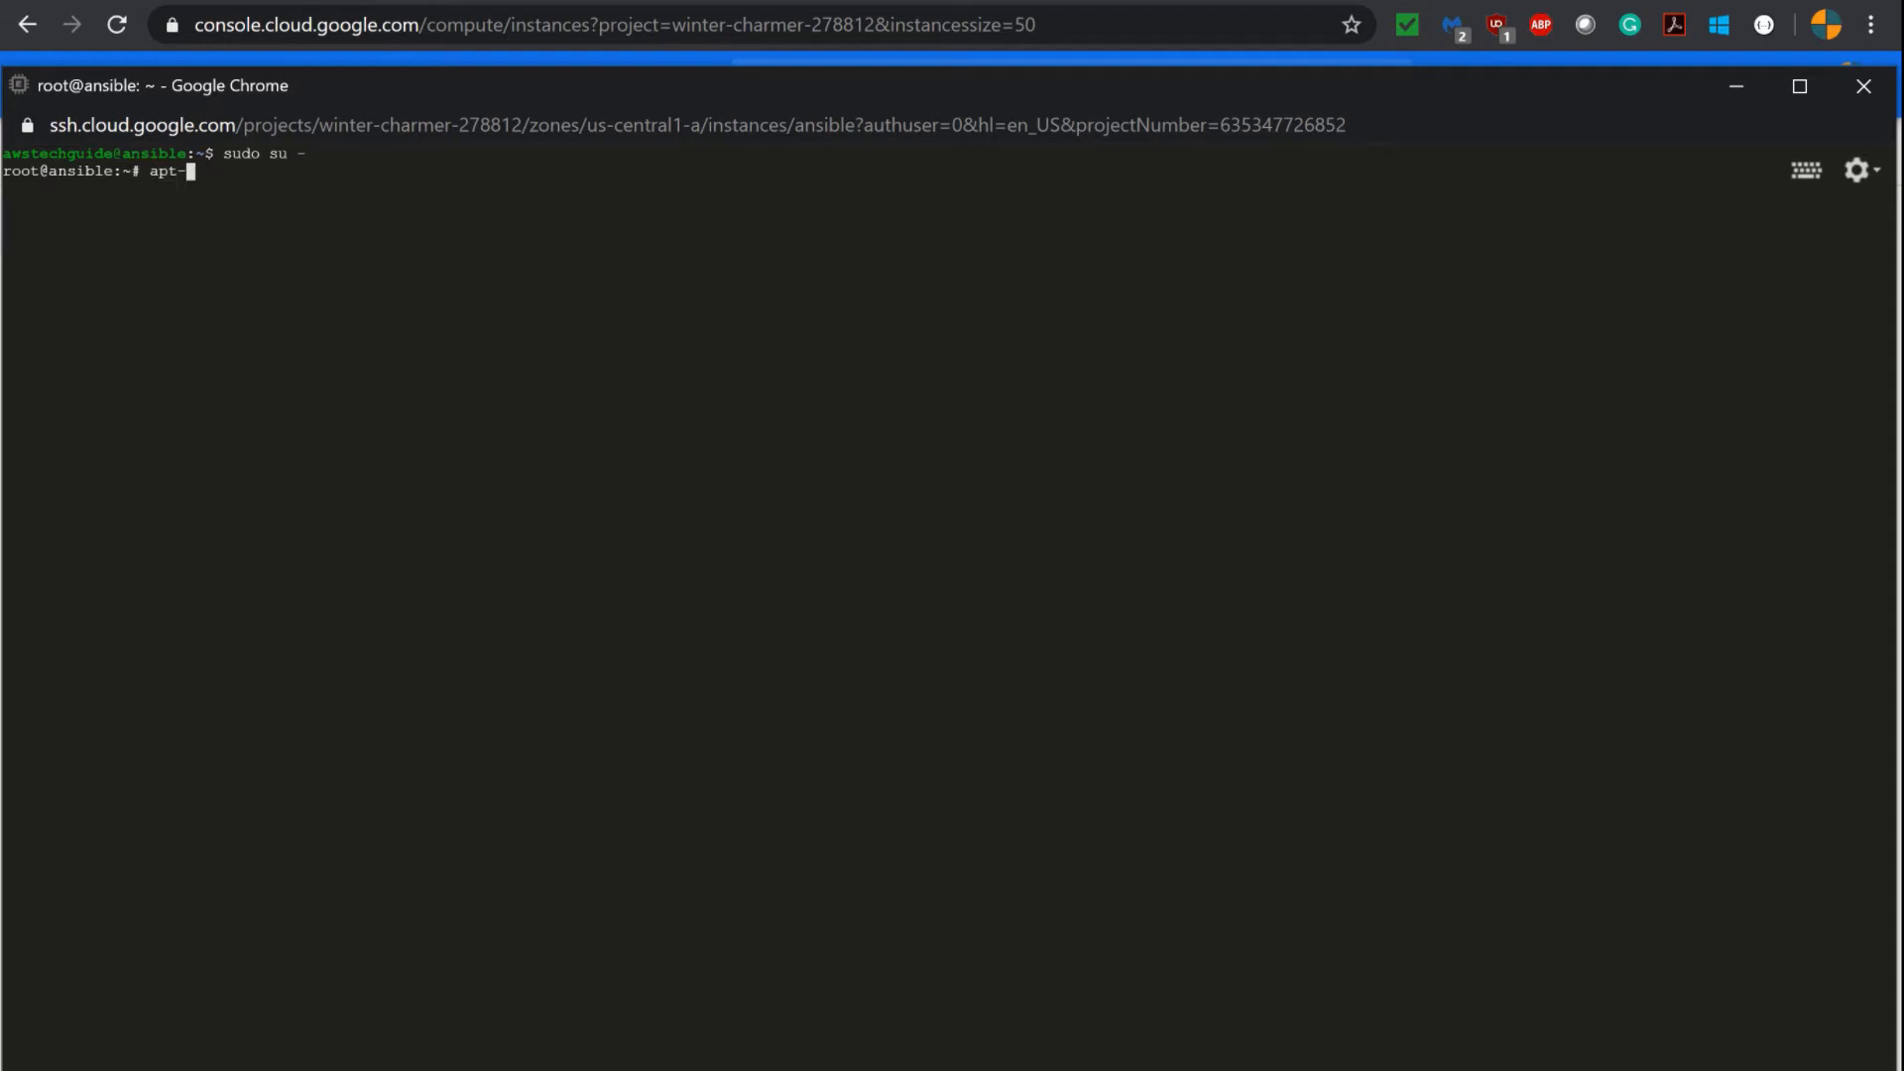
type("ad")
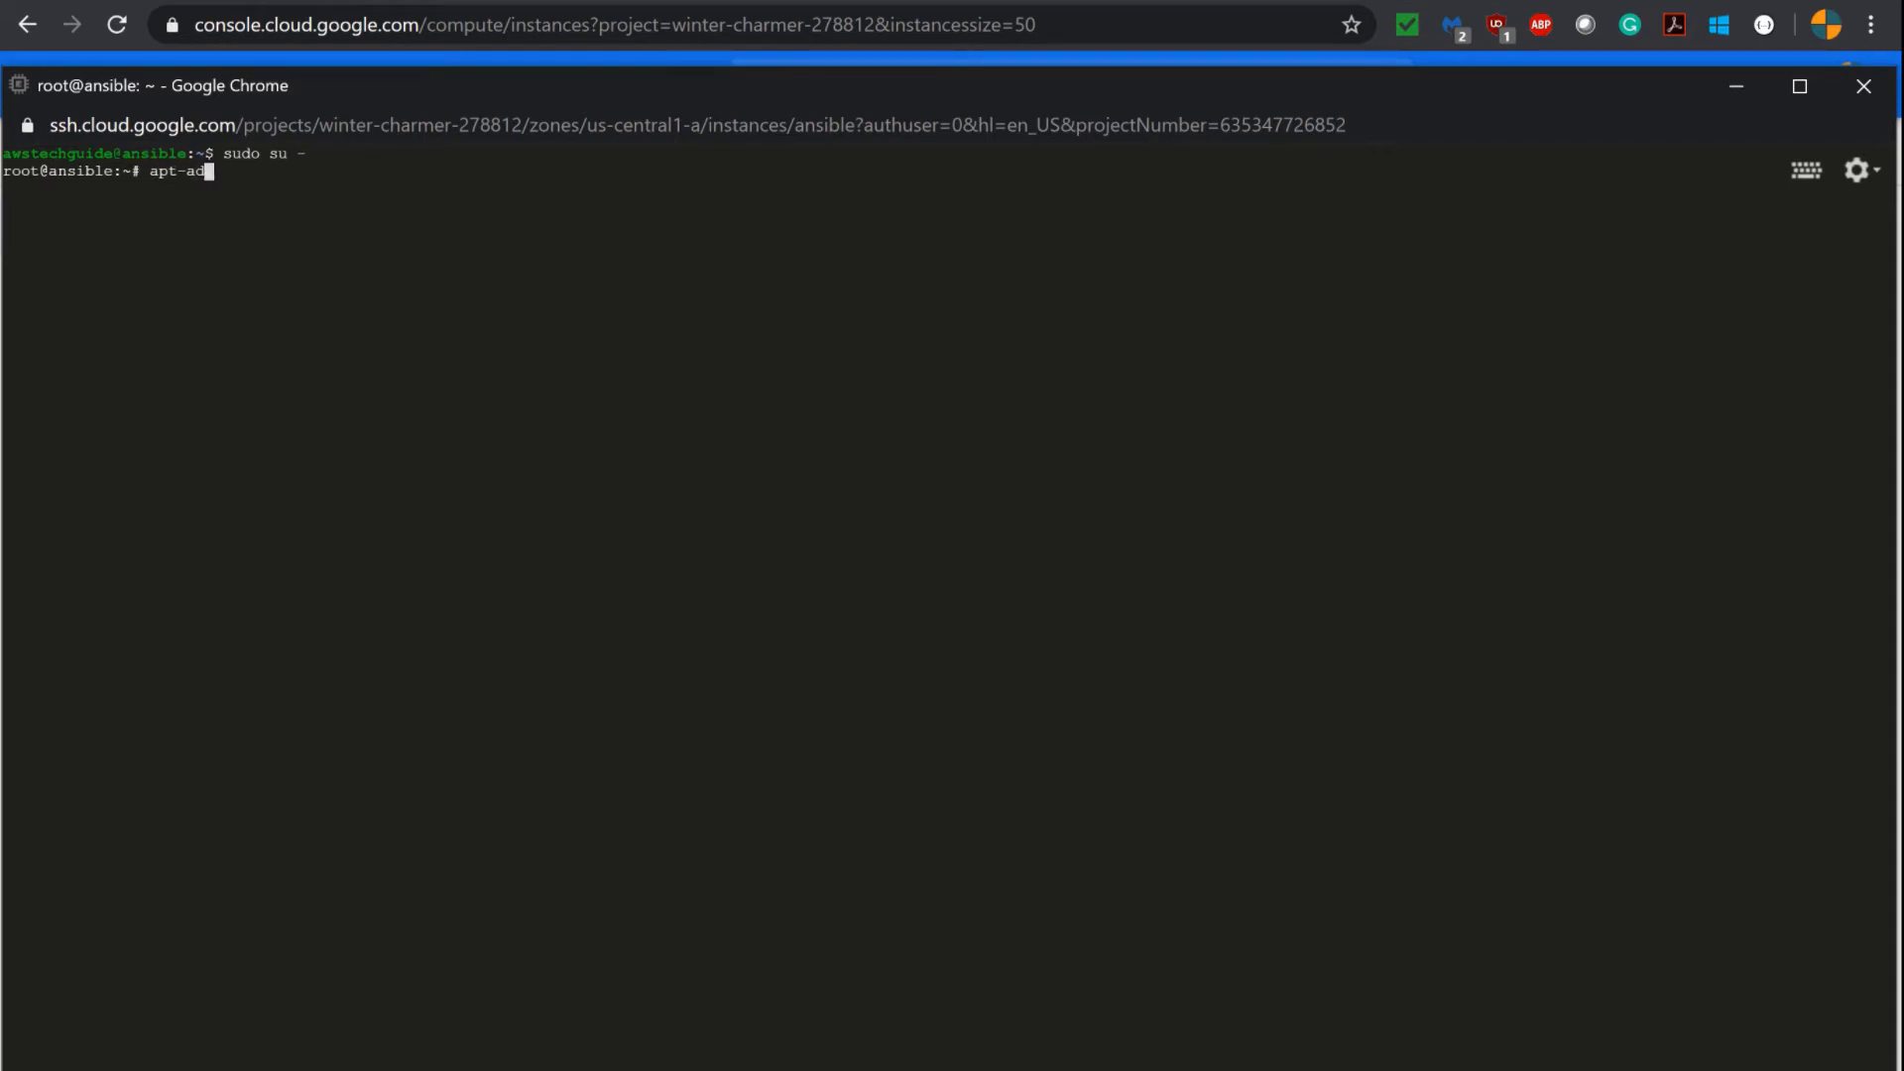
type("d-repos")
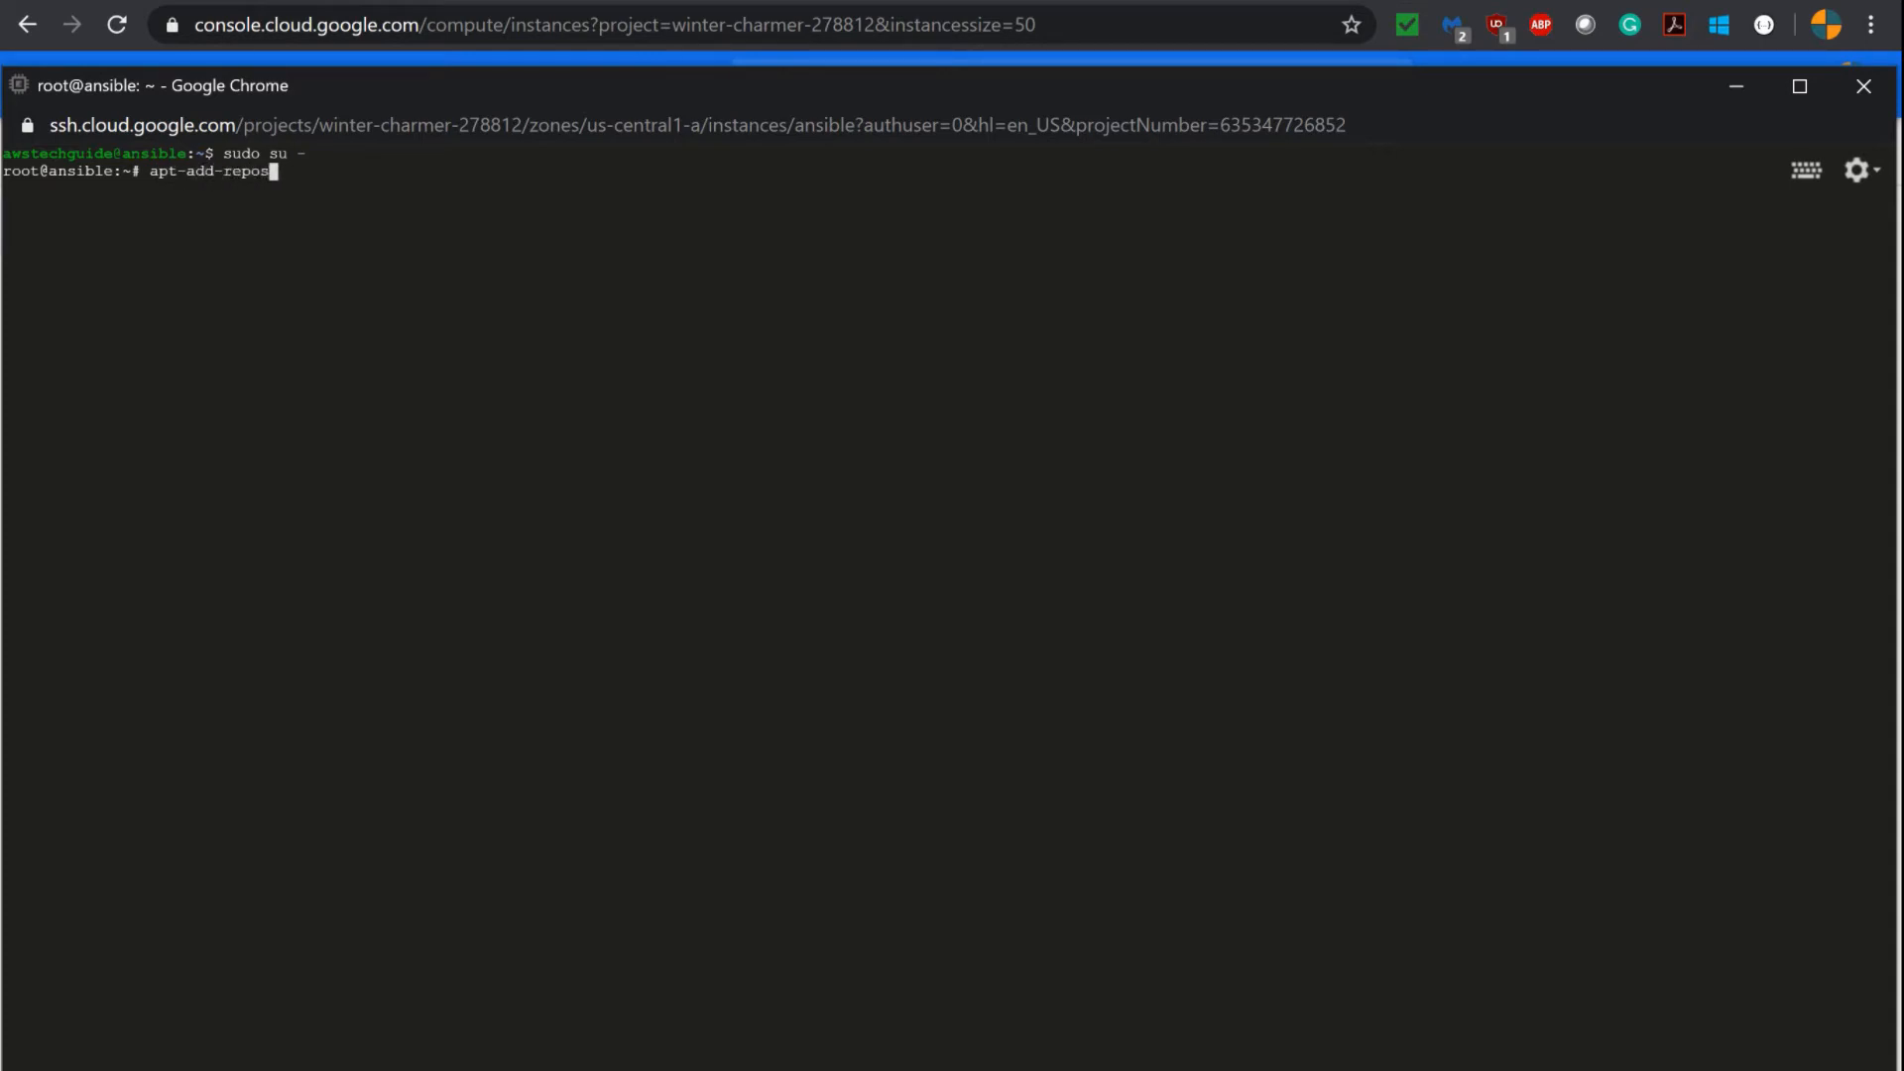
type("itory")
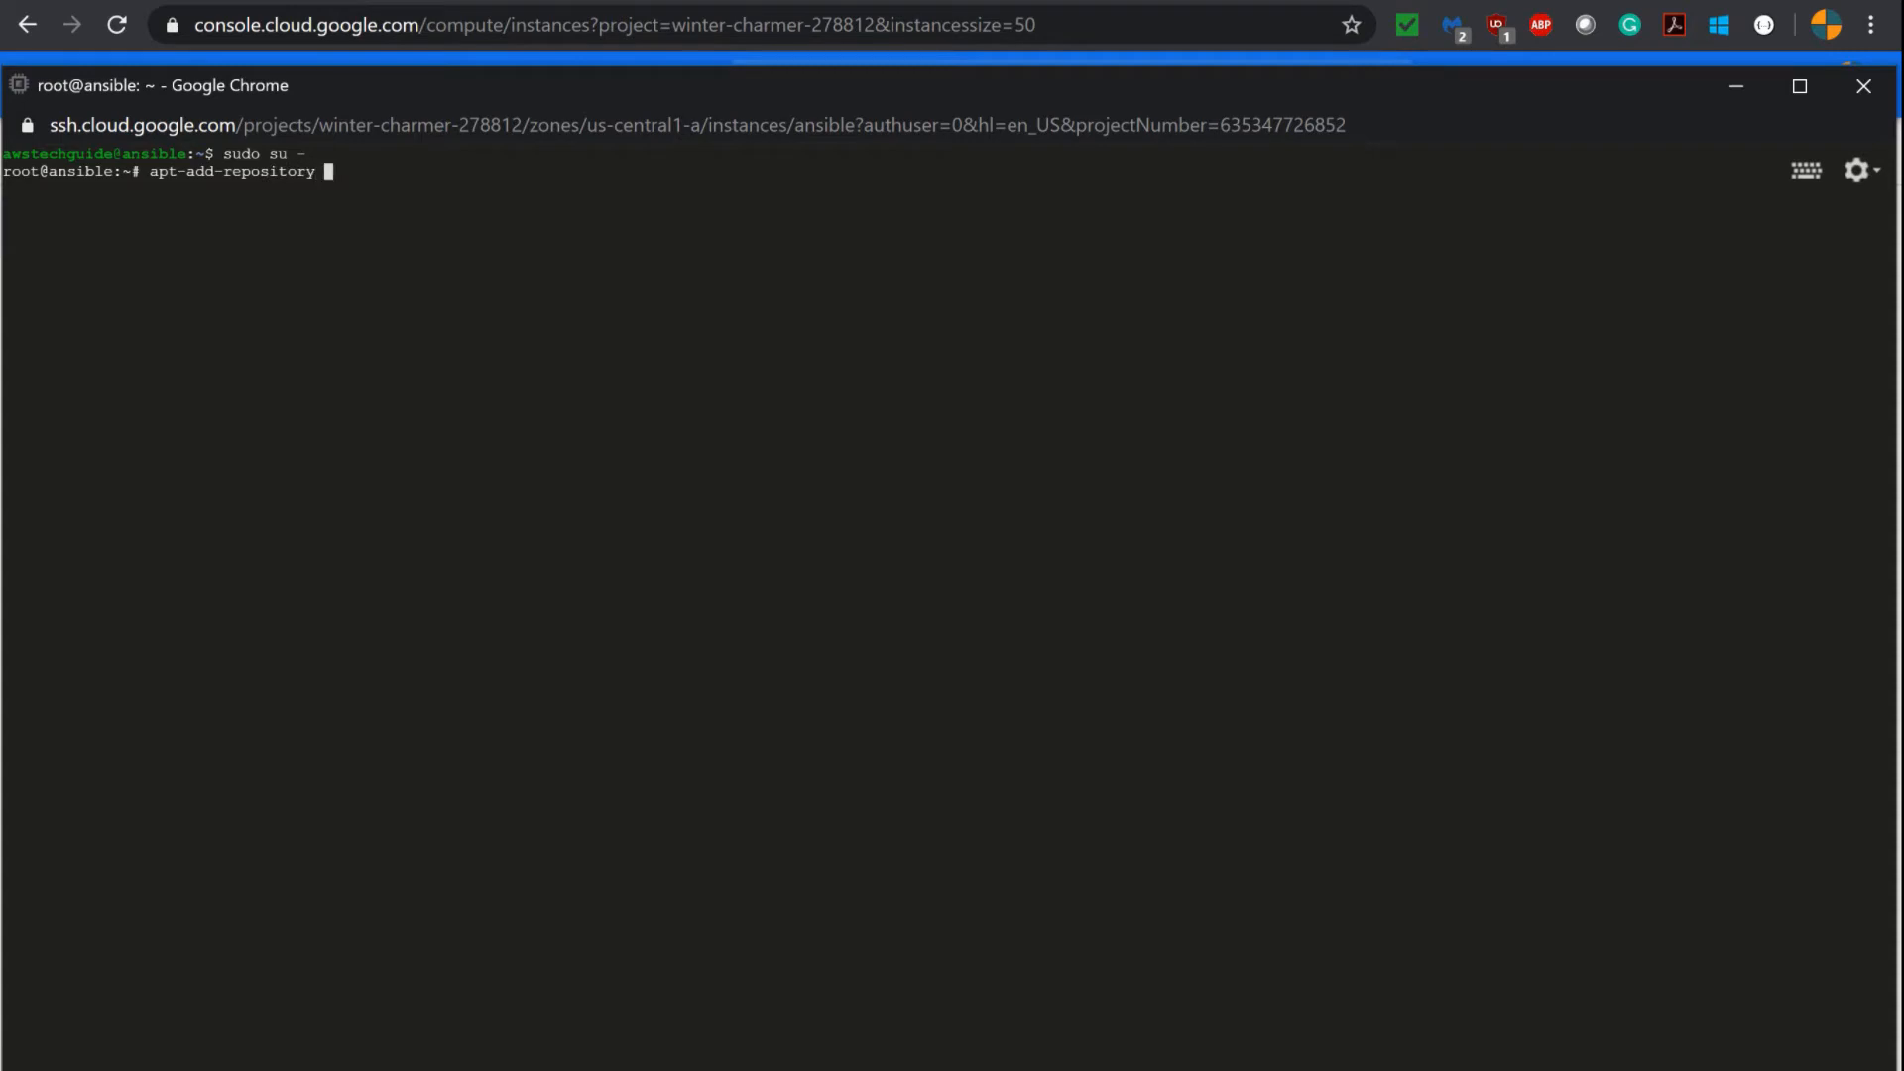
- Add the ppa:ansible/ansible repository and begin refreshing packages with apt-get
type("ppa:a")
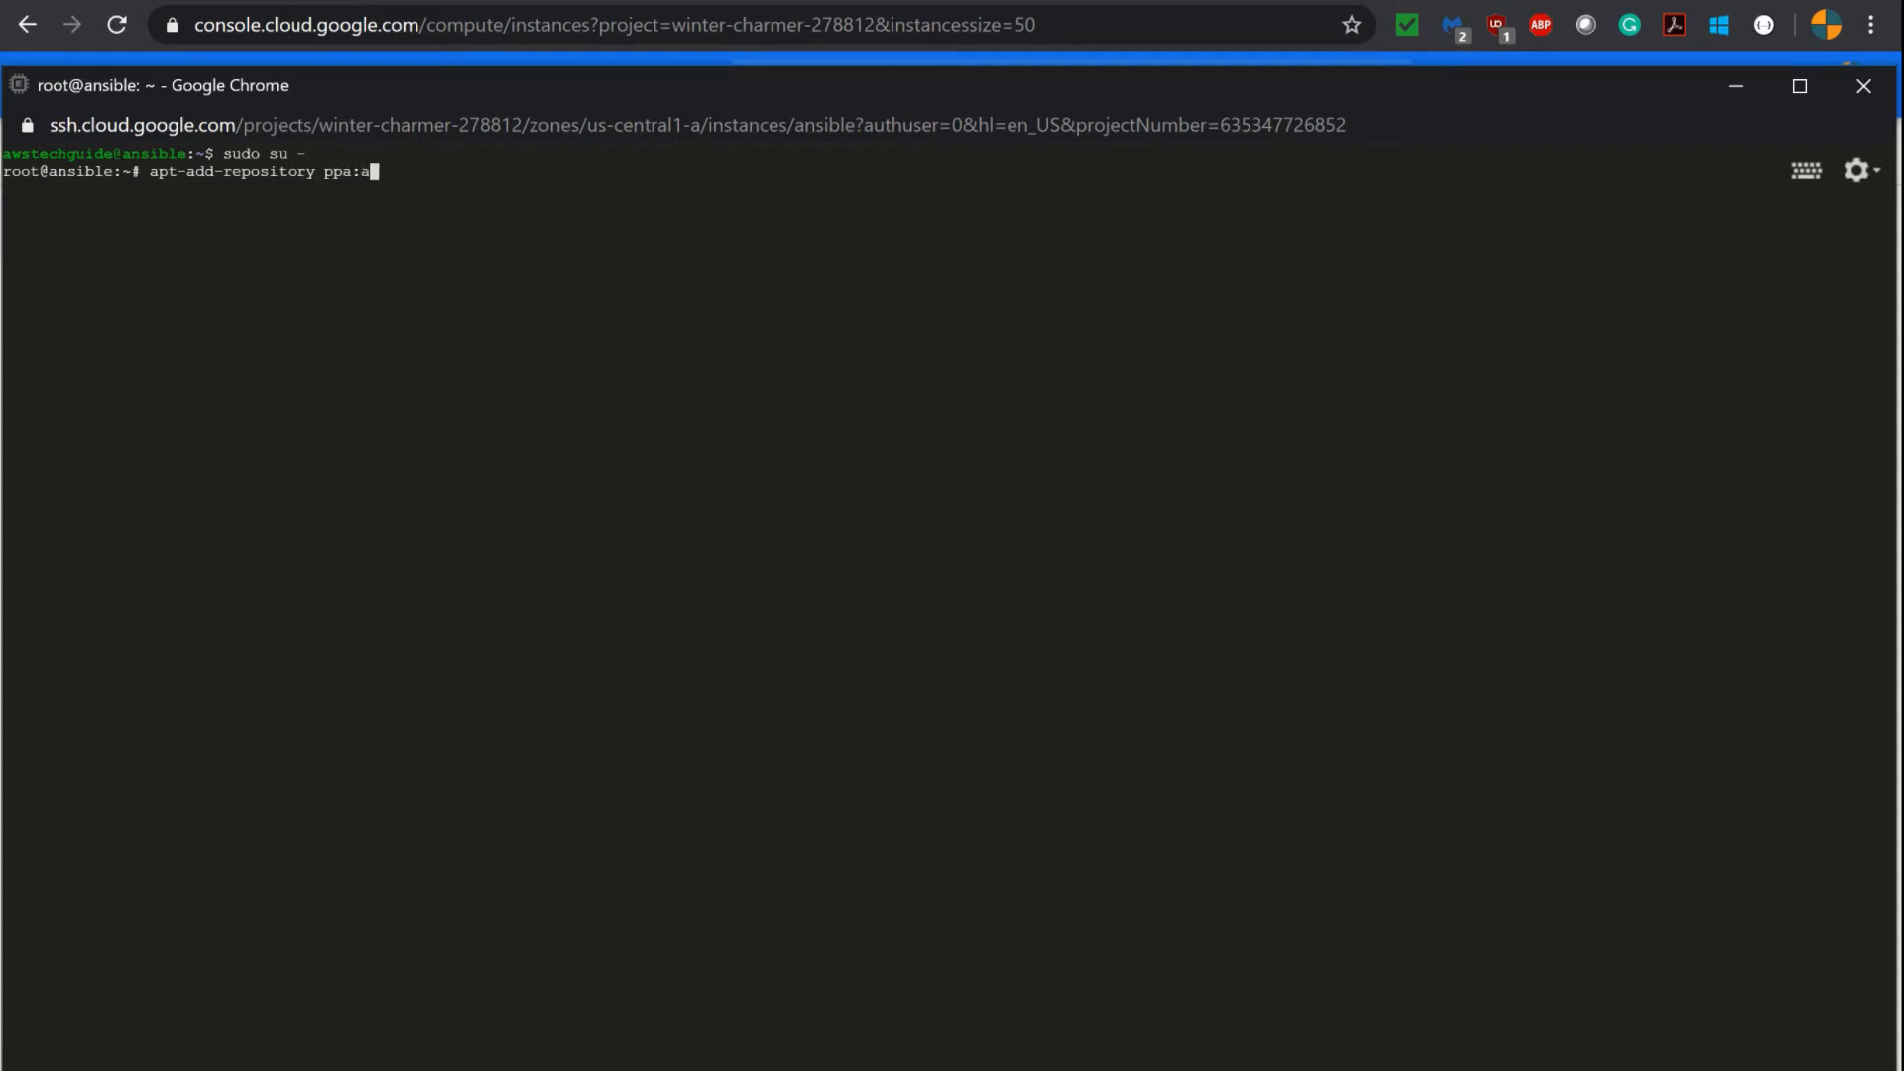
type("nsibl")
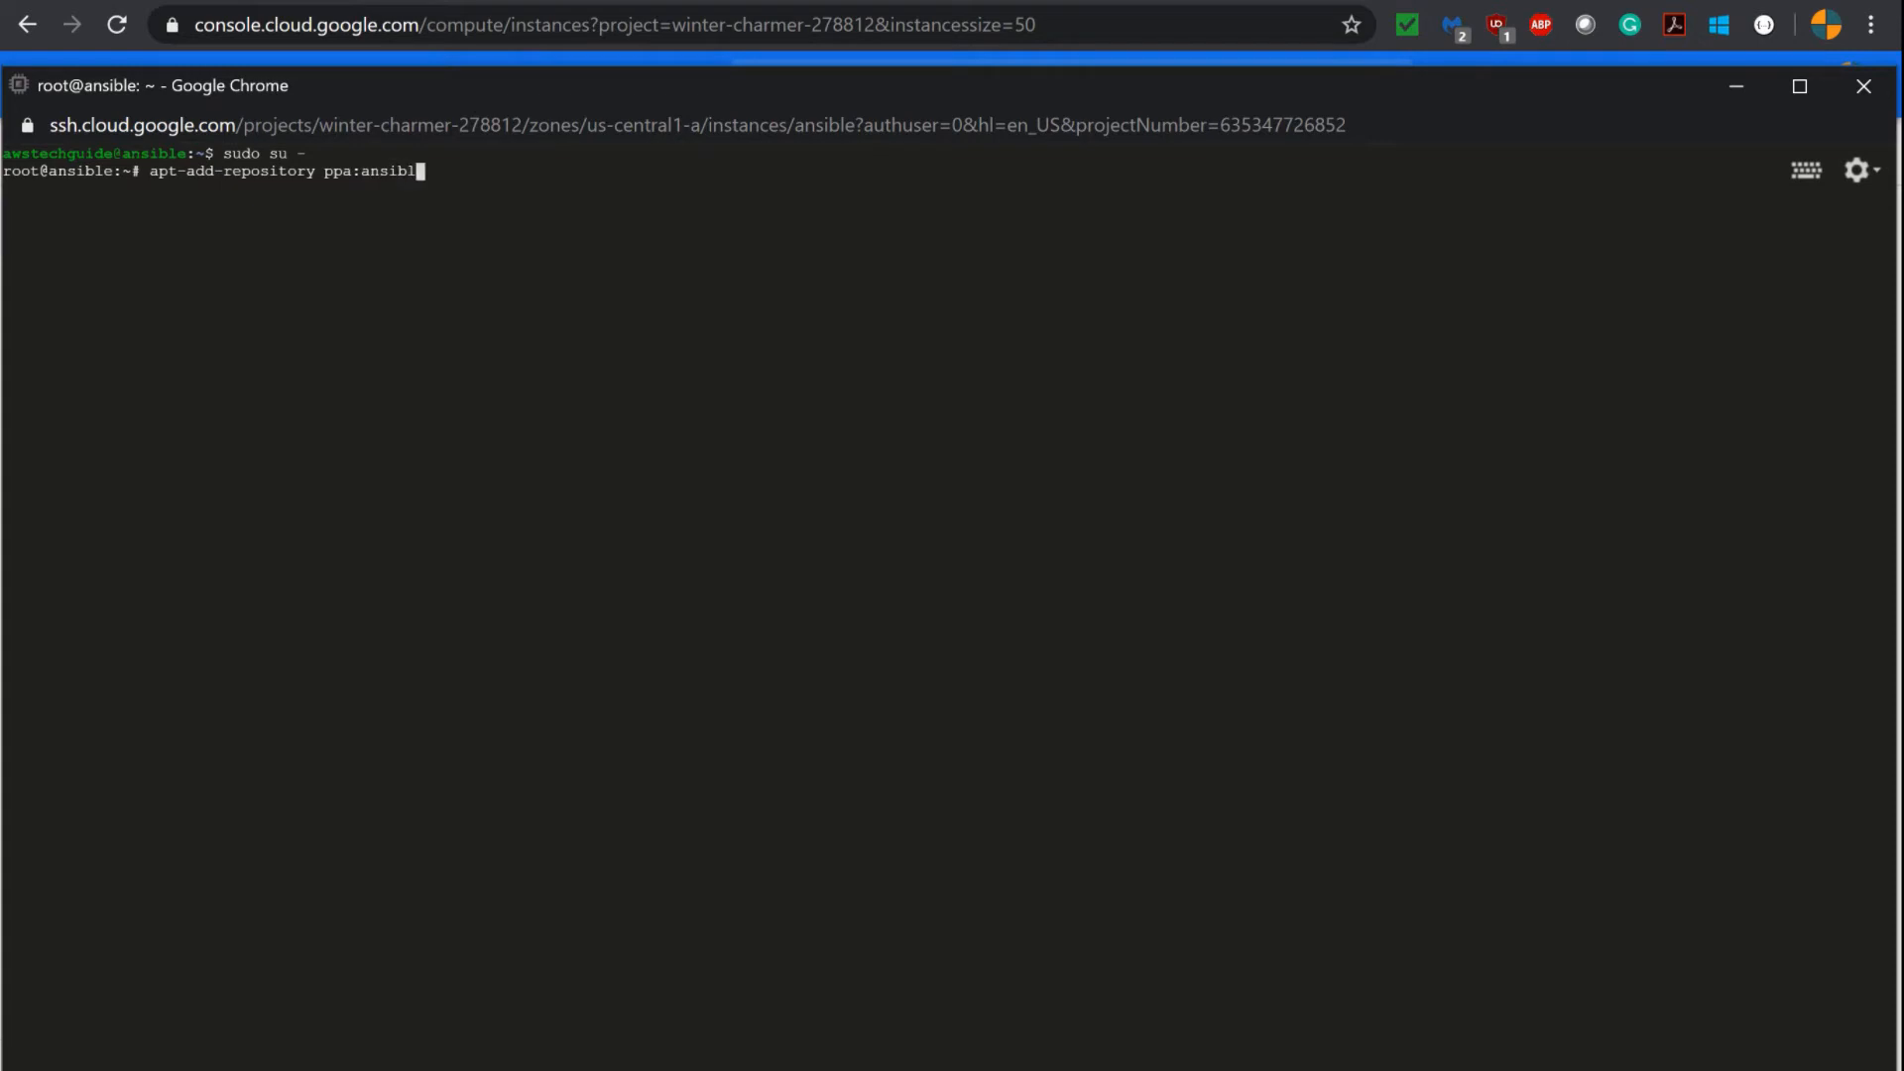
type("/an")
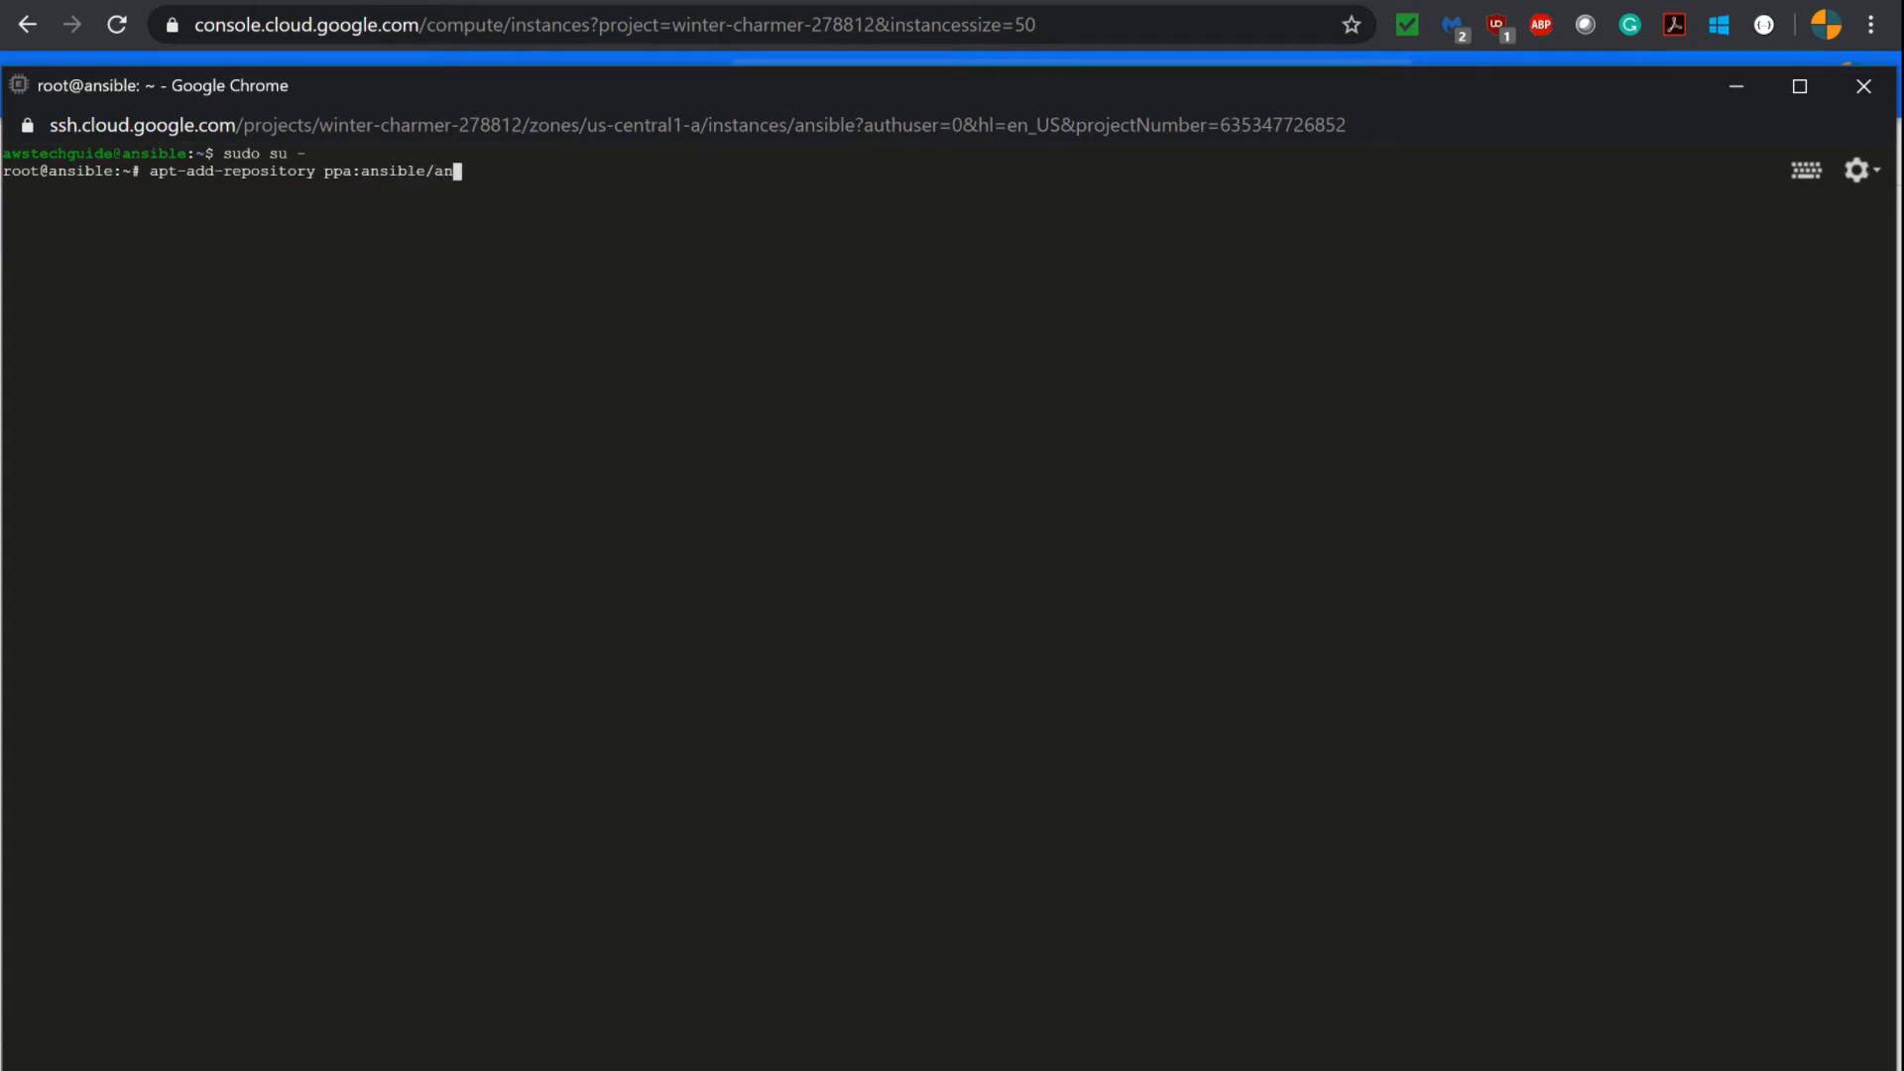
type("sible")
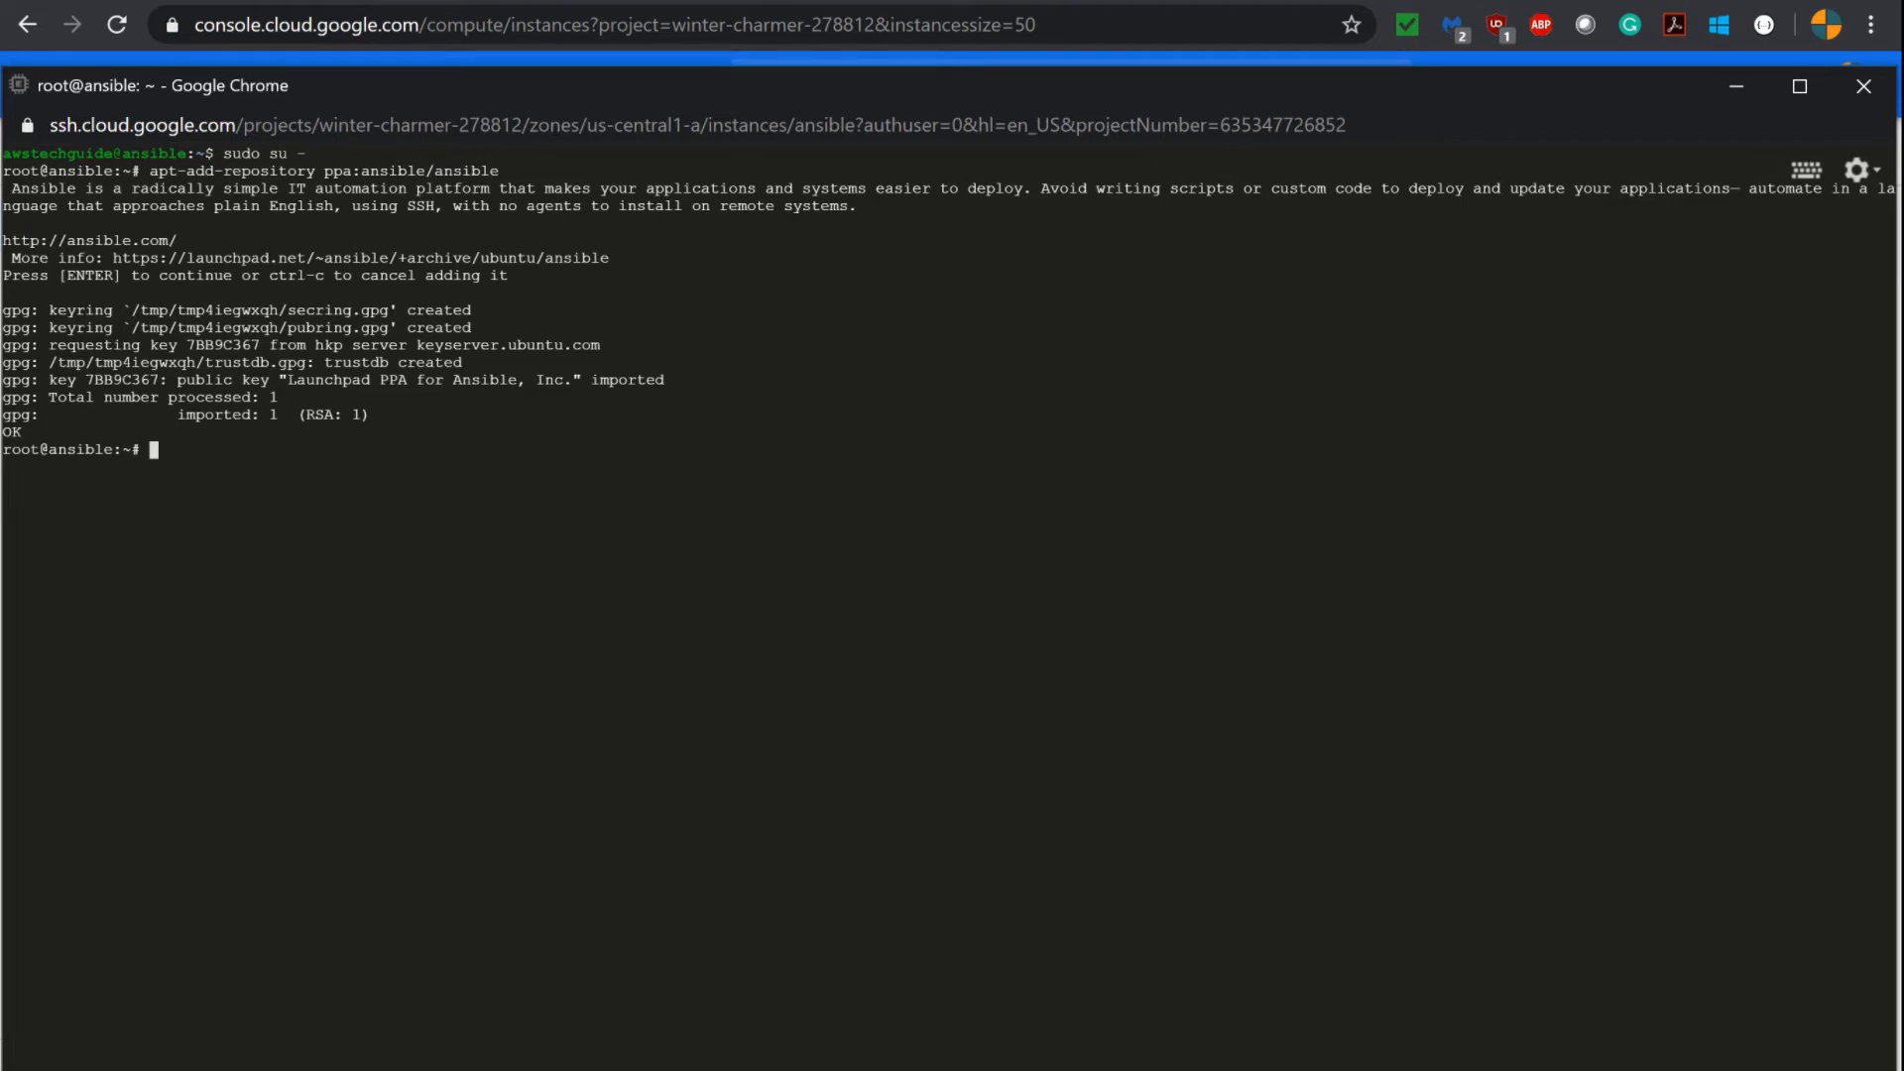
type("apt-get update")
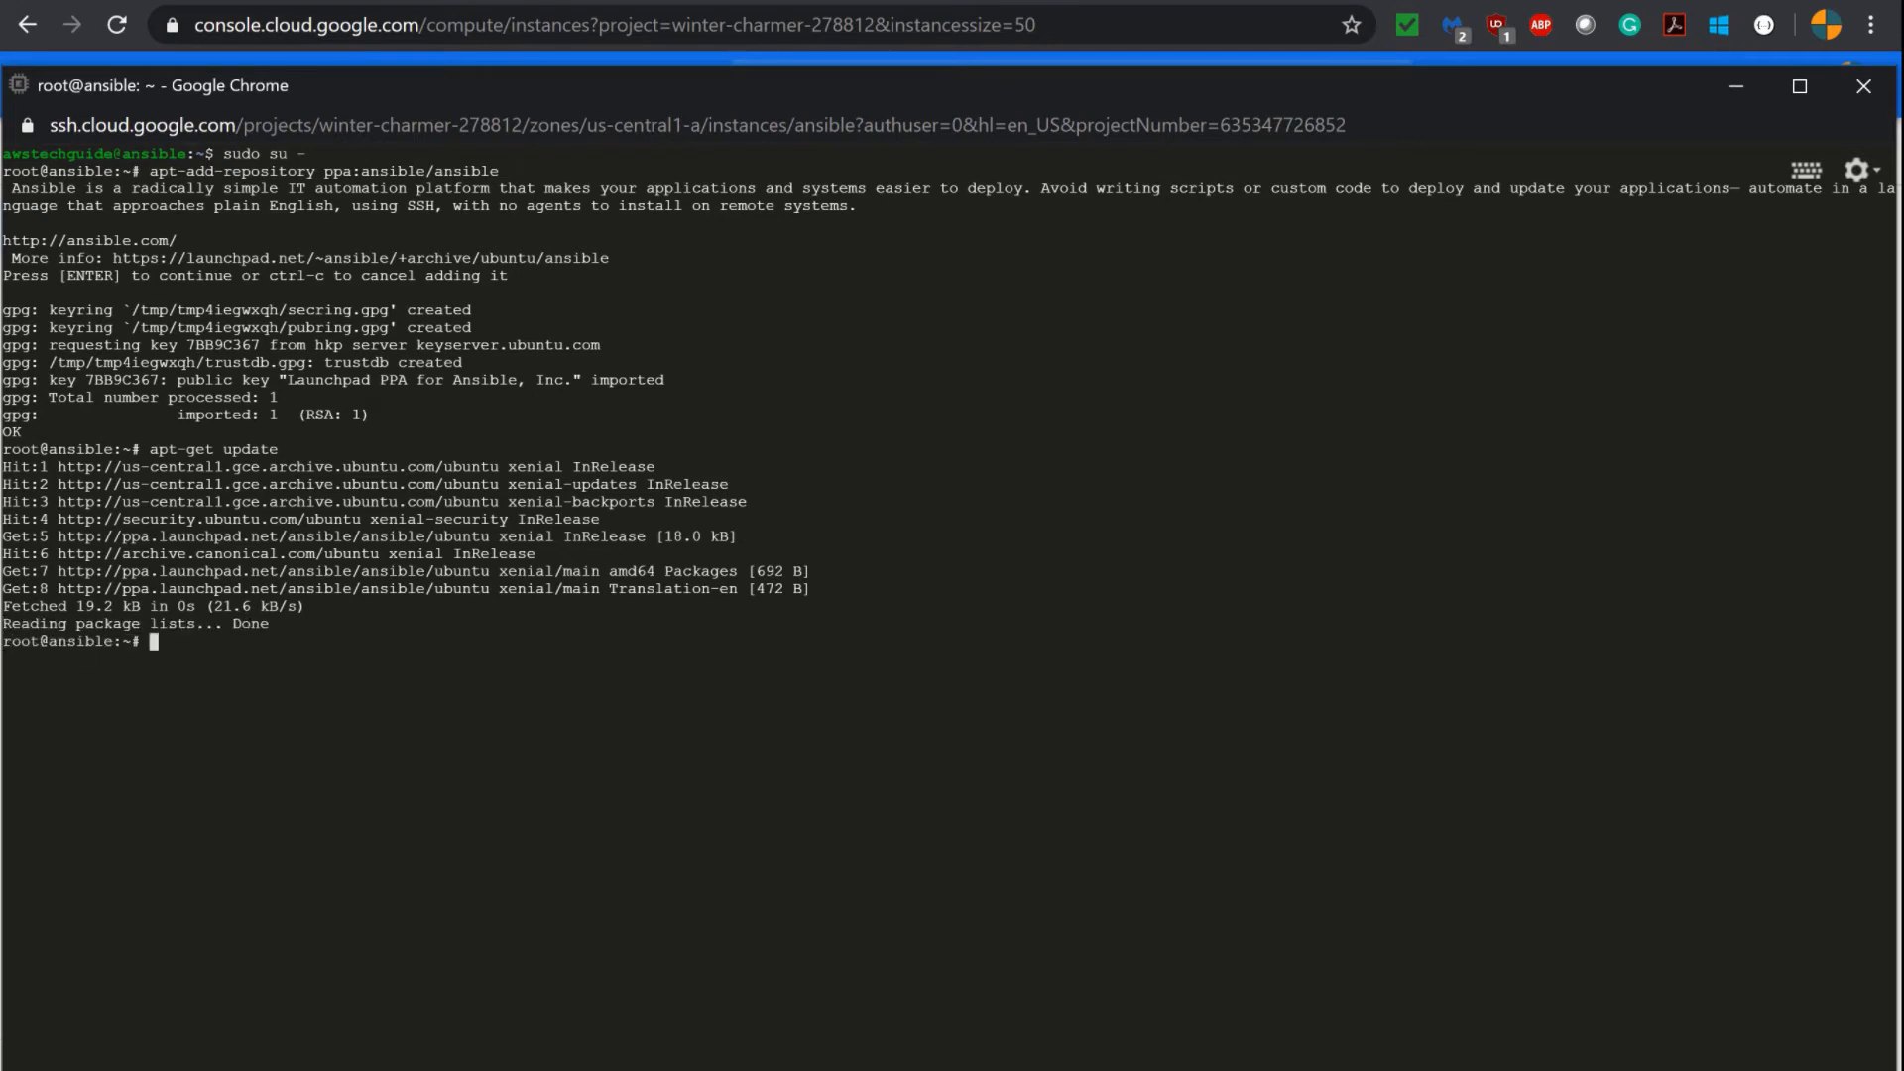
- Clear the terminal after apt-get update and begin the apt-get install command
type("clear")
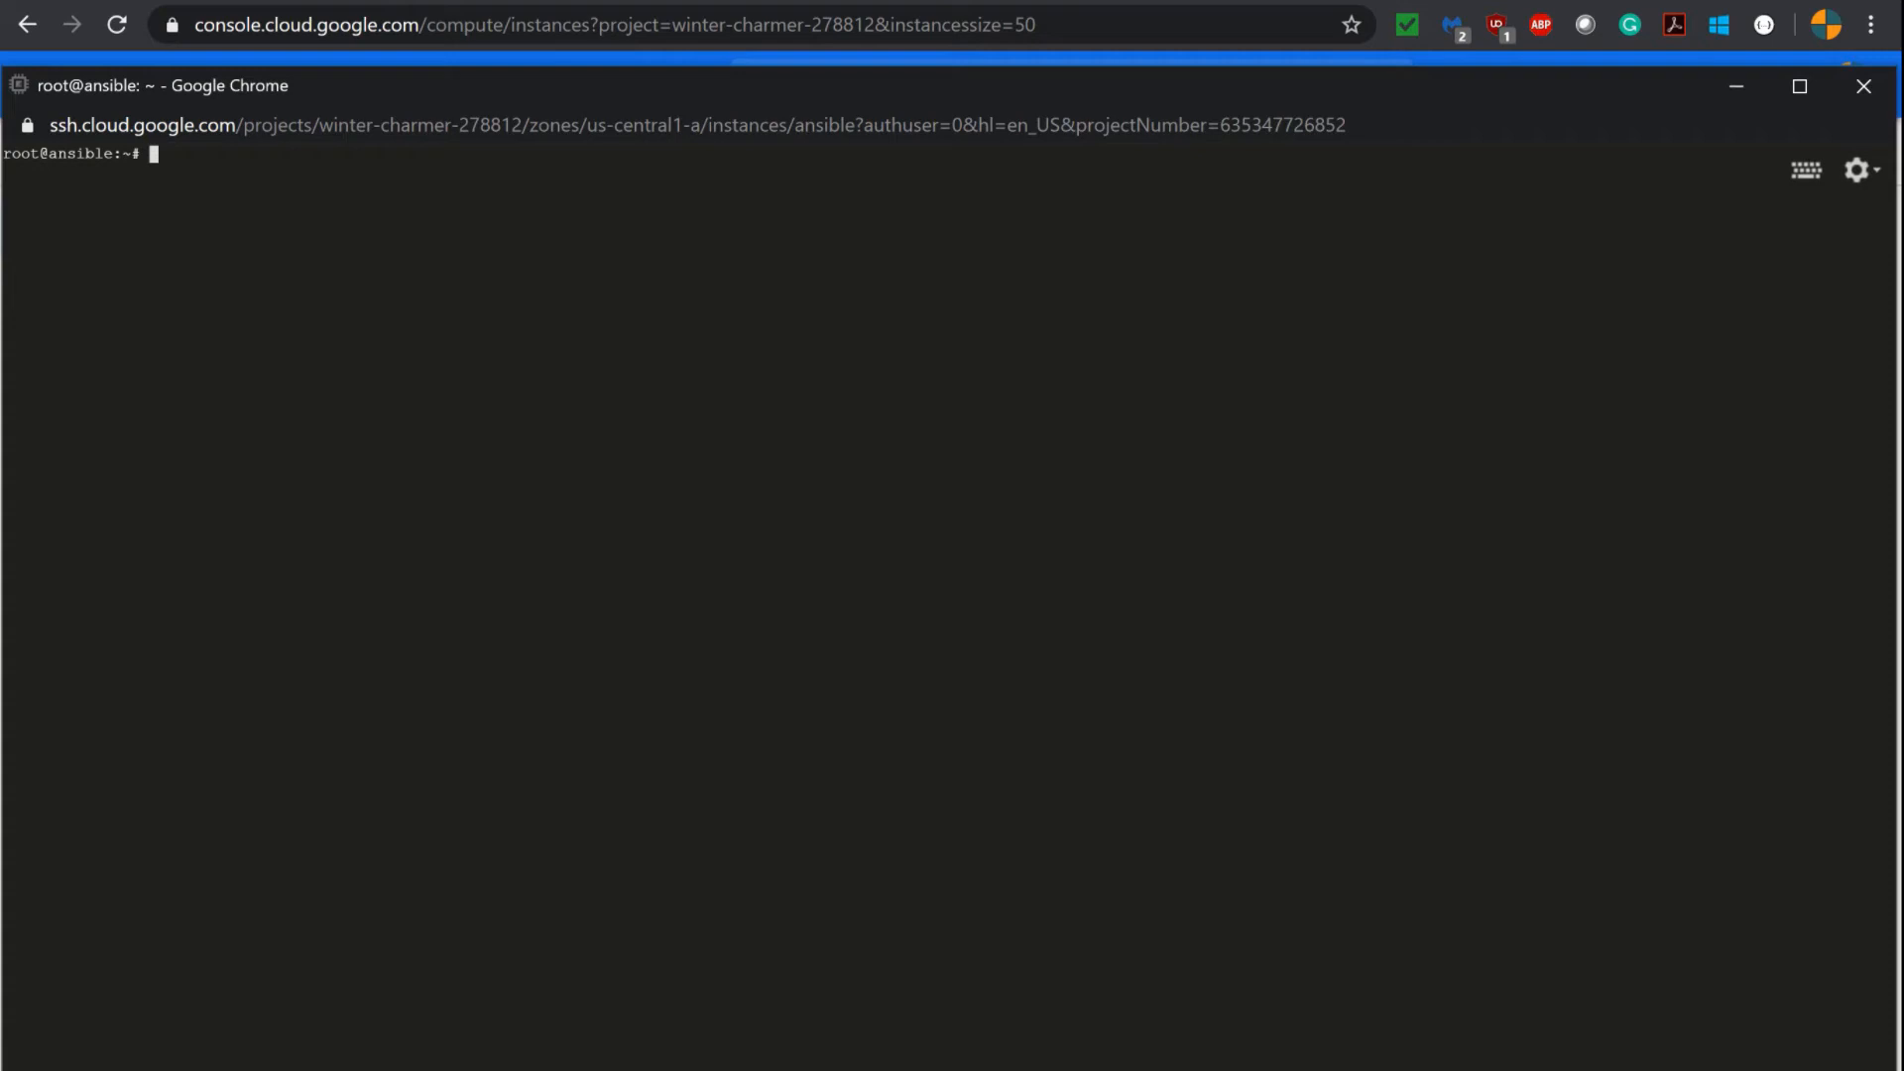
type("apt-get install")
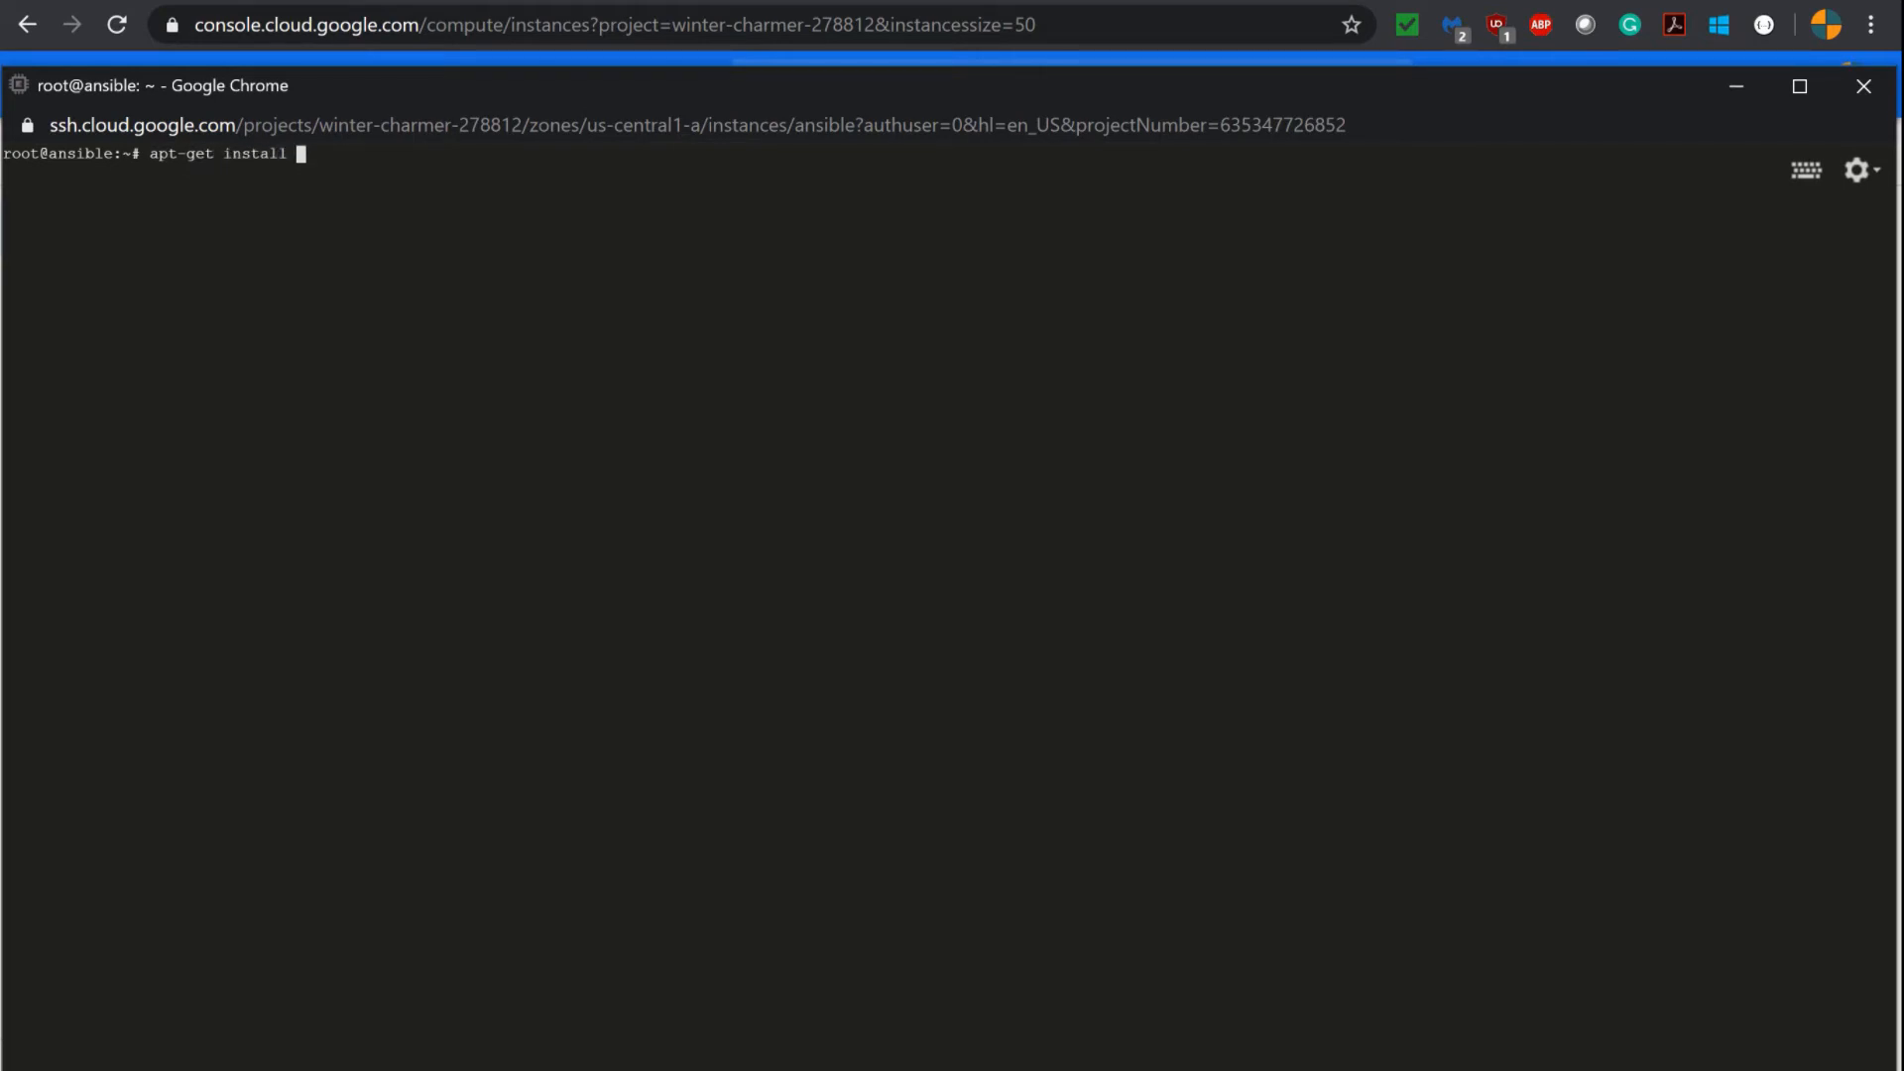
- Install the ansible package (Ansible 2.9.9) and accept the installation
type("ansibl")
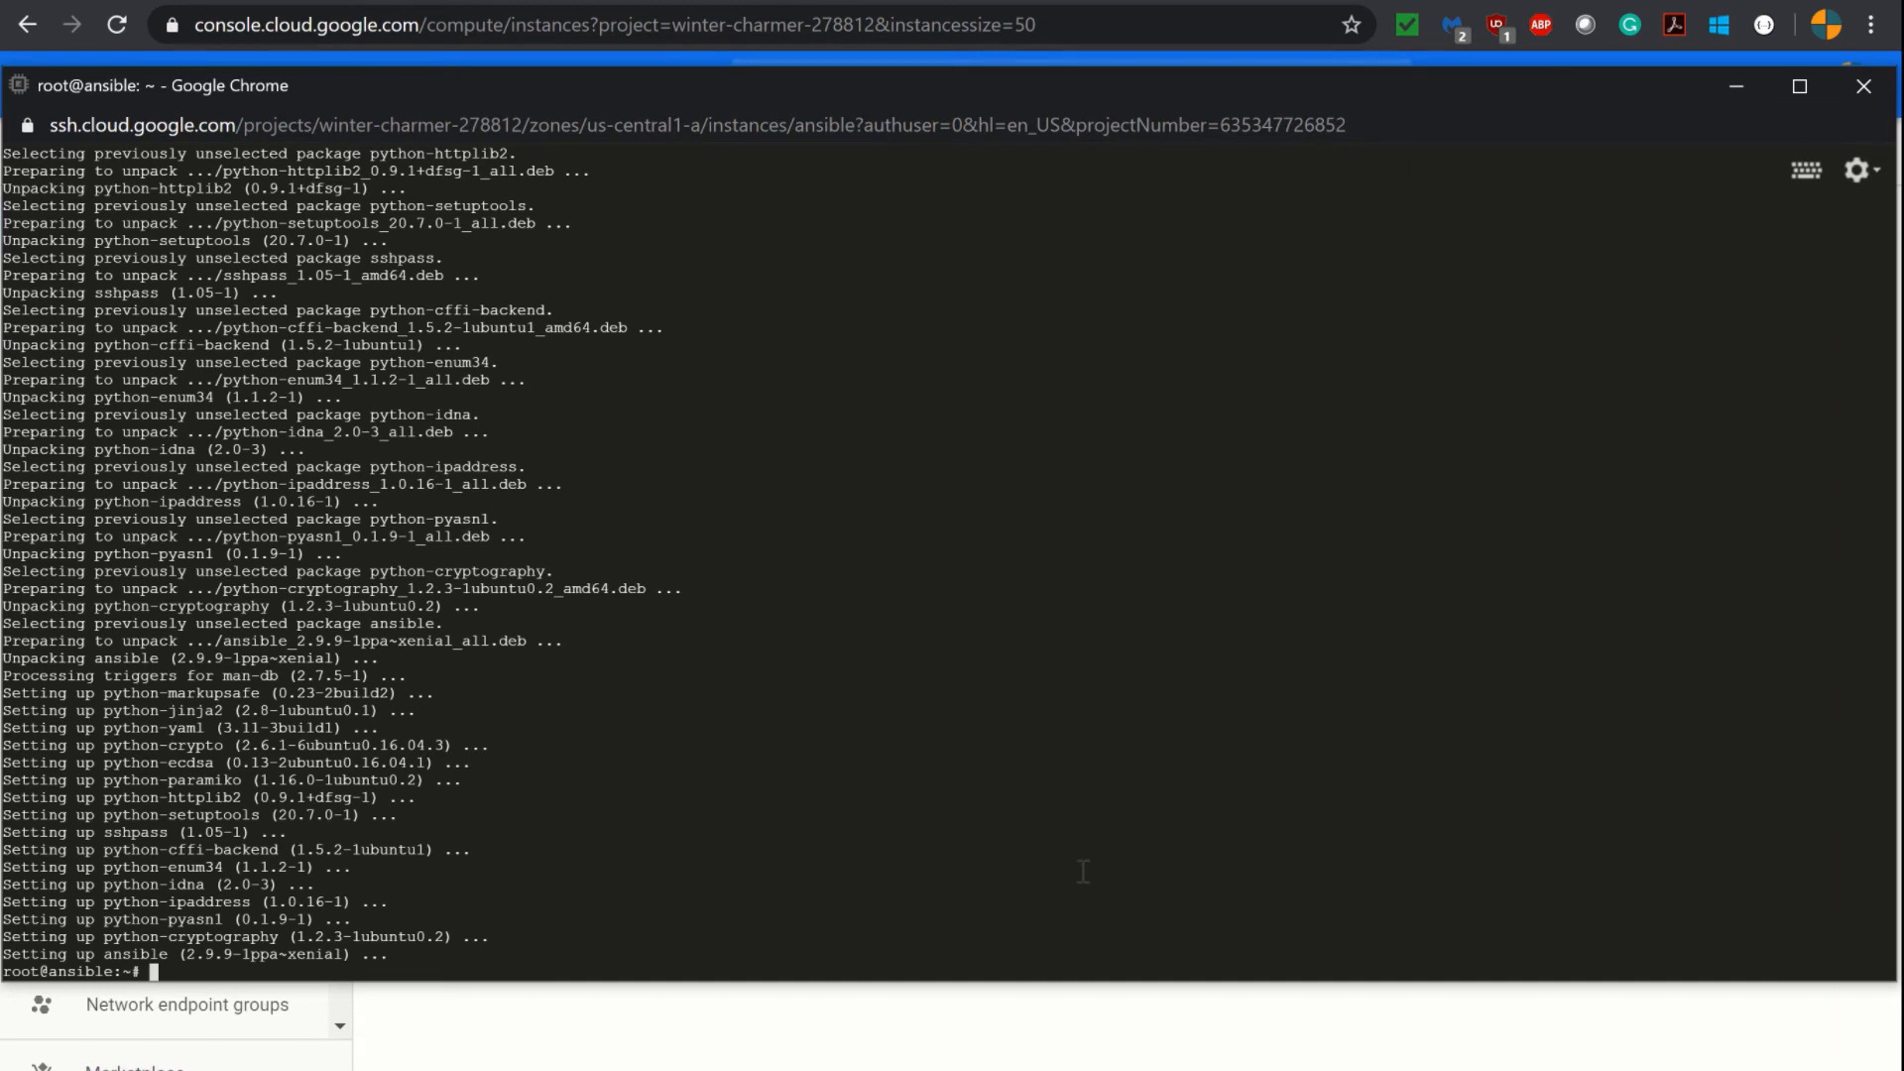
type("c")
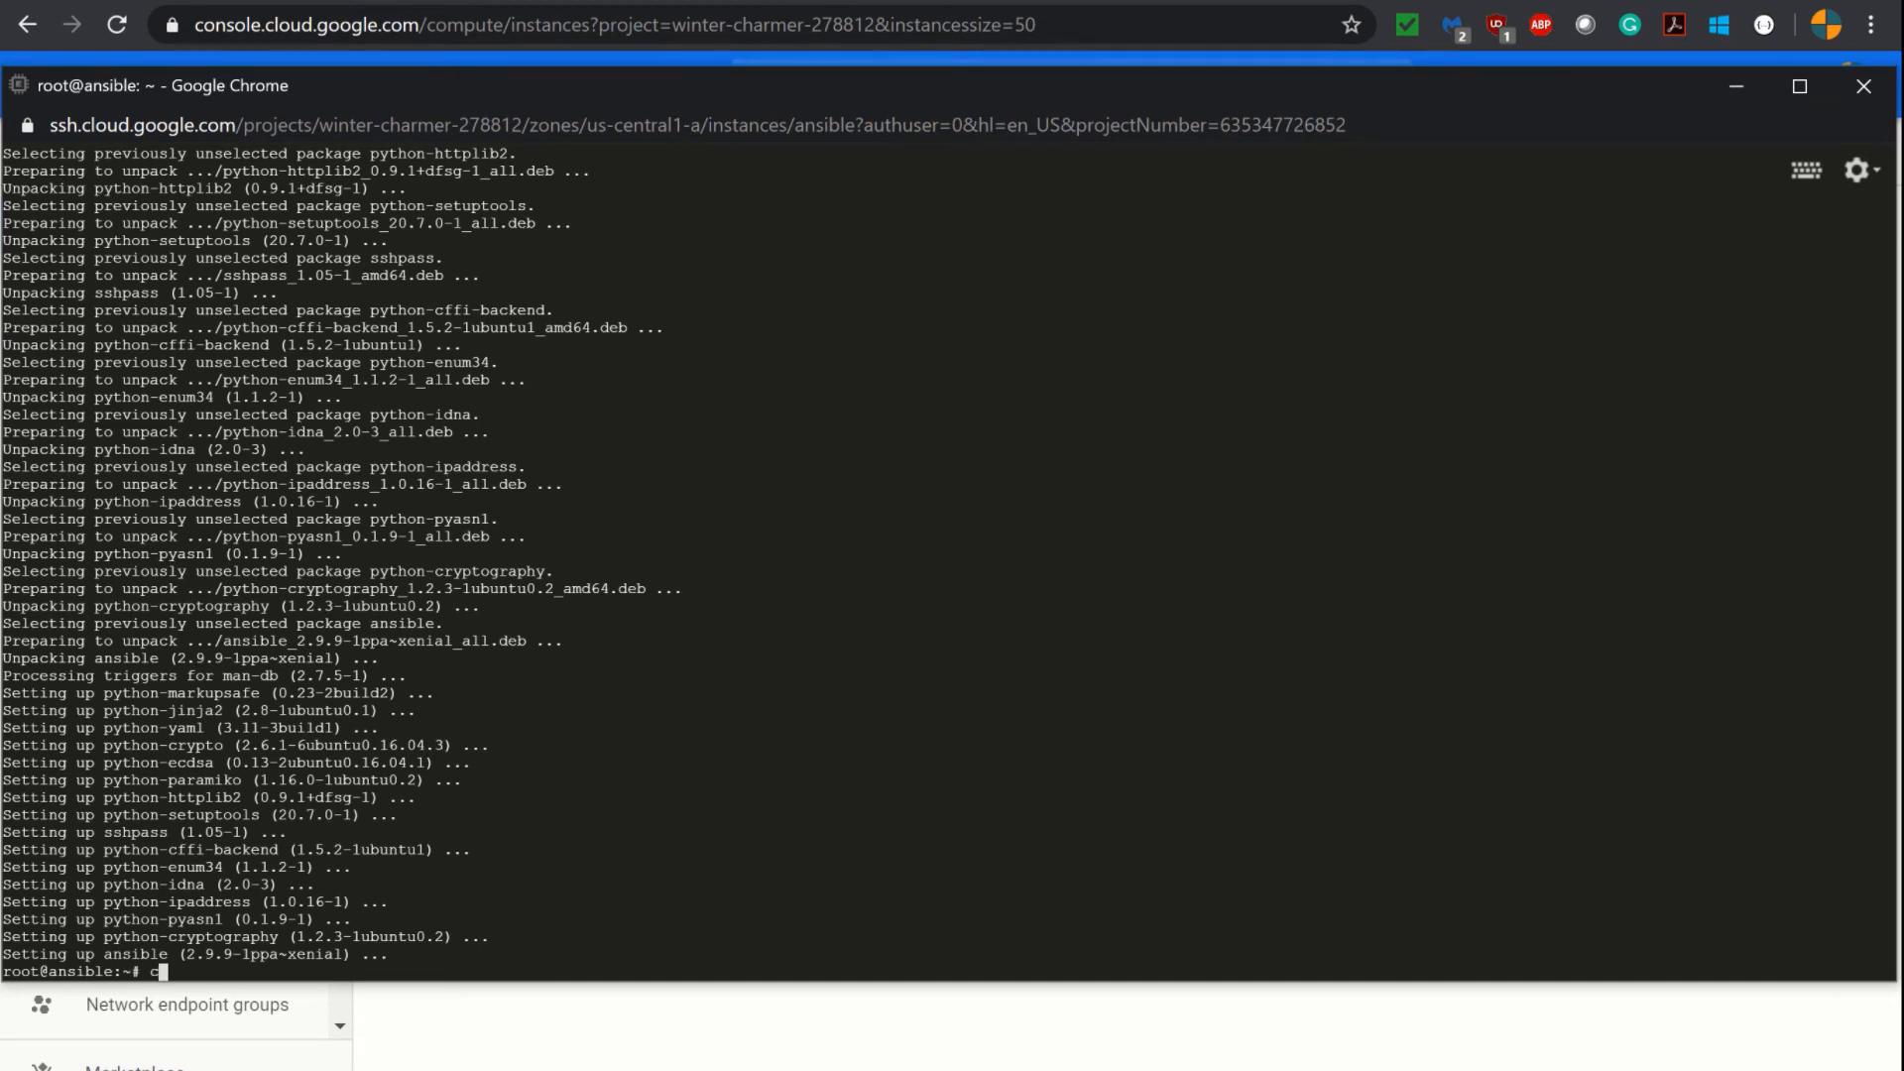
- Clear the screen, cd into /etc/ansible/ and list ansible.cfg, hosts and roles with ll
type("lear")
type("pwd")
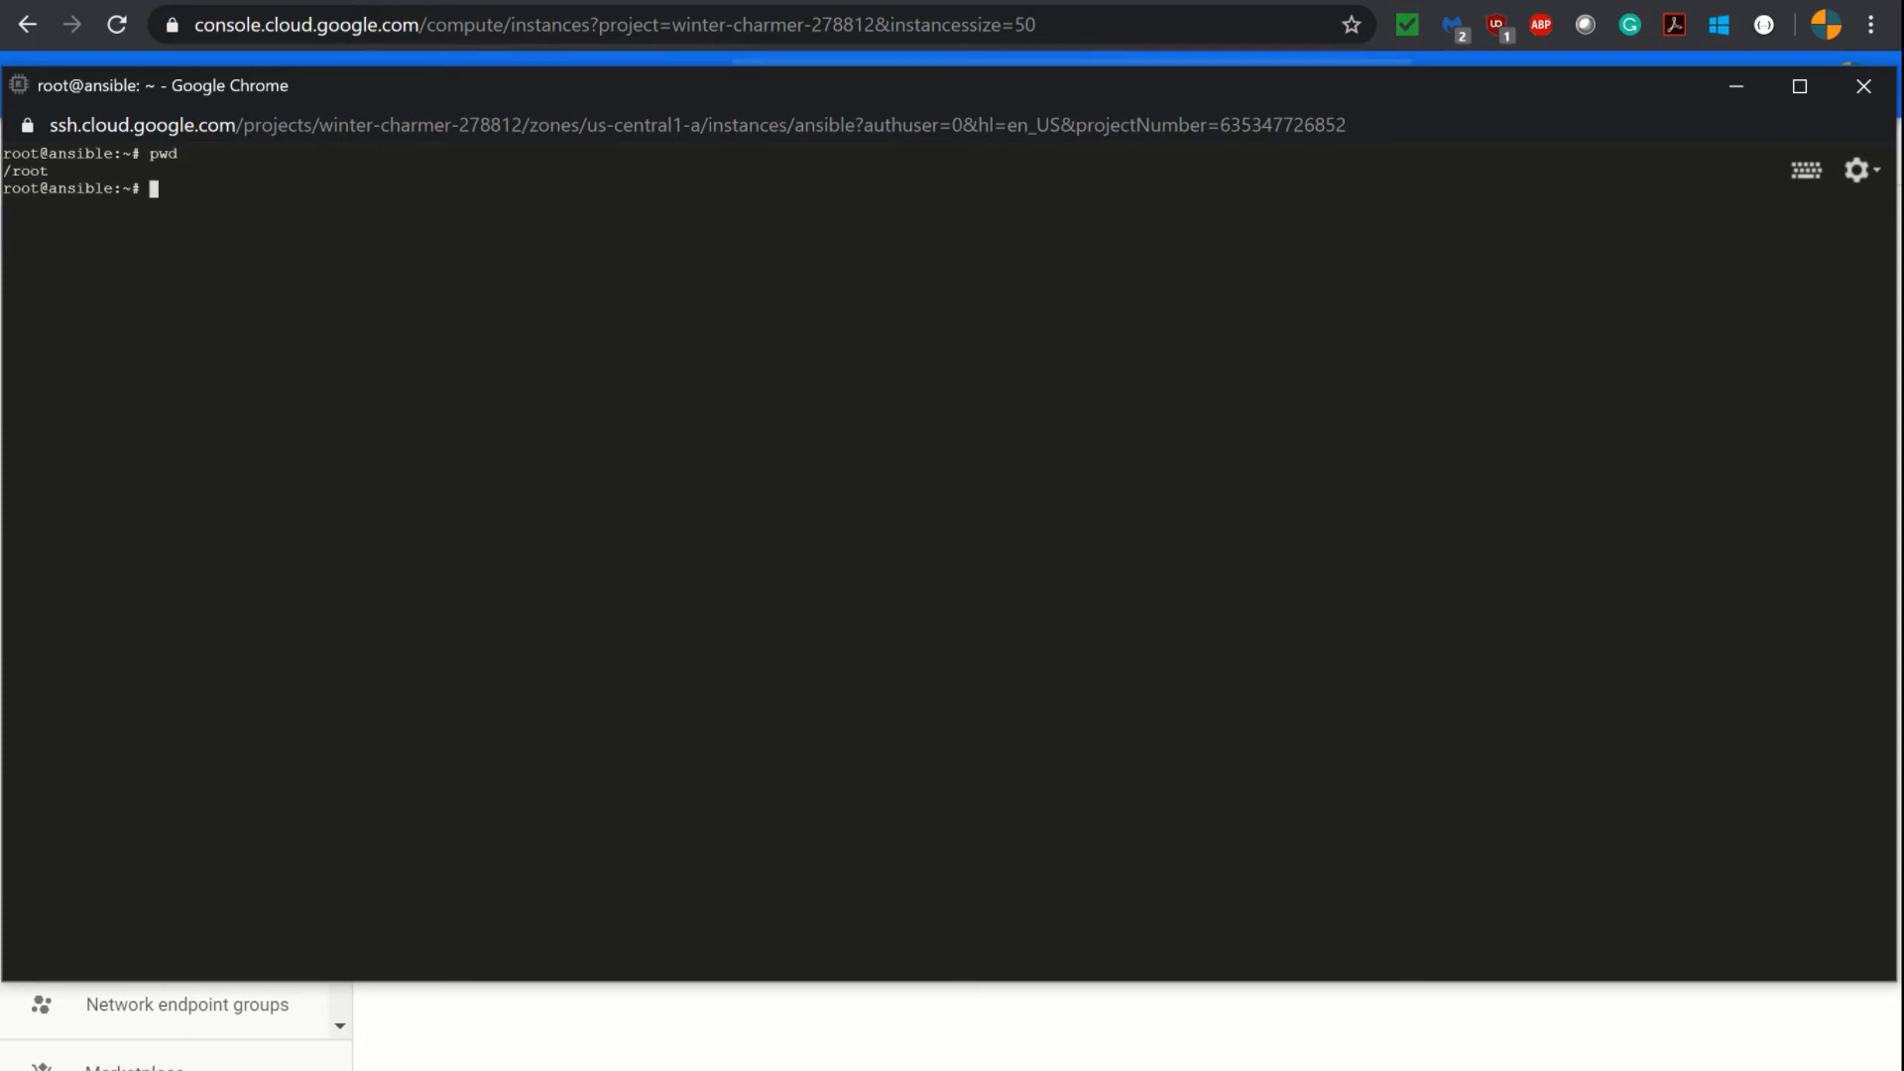
type("cd")
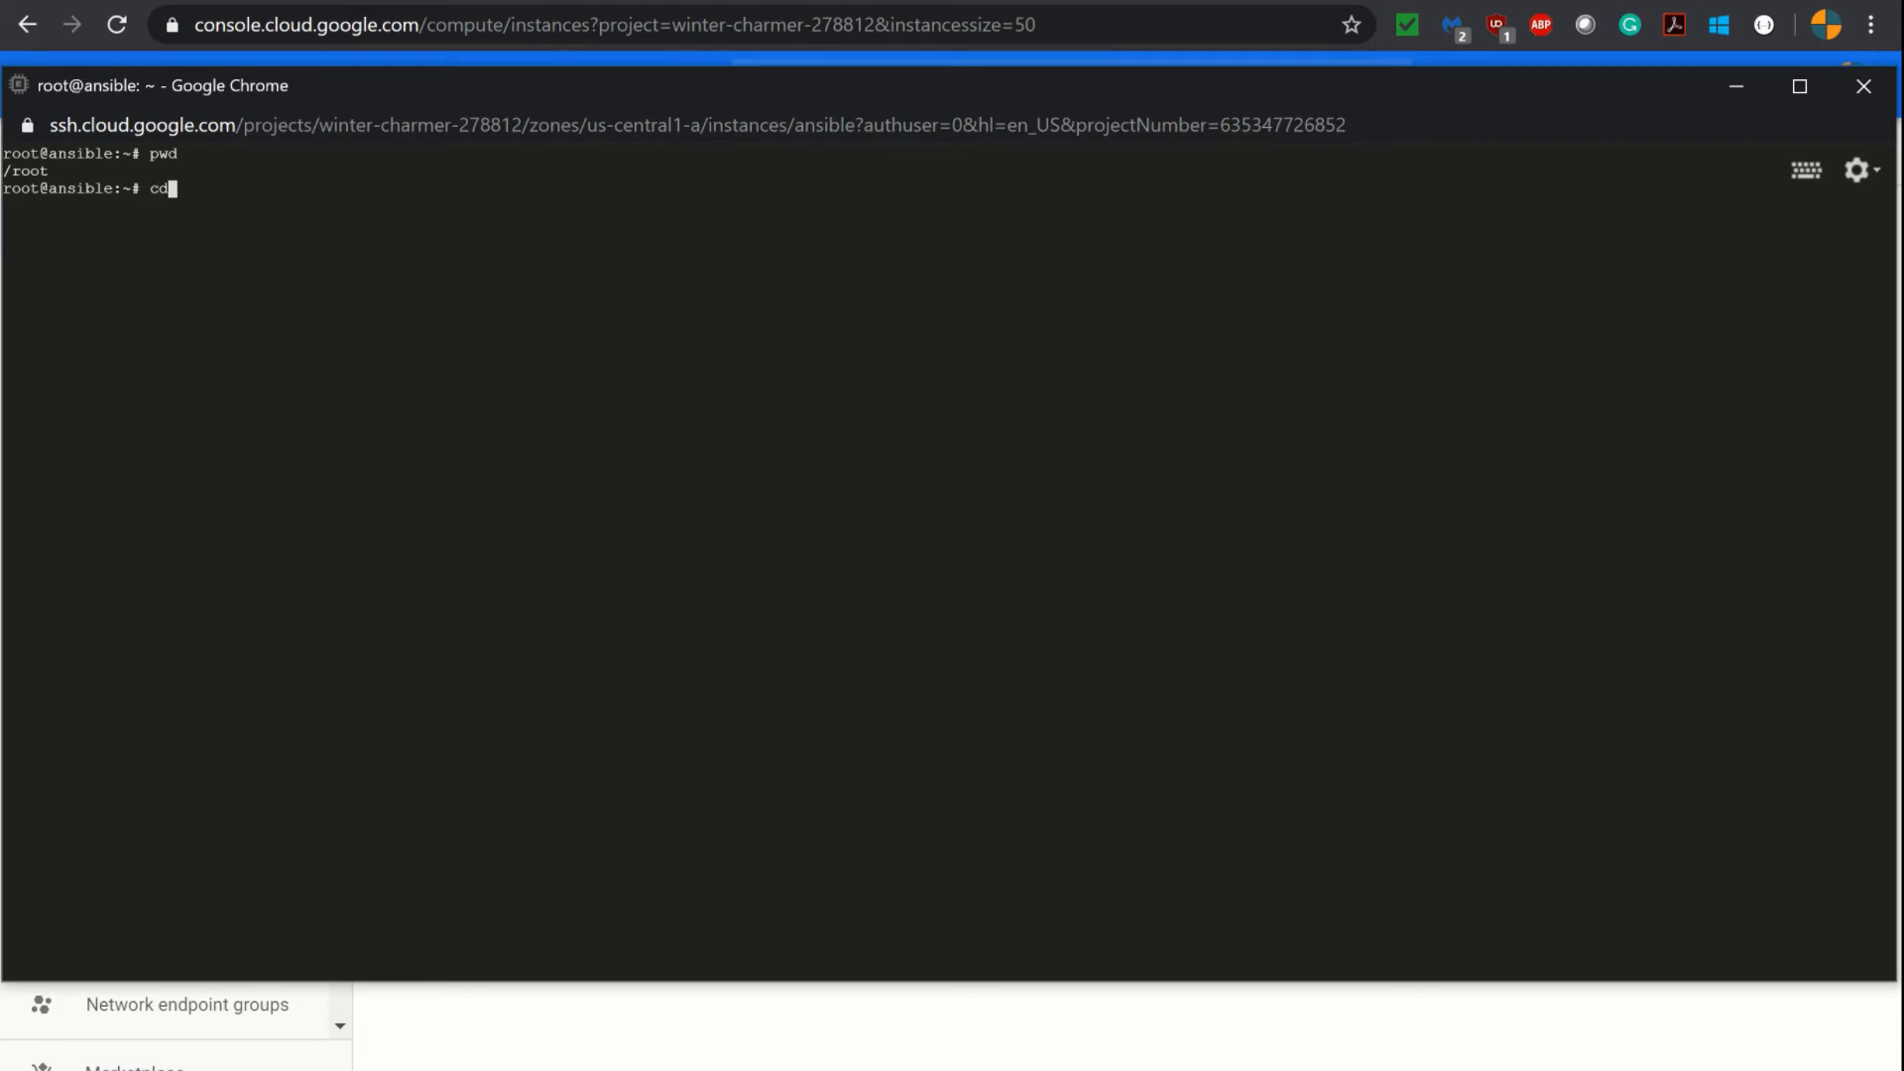
type("..")
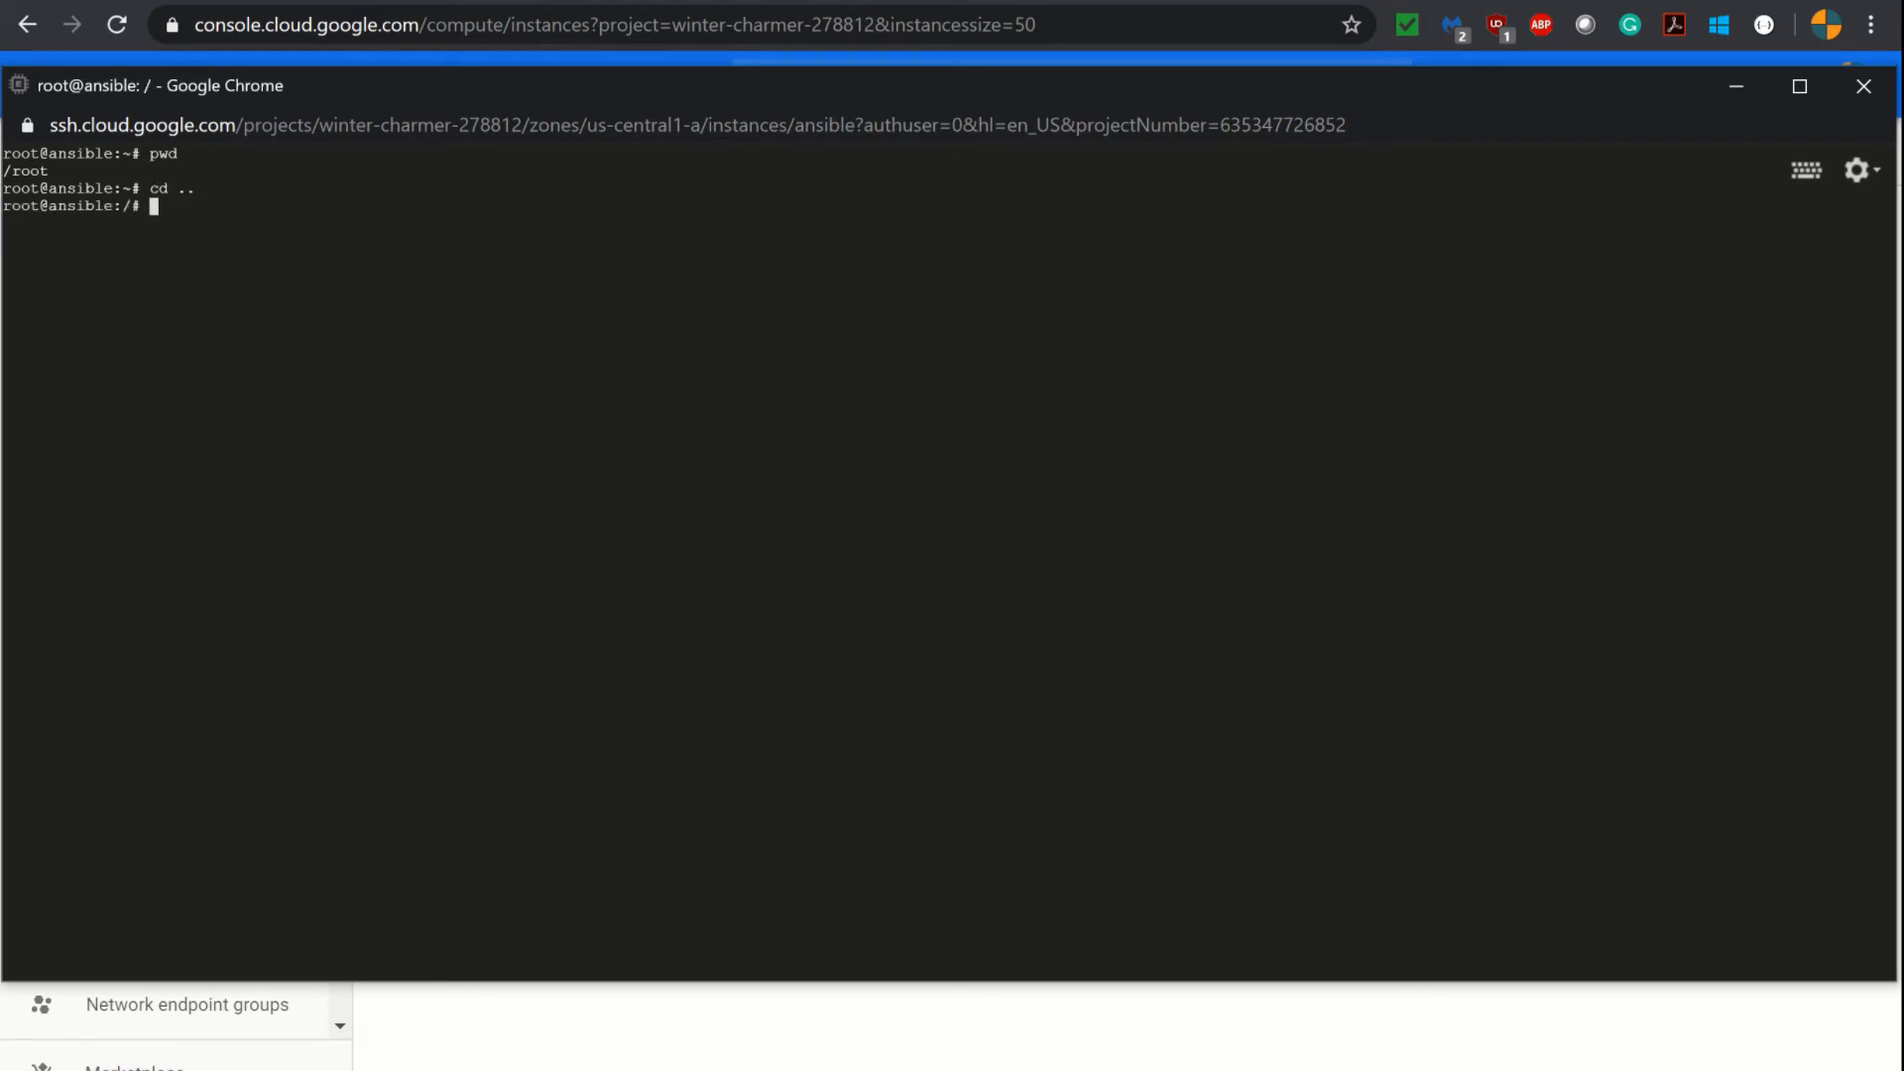
type("cd /e")
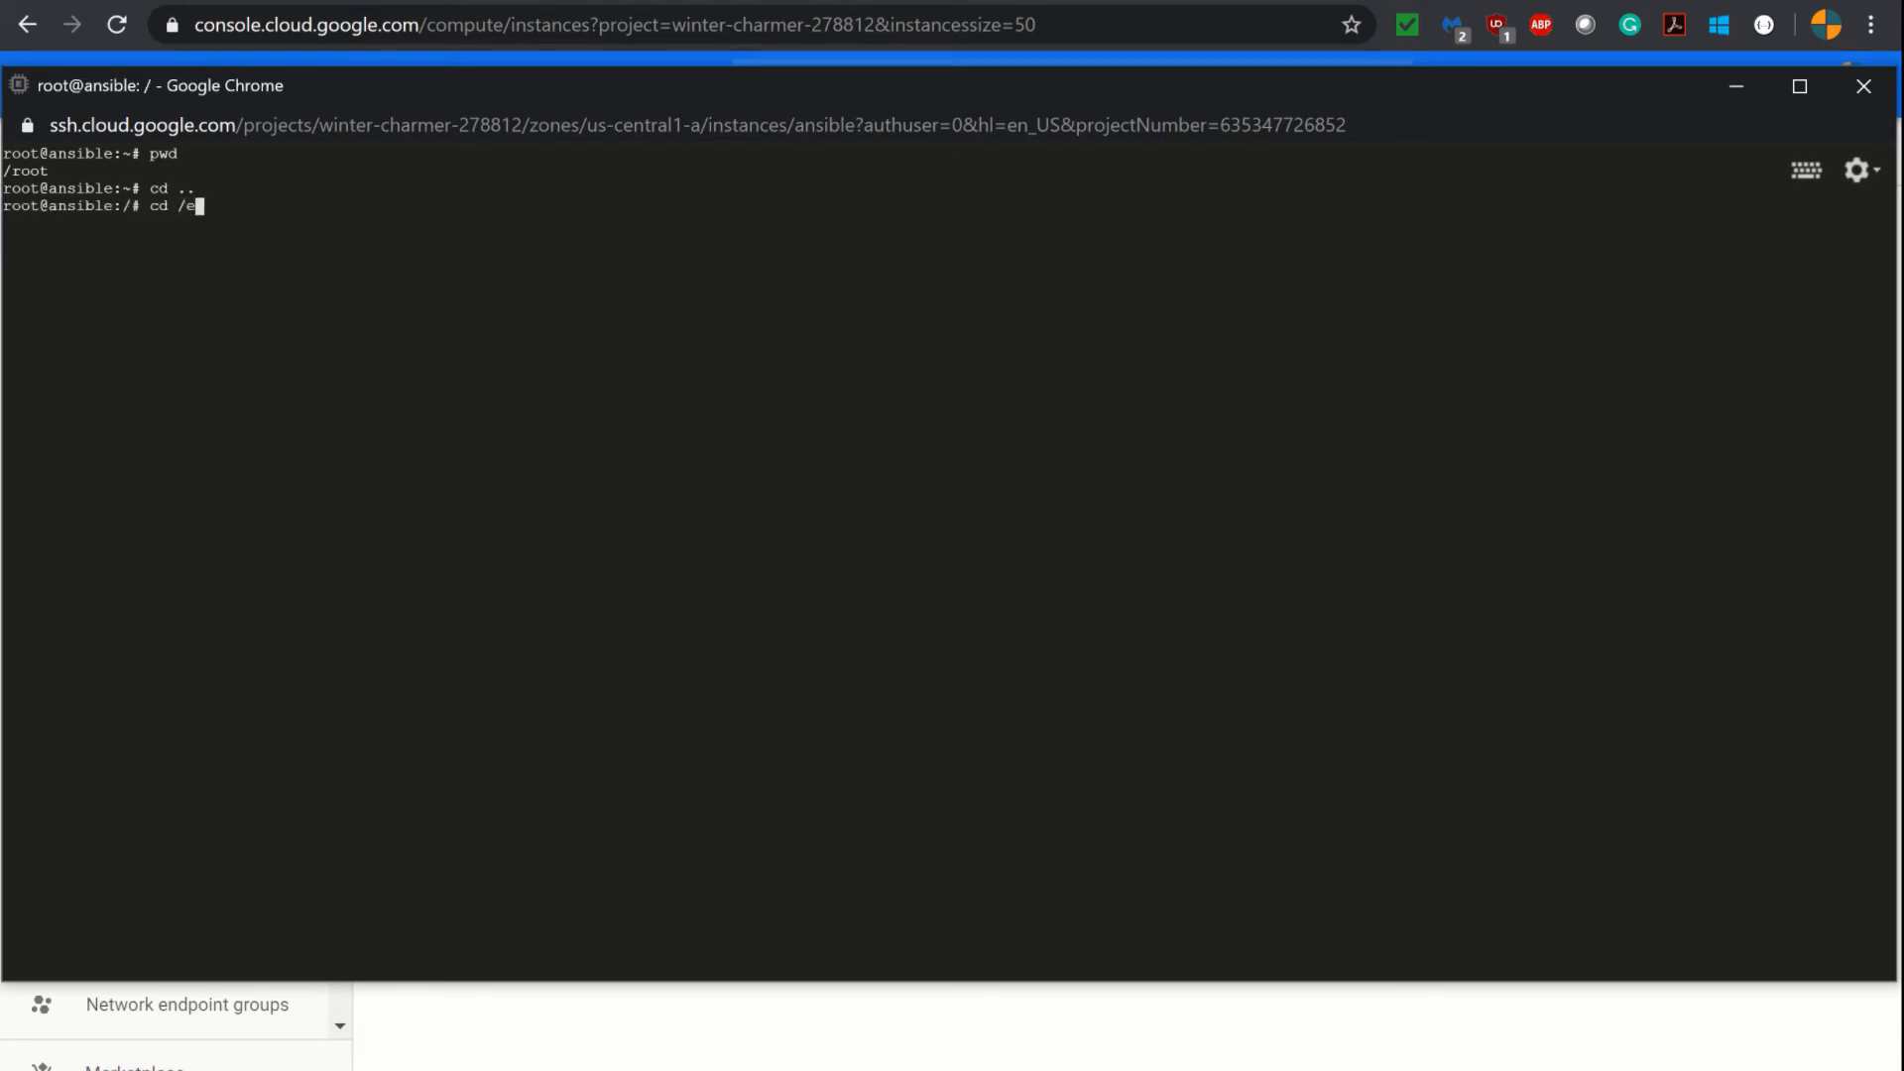
type("tc/")
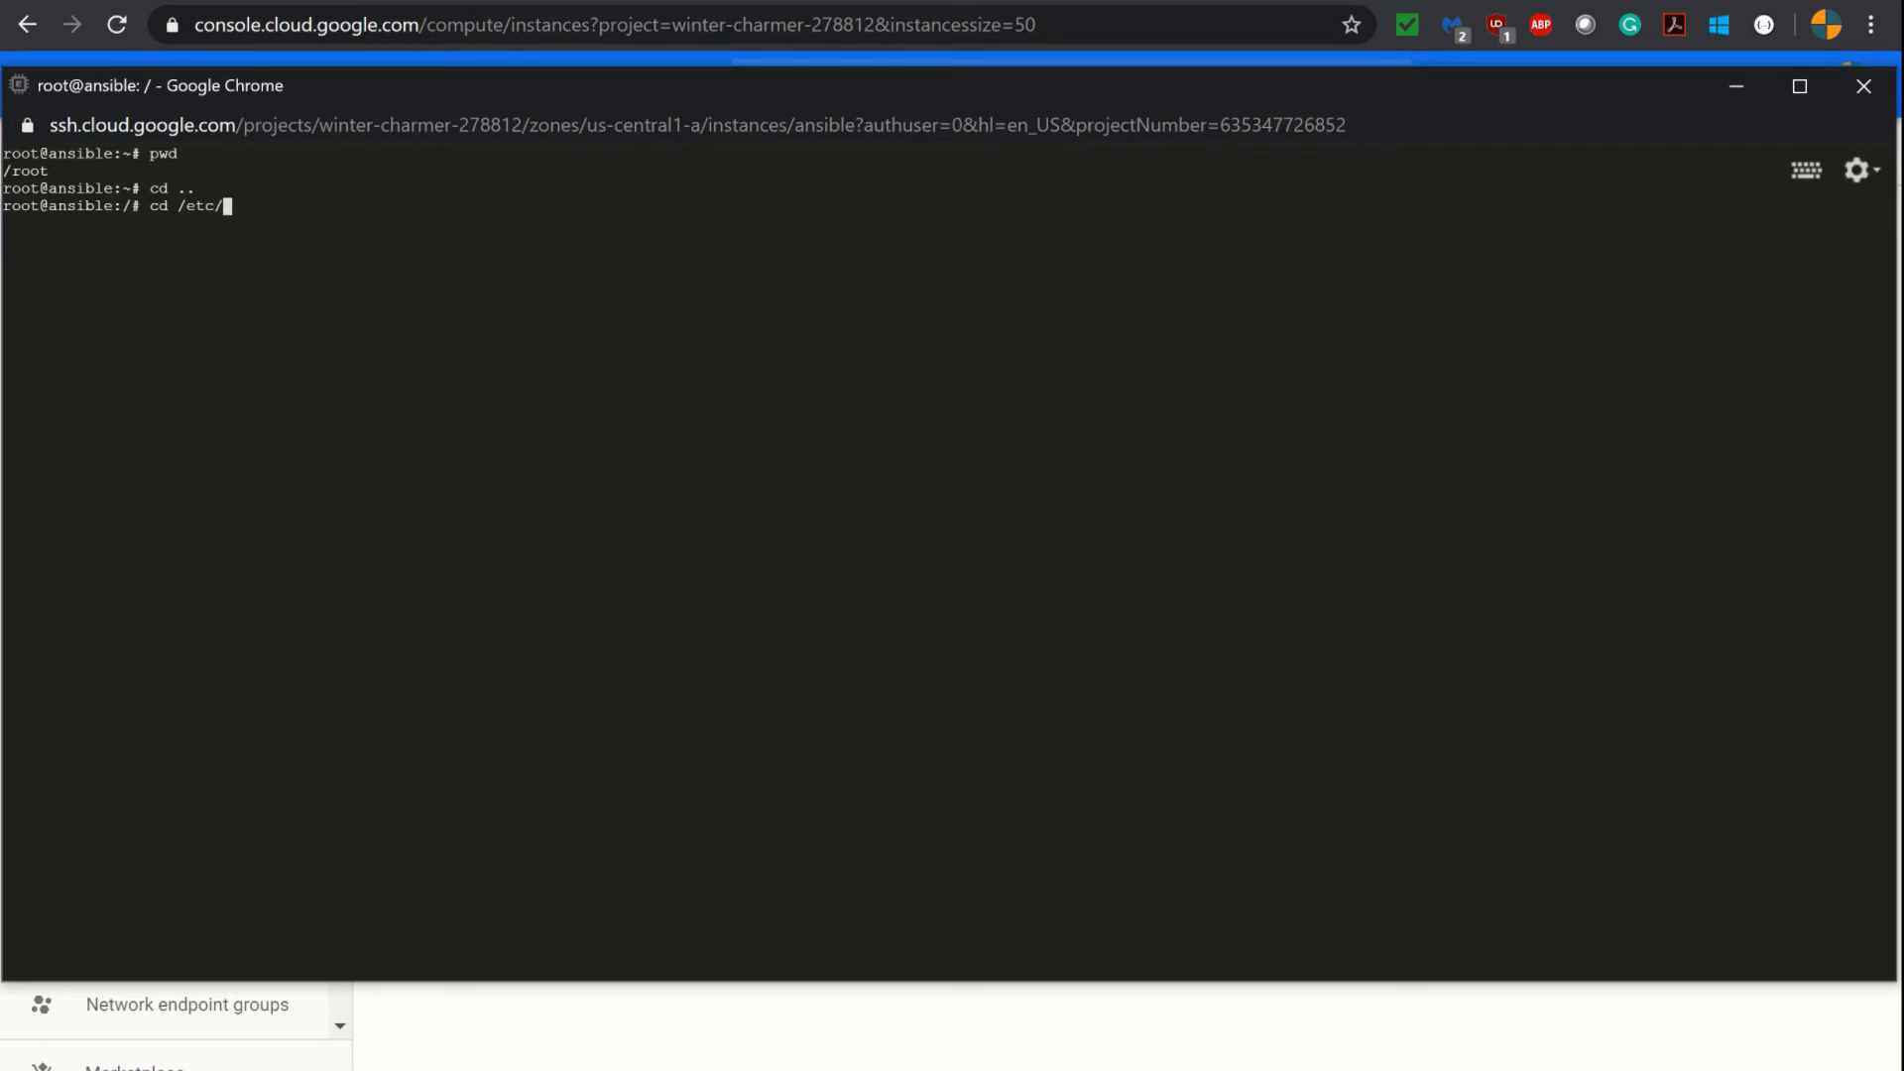
type("an")
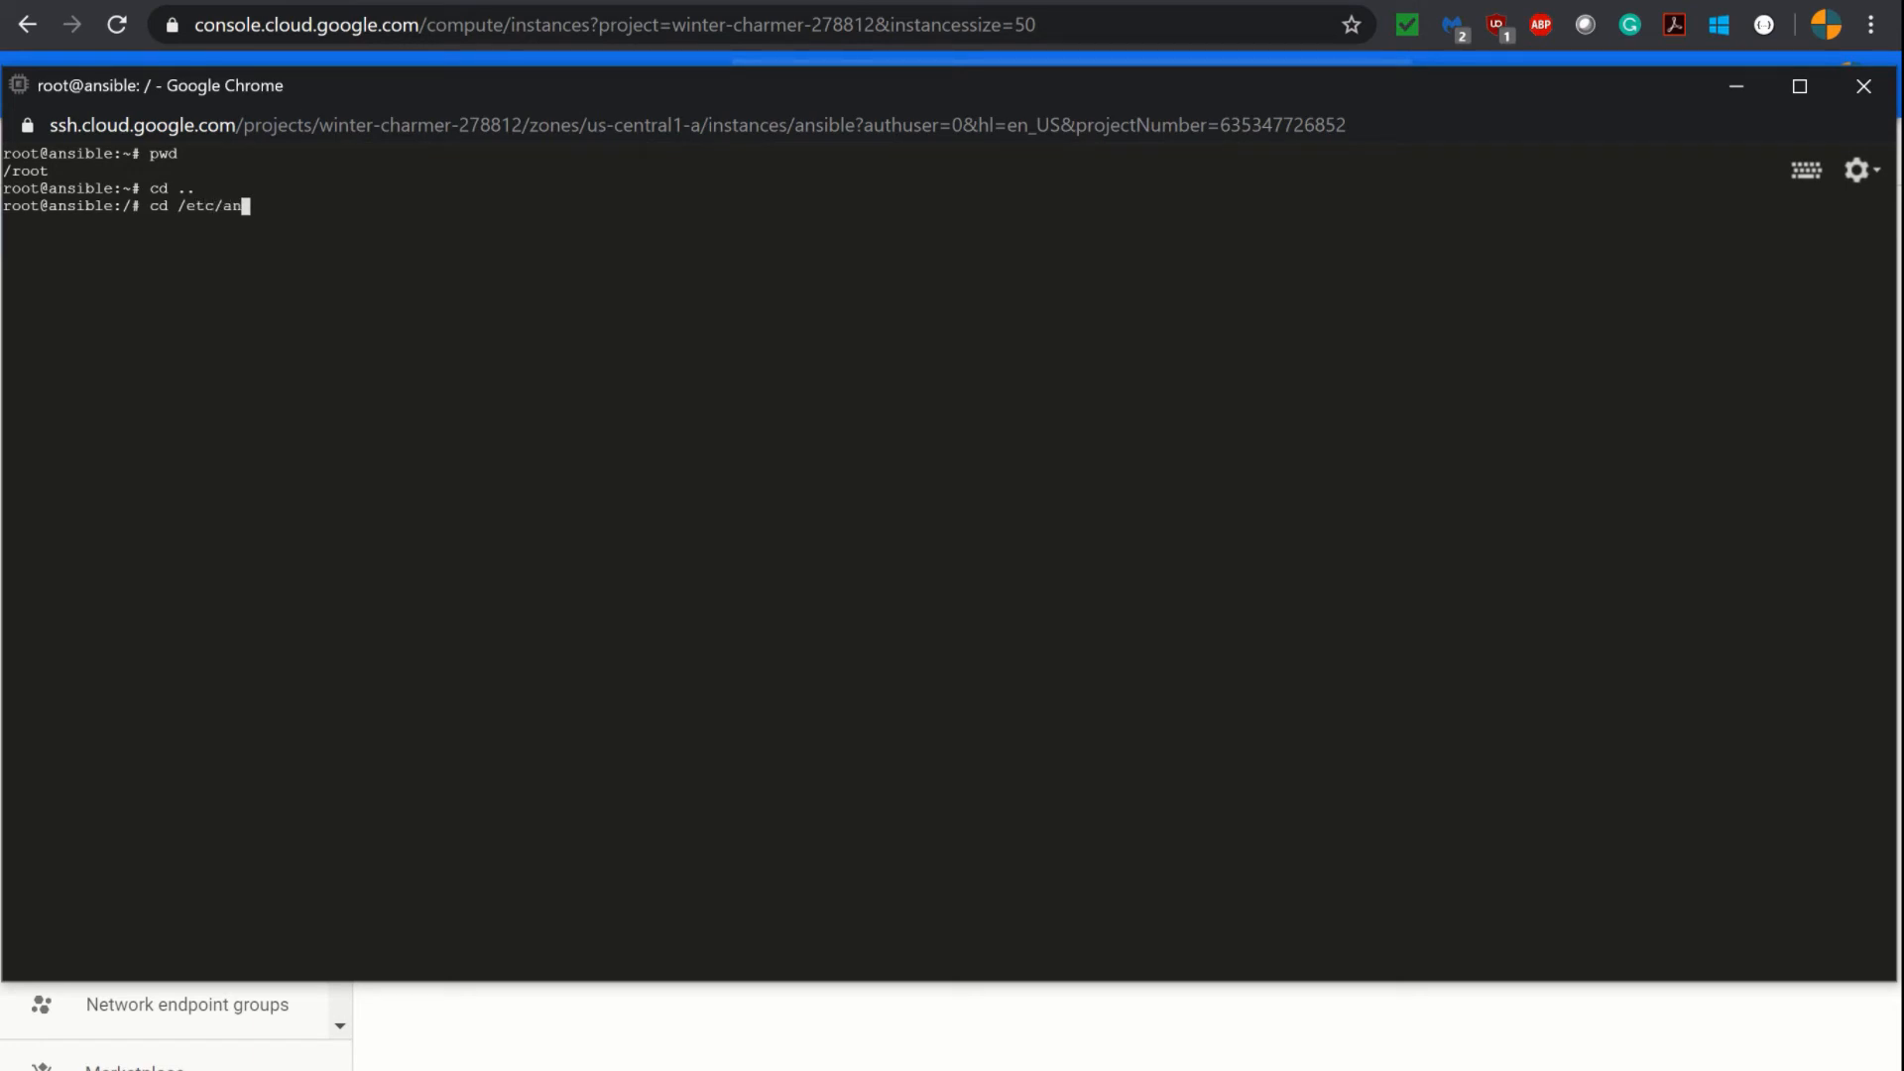
type("sible/")
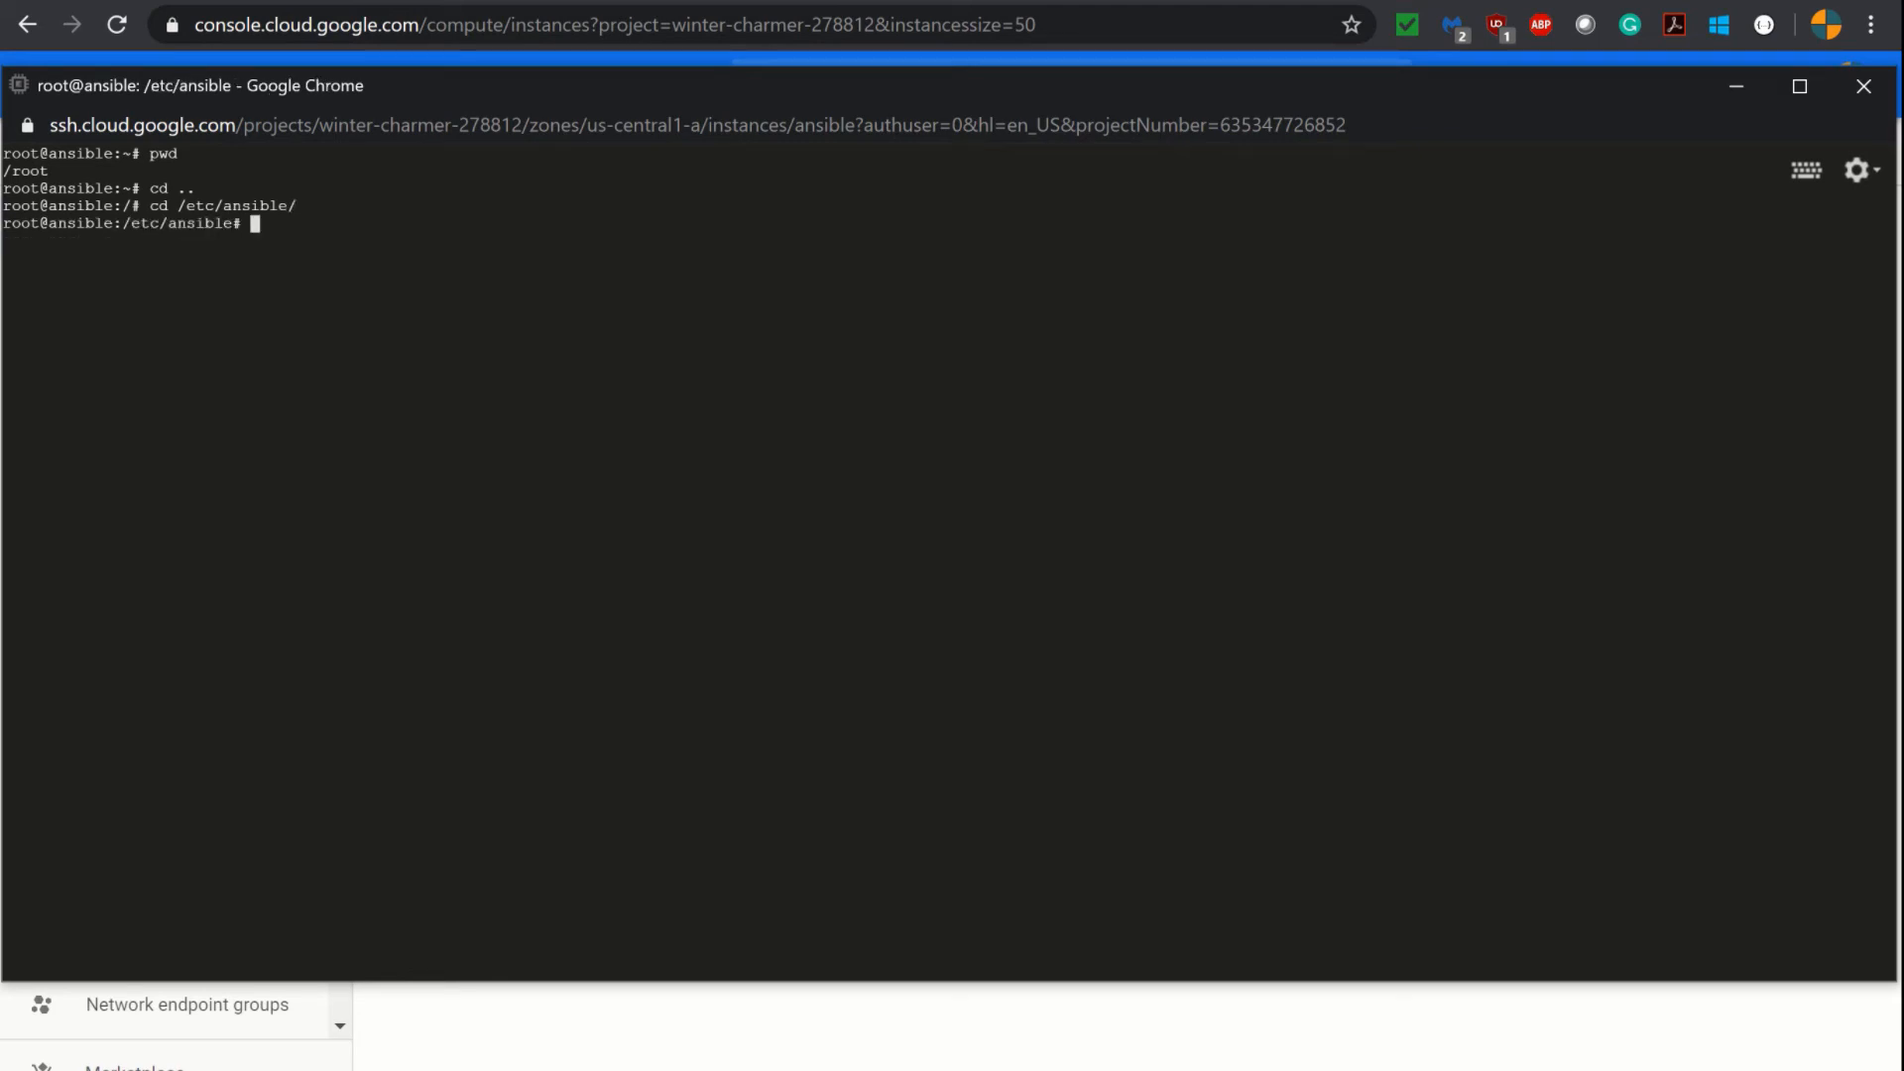
type("ll")
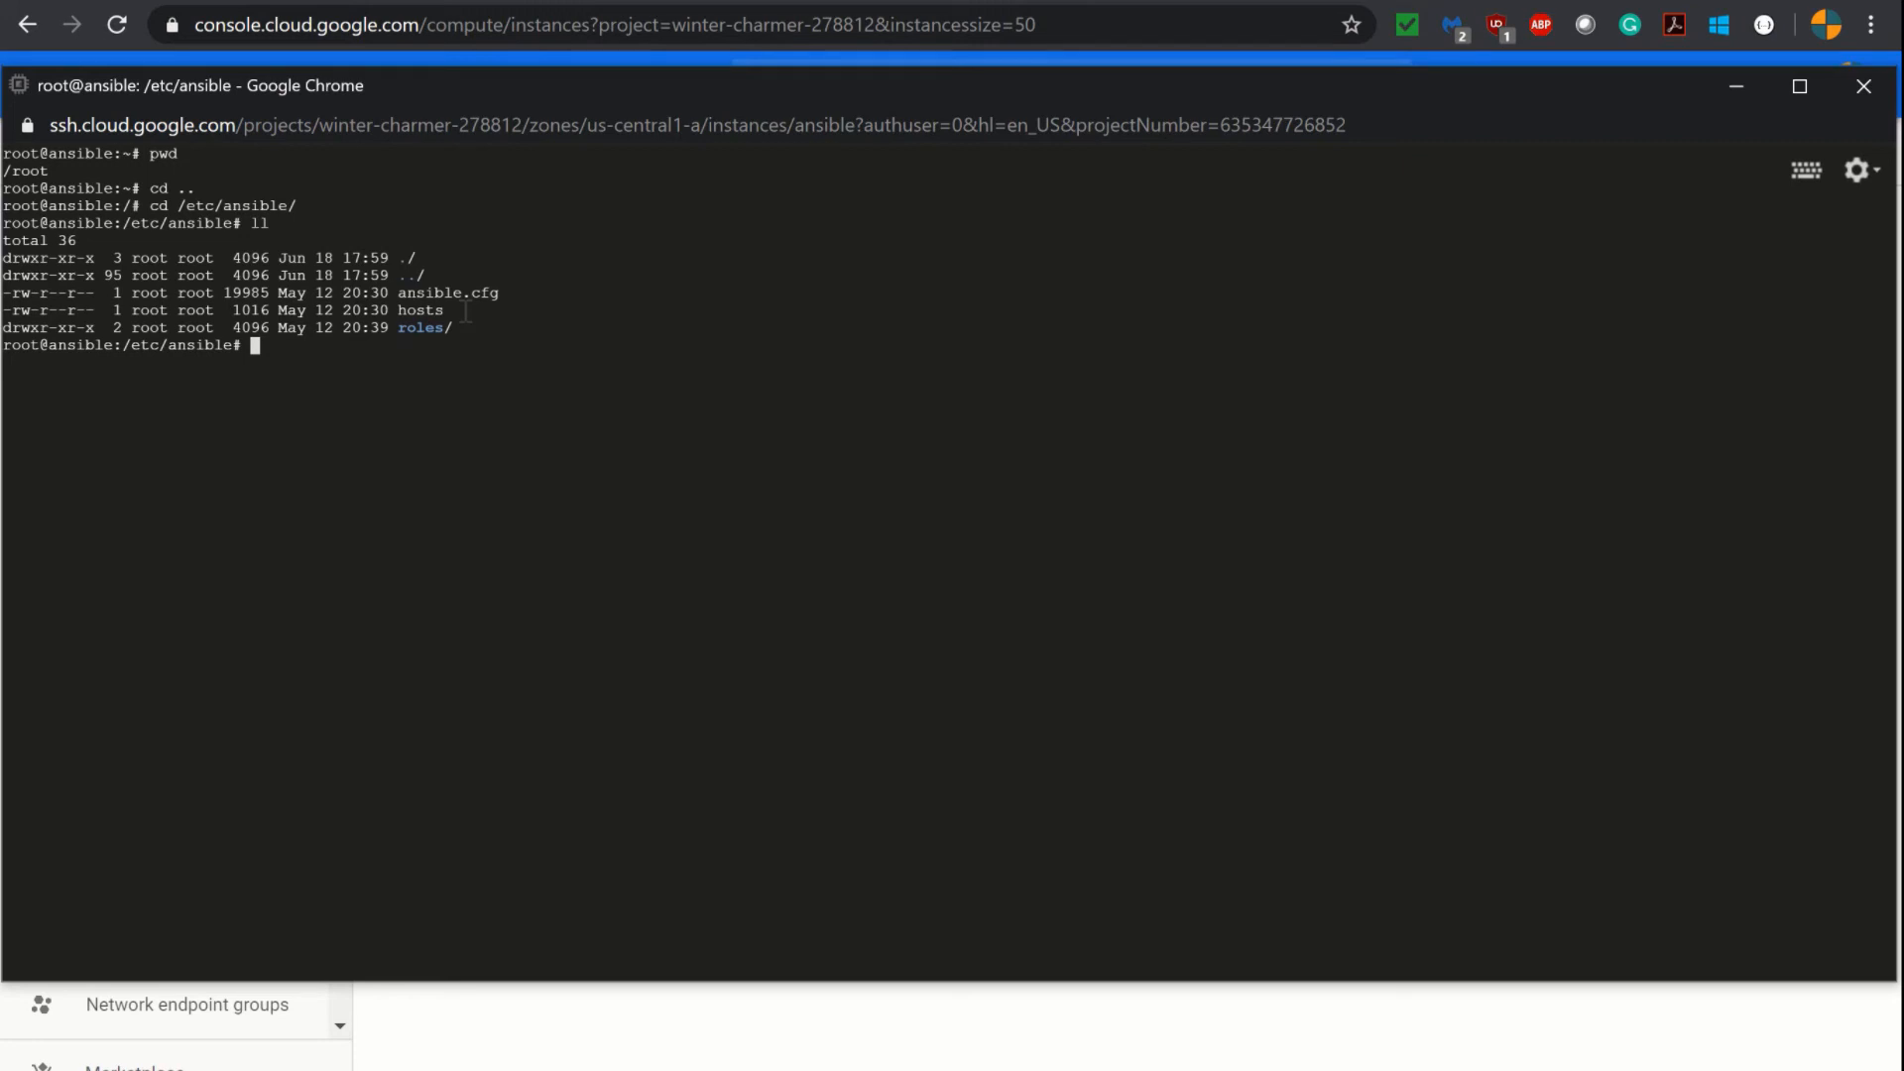
mouse_move(532, 458)
type("vi")
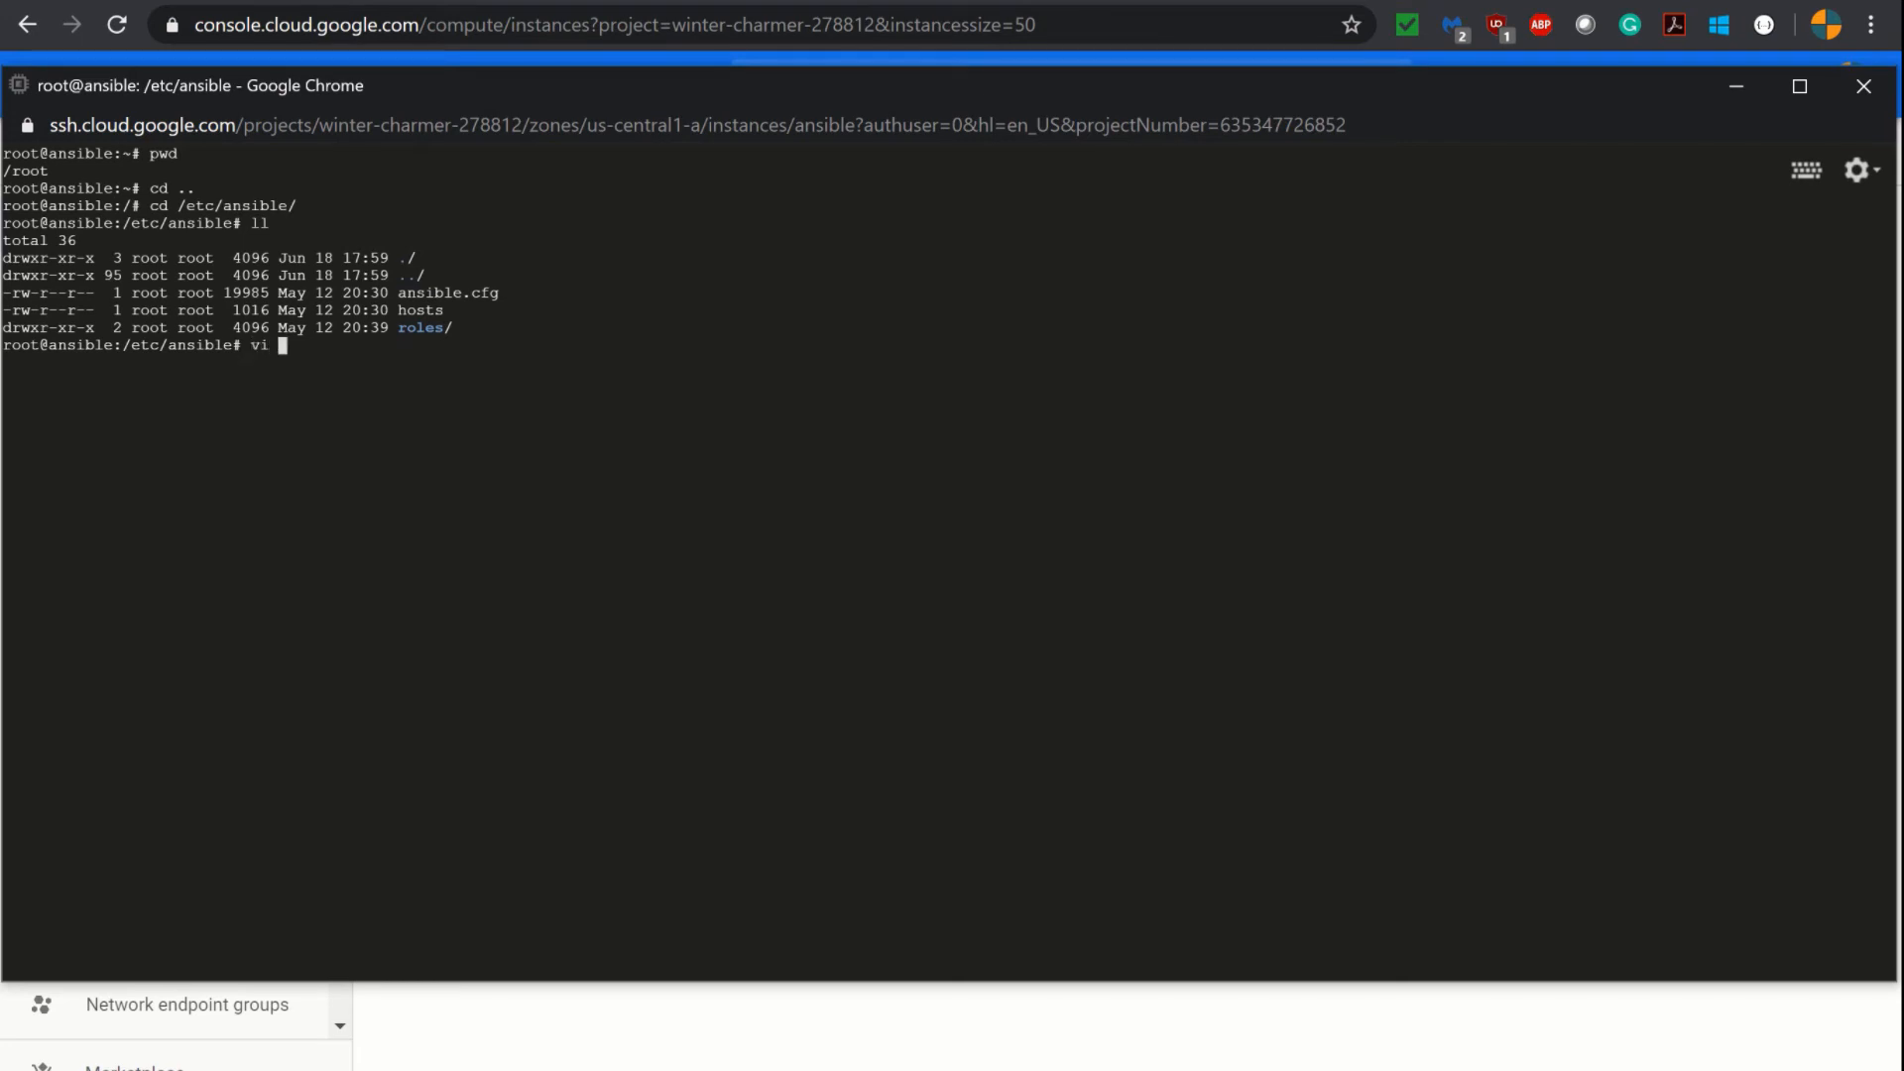
- Edit hosts in vi, uncomment the [webservers] header, then return to the VM instances list
type("hosts")
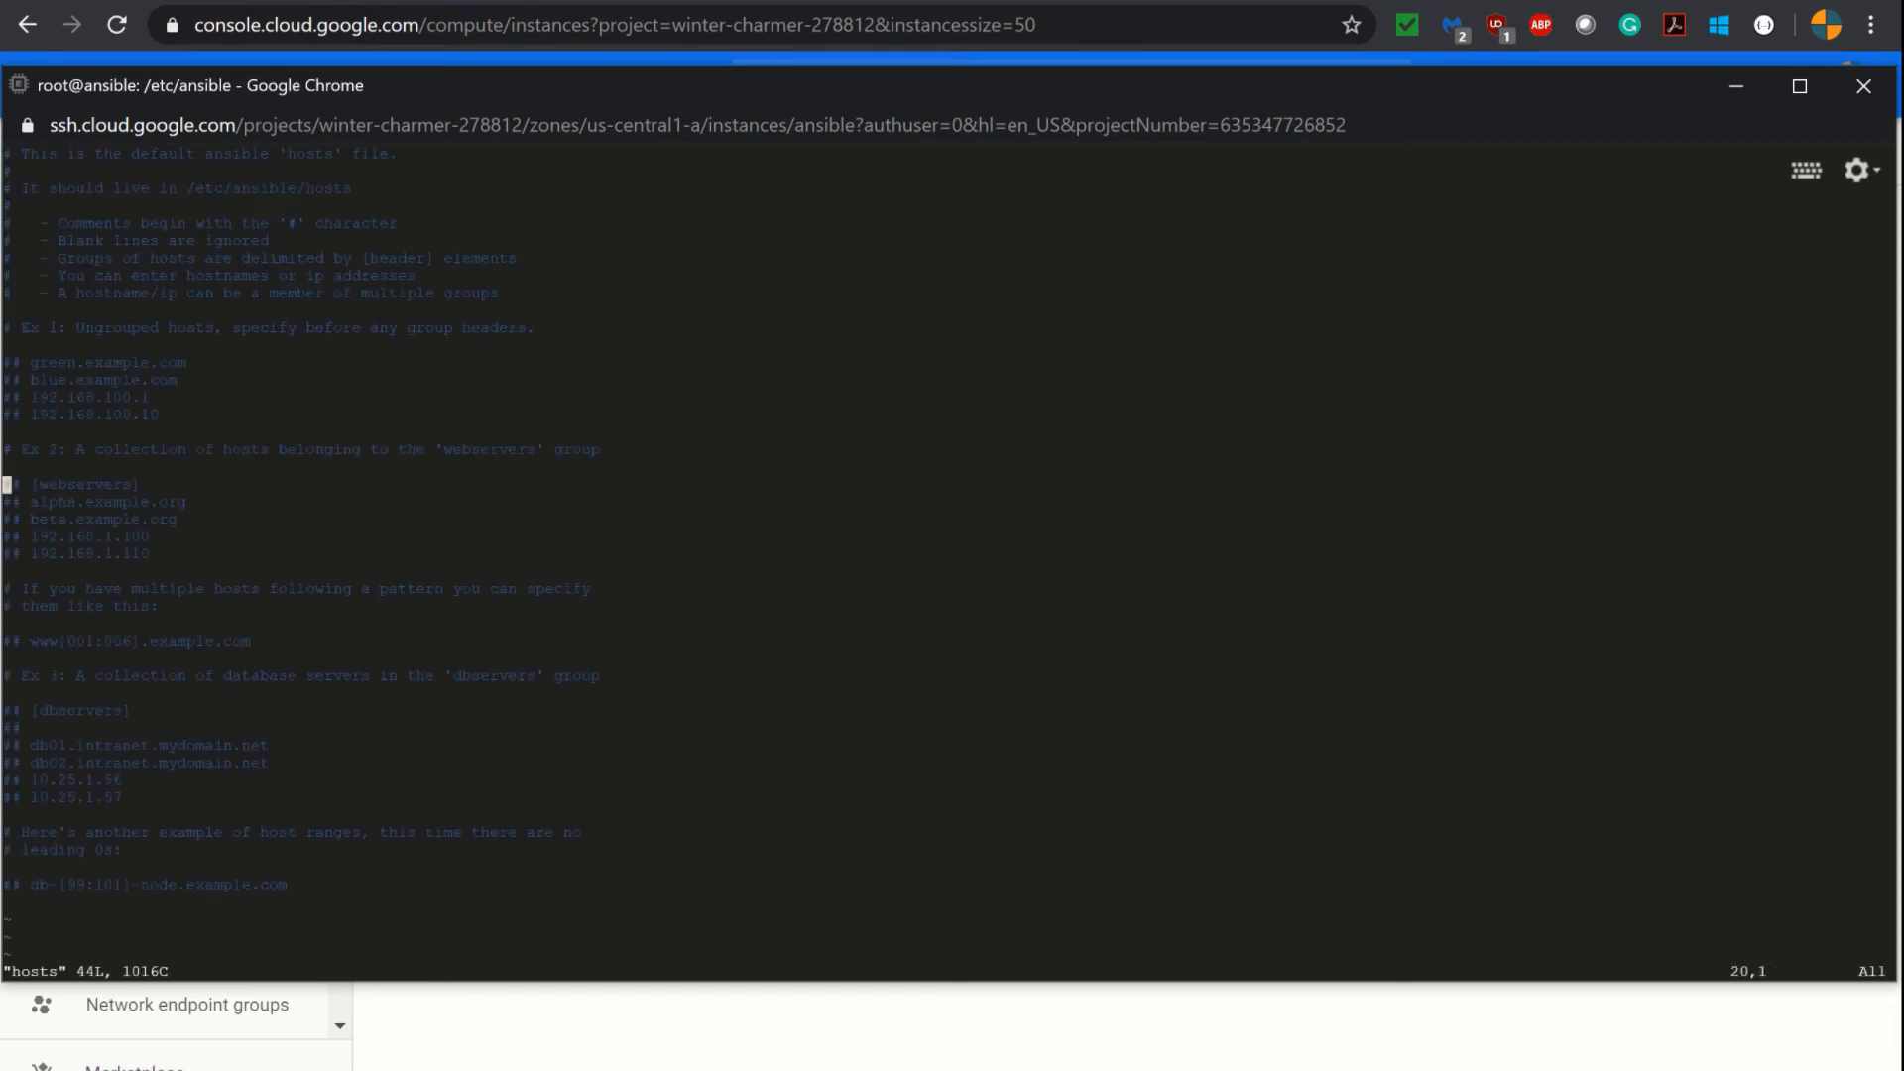
key("i")
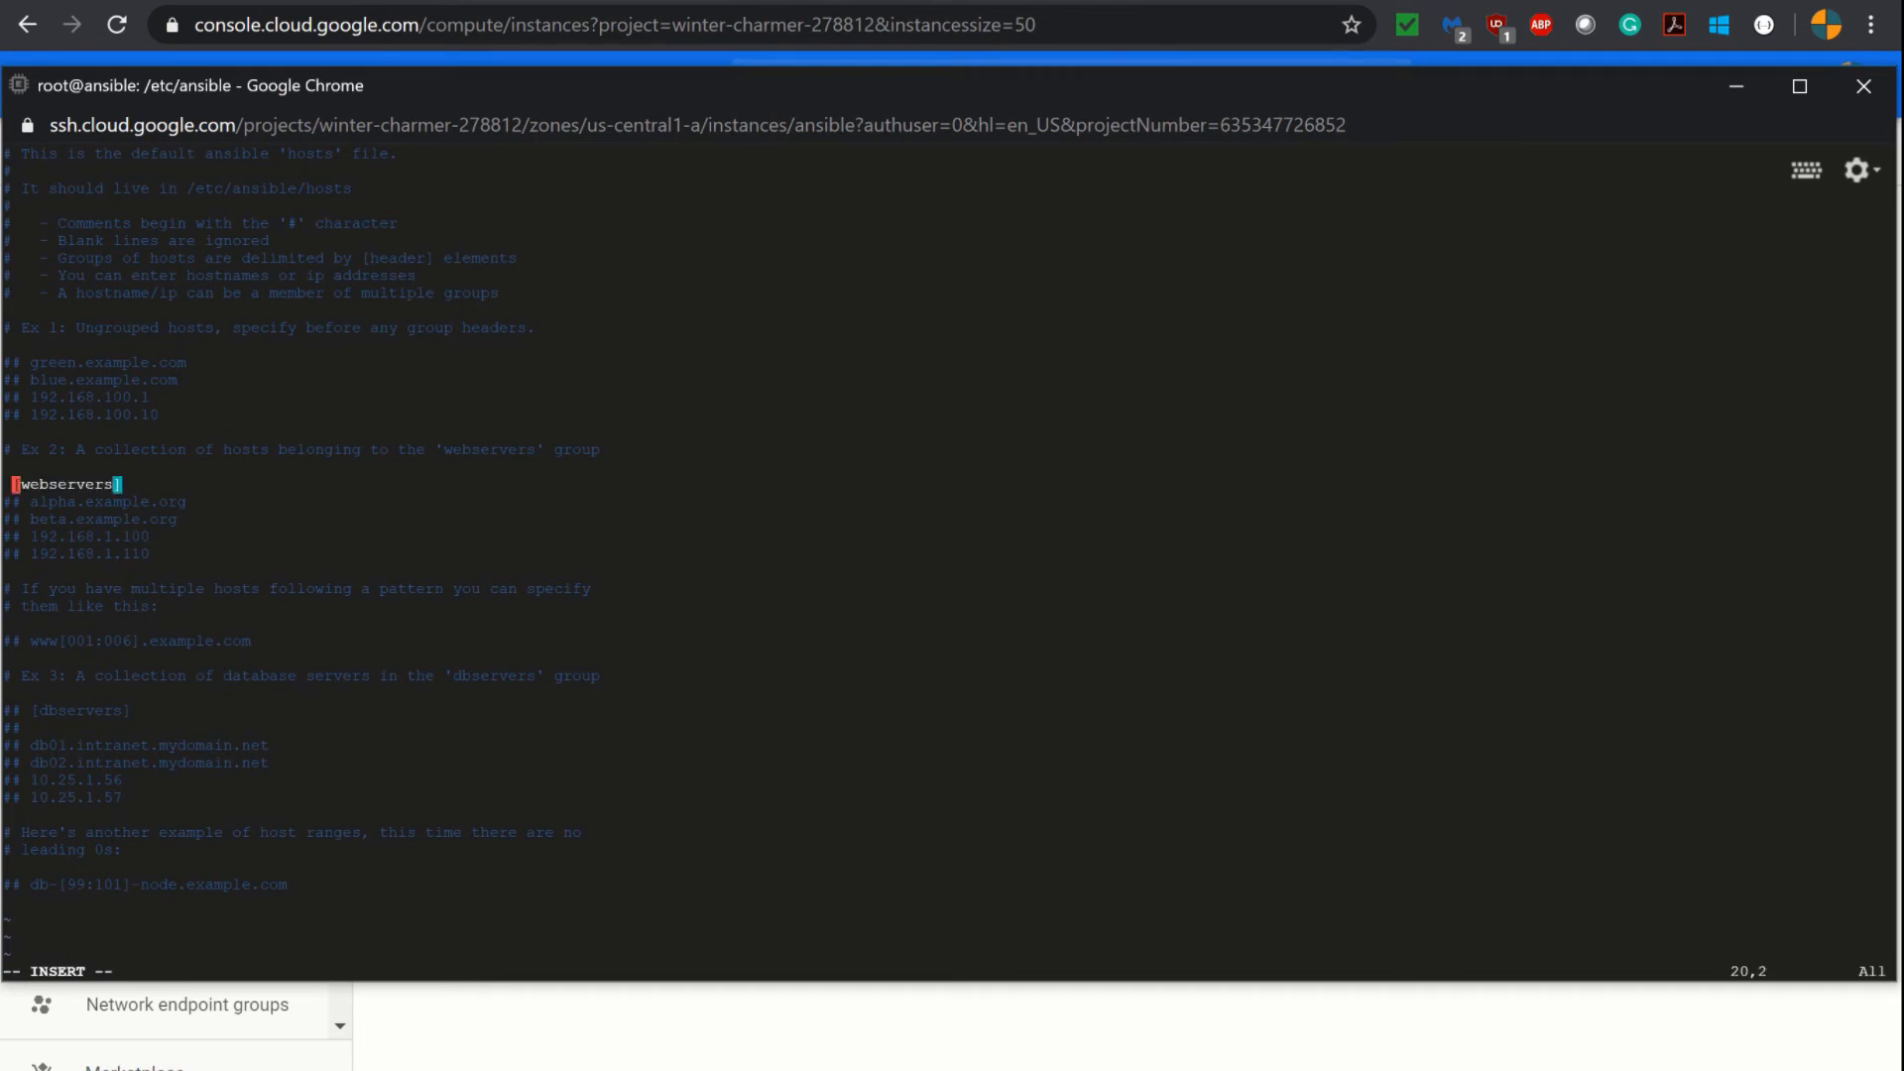
key("Left")
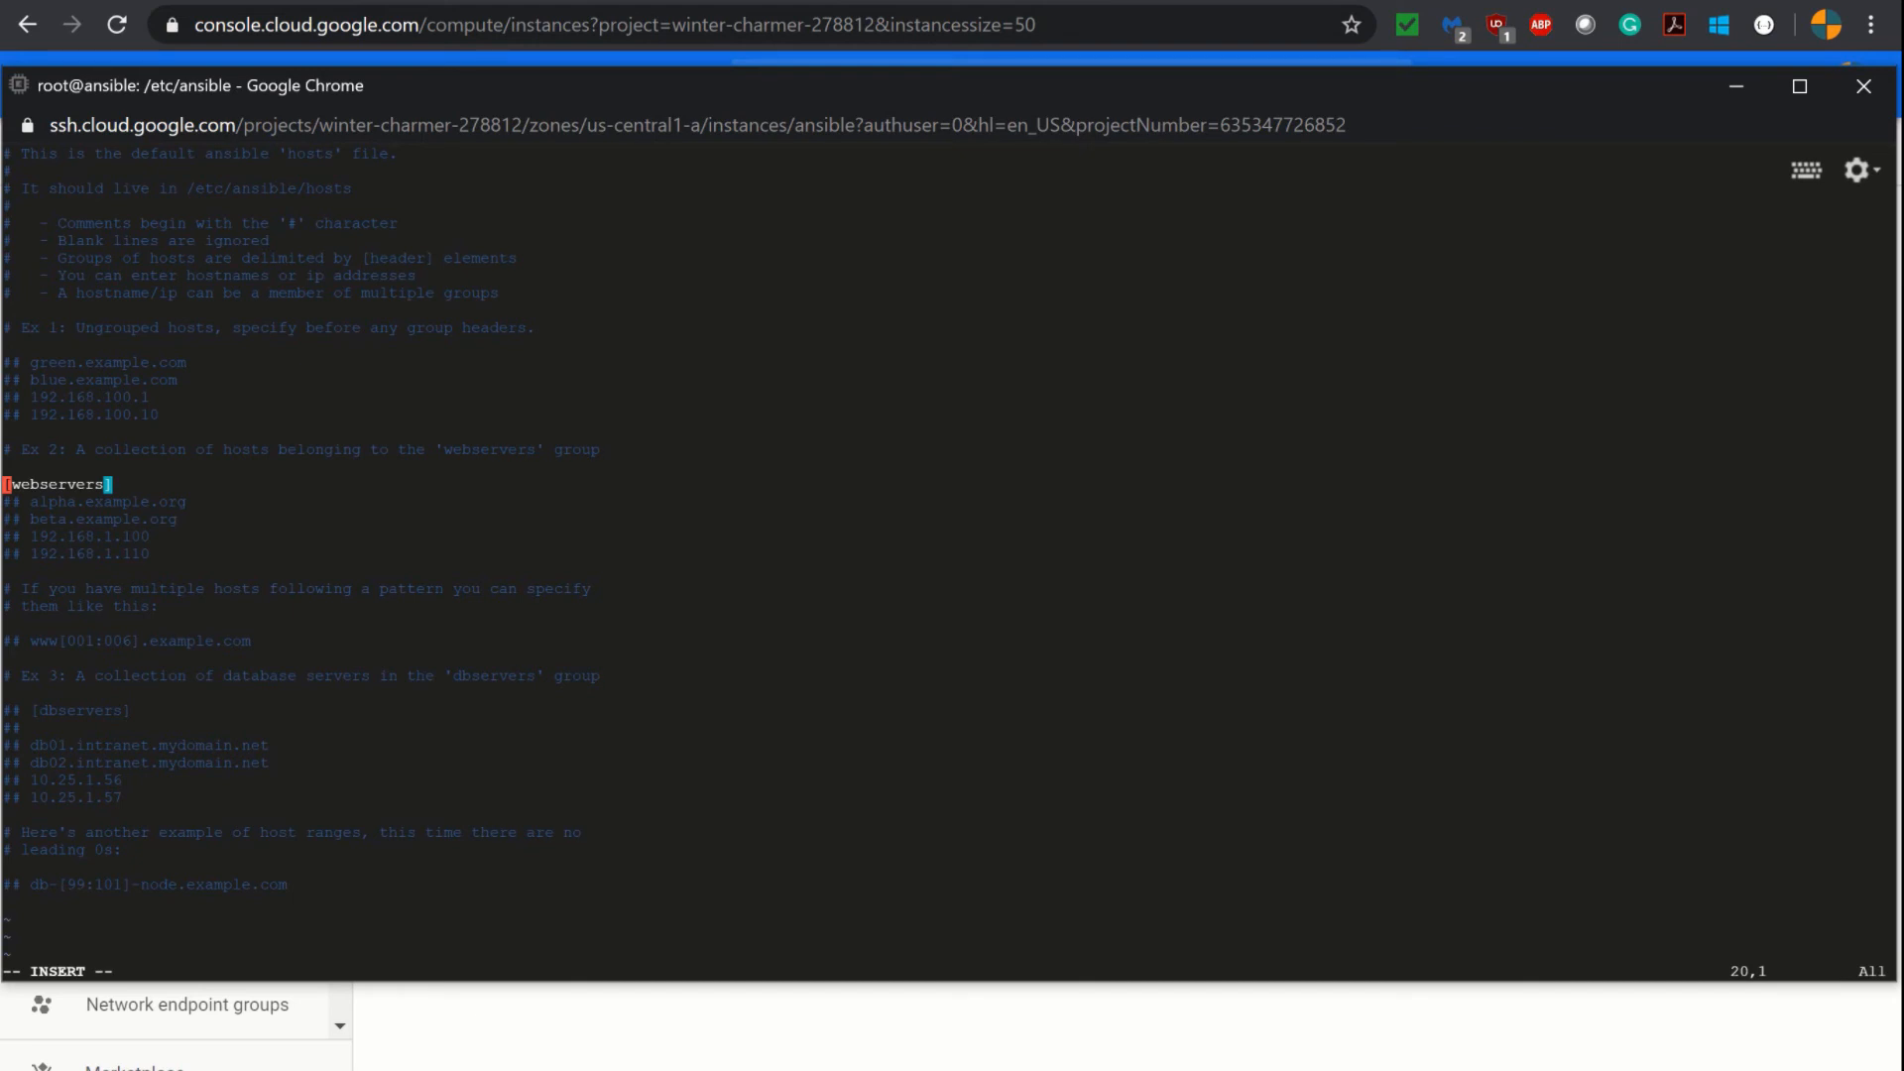
key("Right")
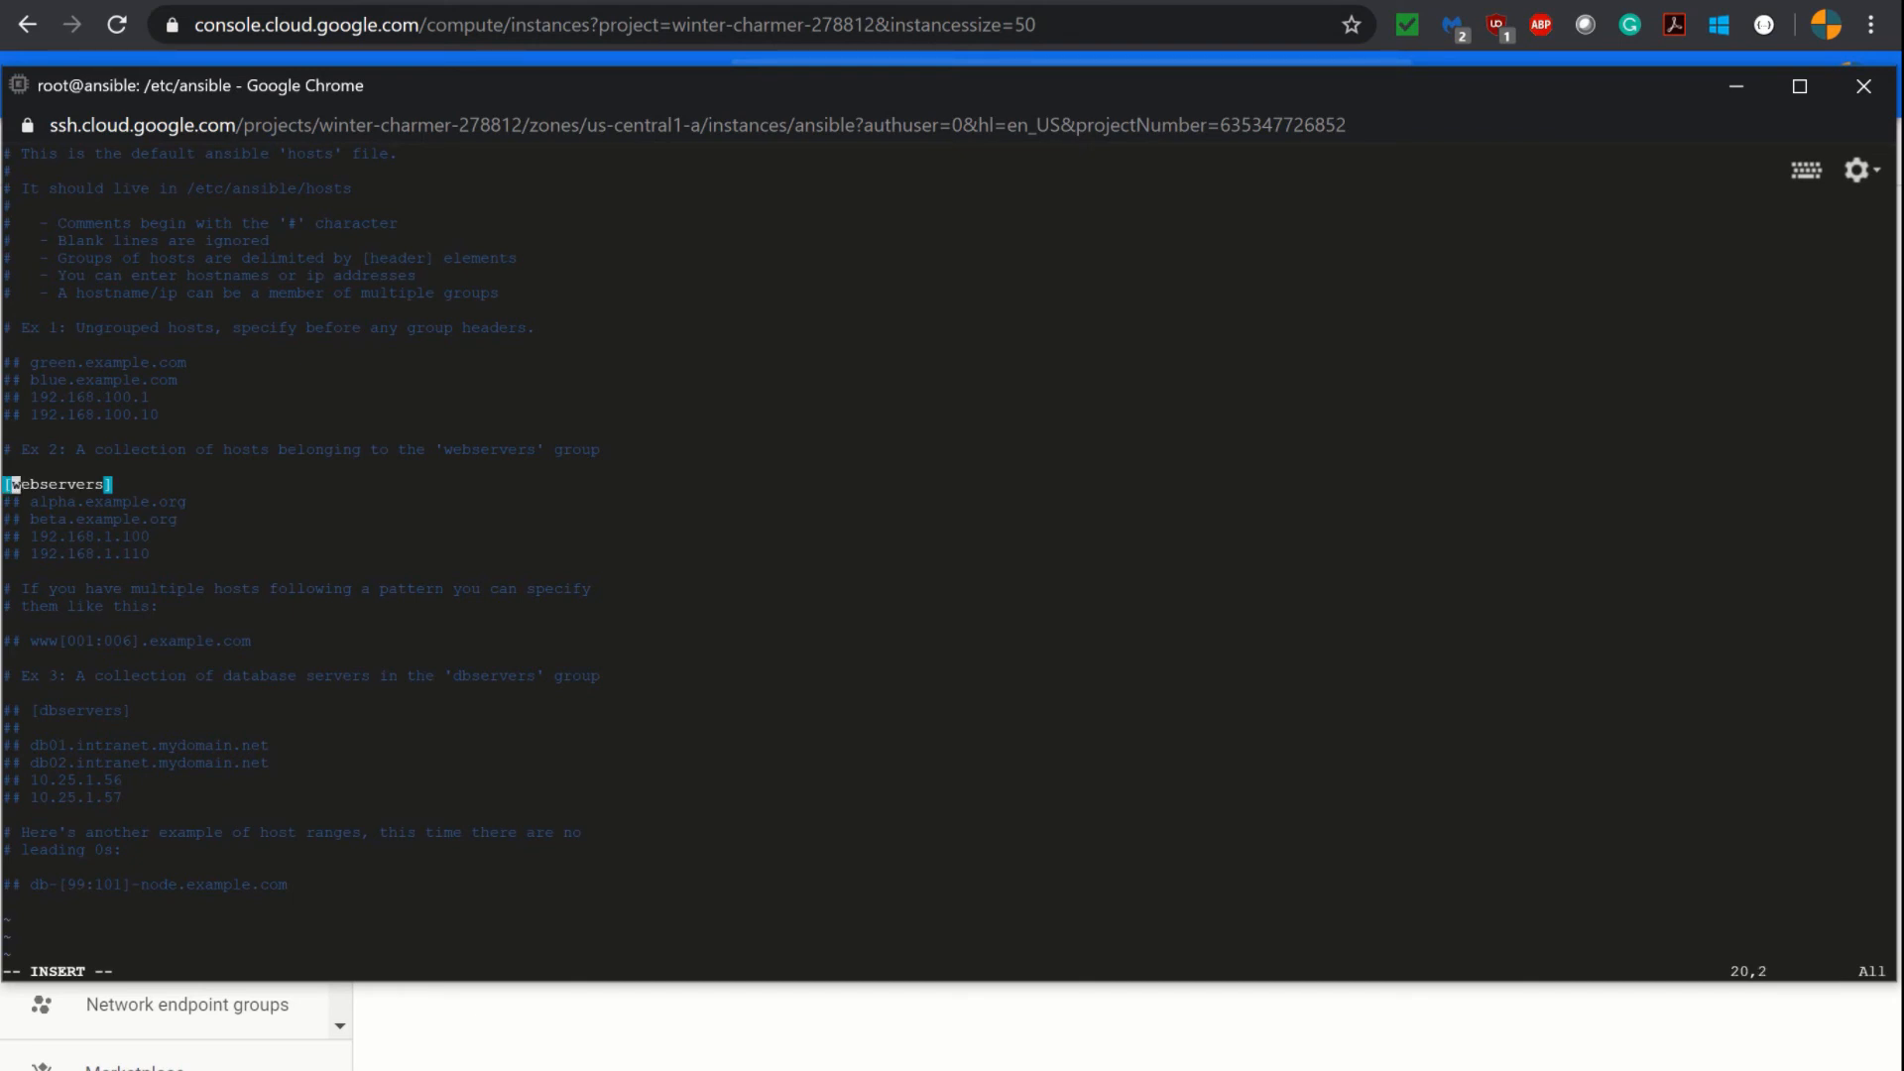
key("Down")
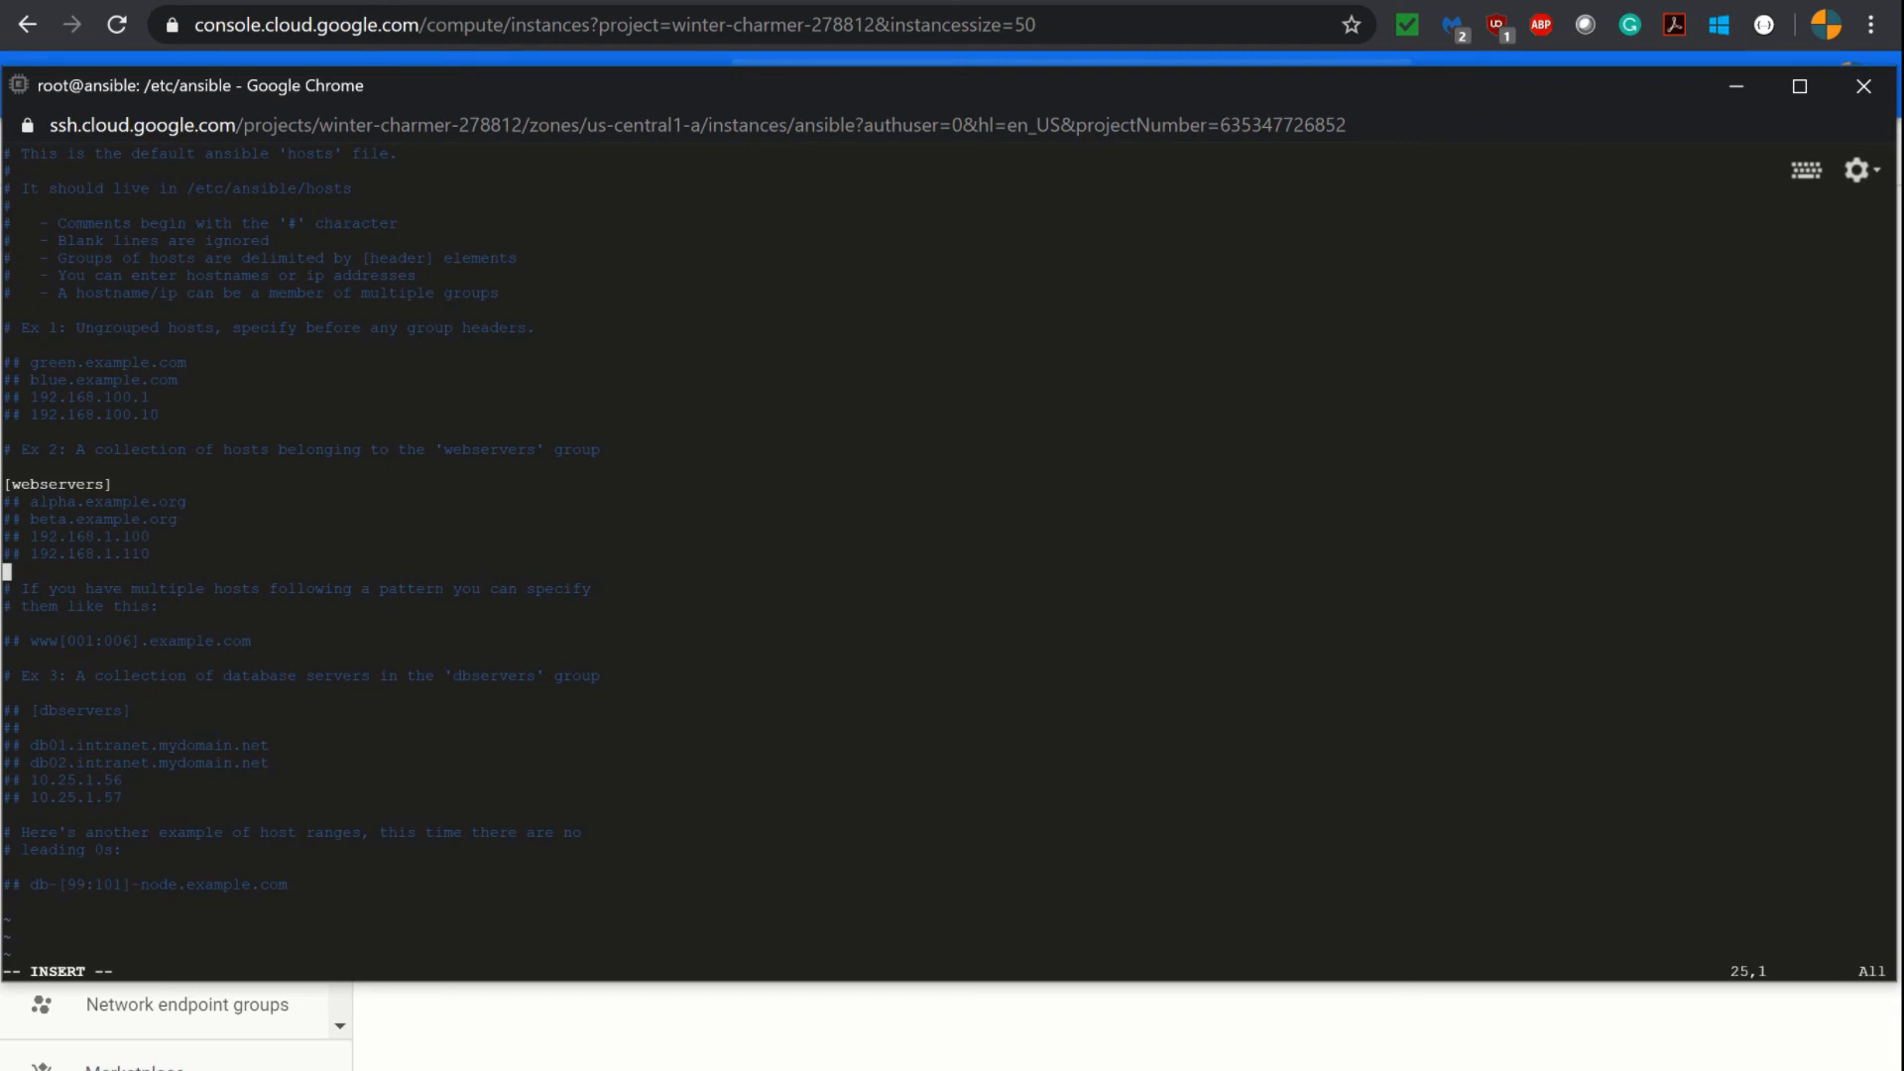
left_click(1864, 85)
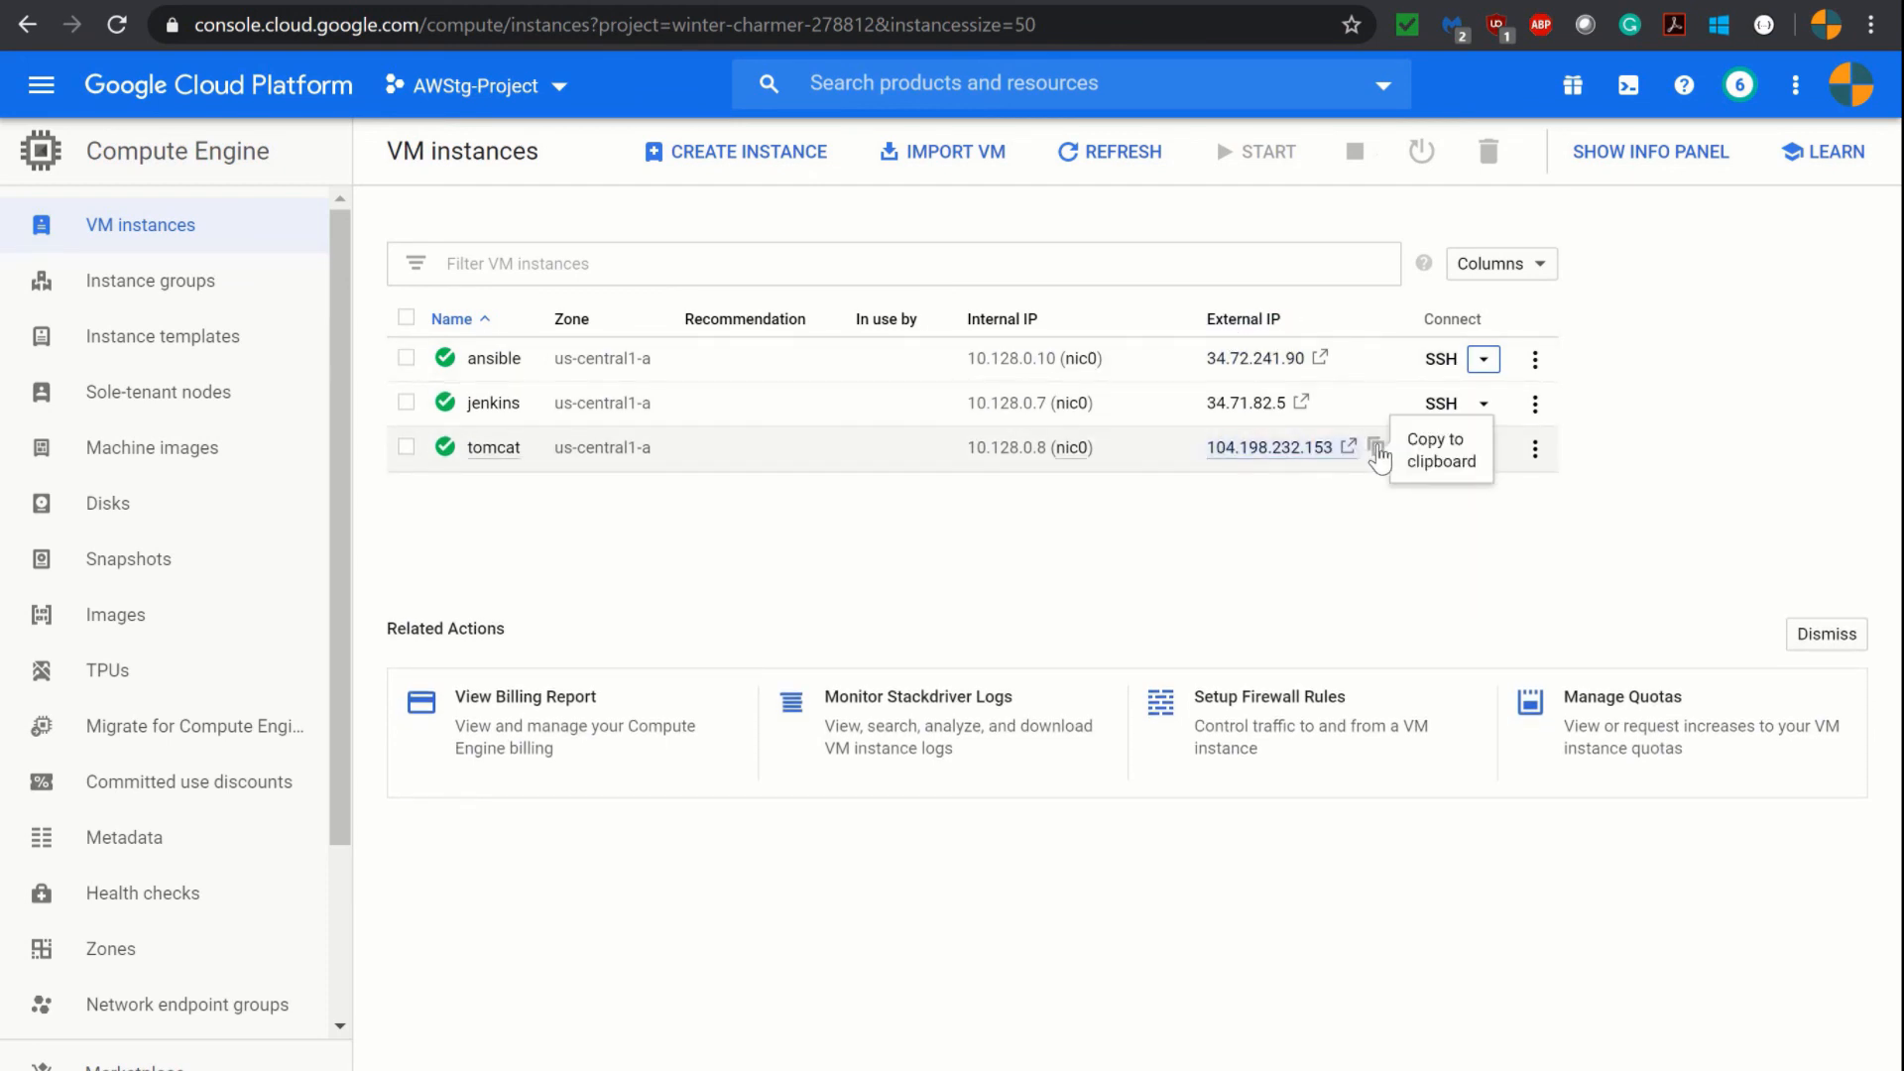
mouse_move(657, 218)
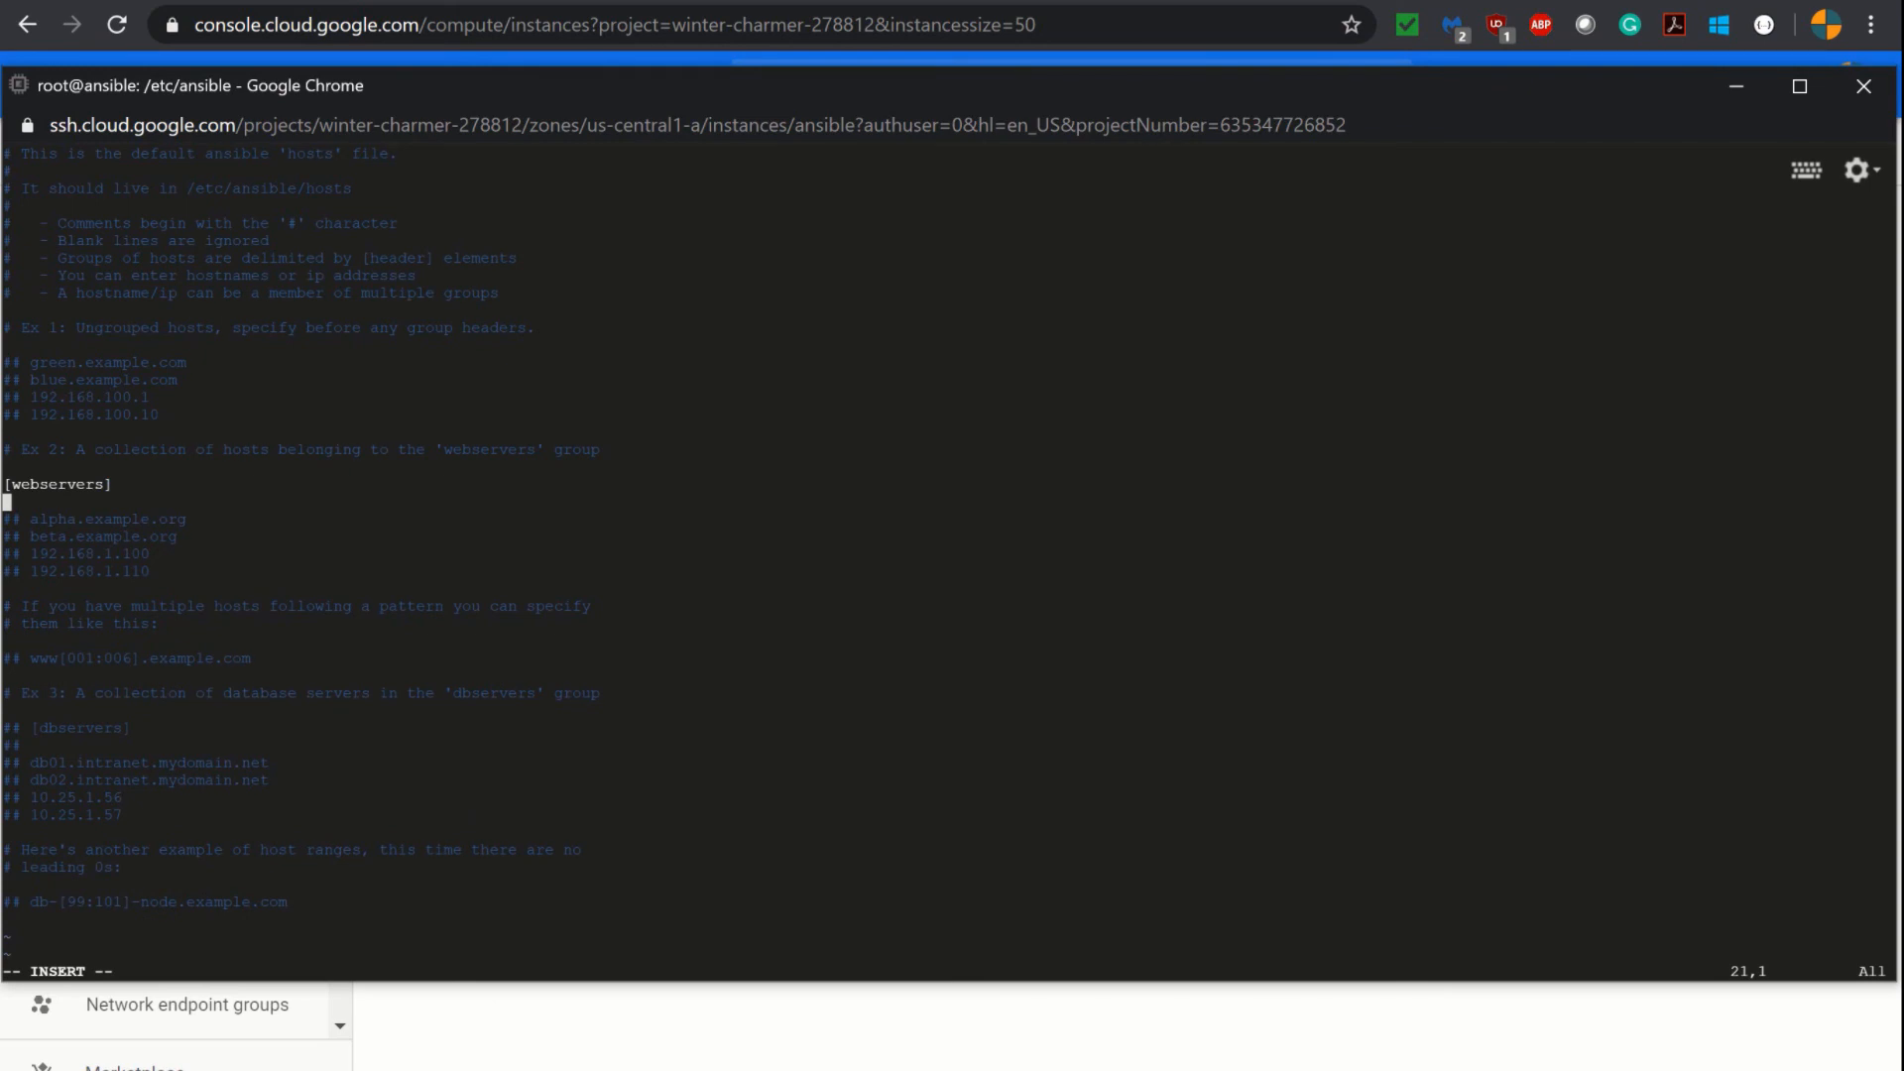
- Enter the tomcat IP 104.198.232.153 on a new line under [webservers]
type("104.198.232.153")
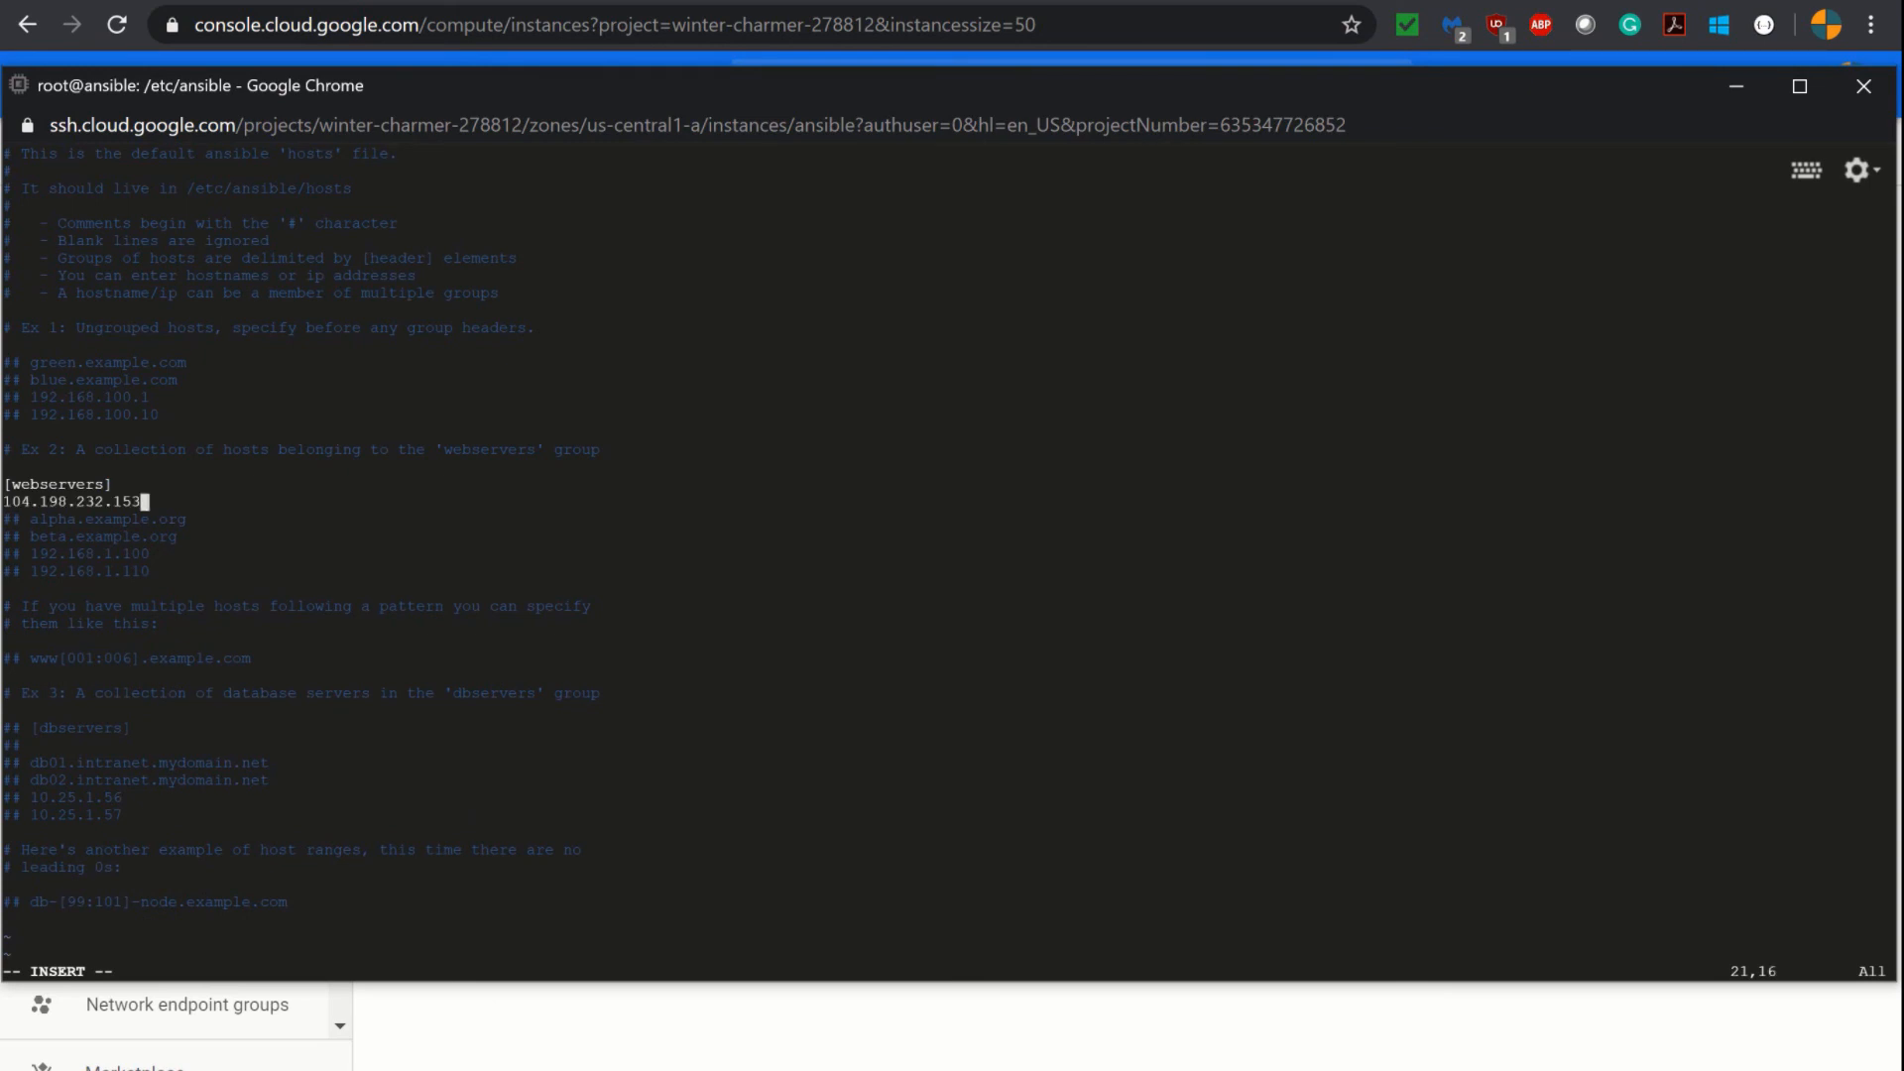